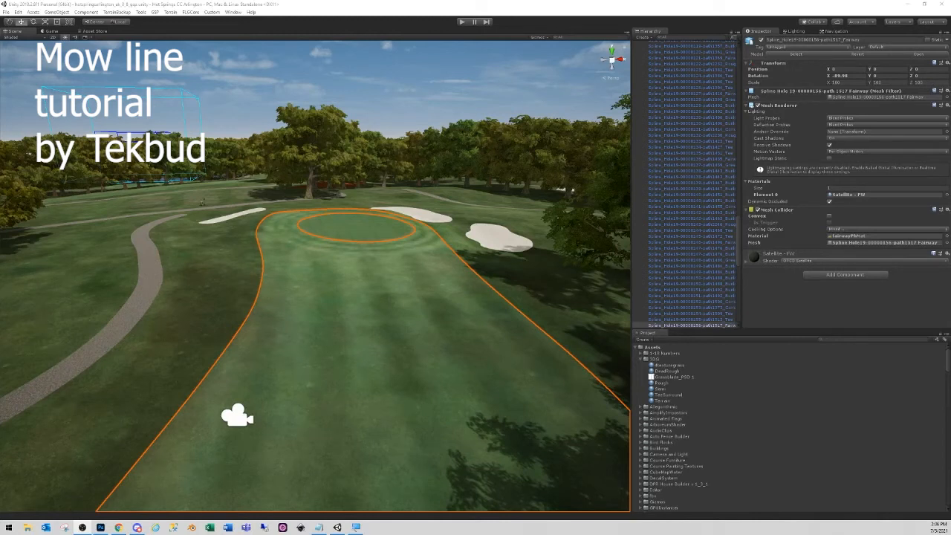
{"action": "mouse_move", "coordinate": [237, 267]}
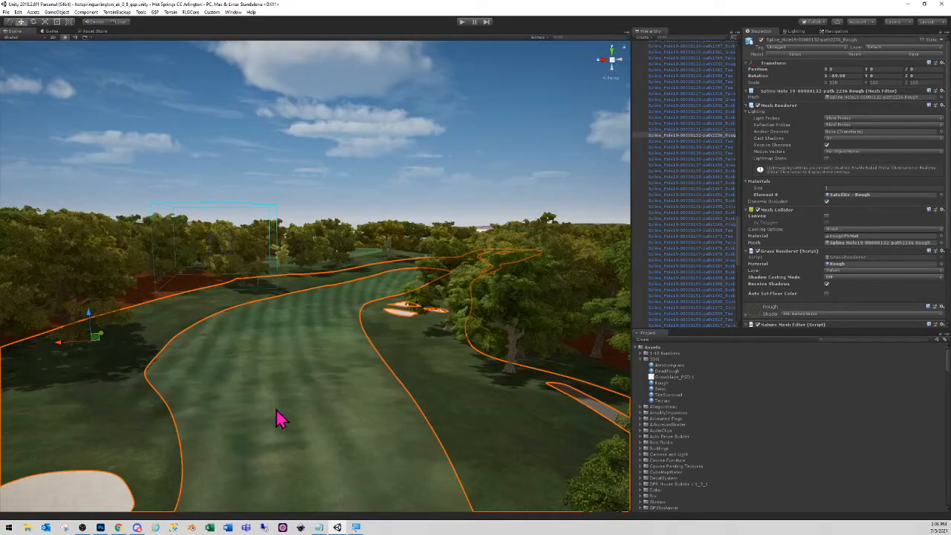
Swing the view toward the green and scroll the Project window to the course texture PNG folder.
{"action": "left_click_drag", "start_coordinate": [283, 416], "coordinate": [255, 360]}
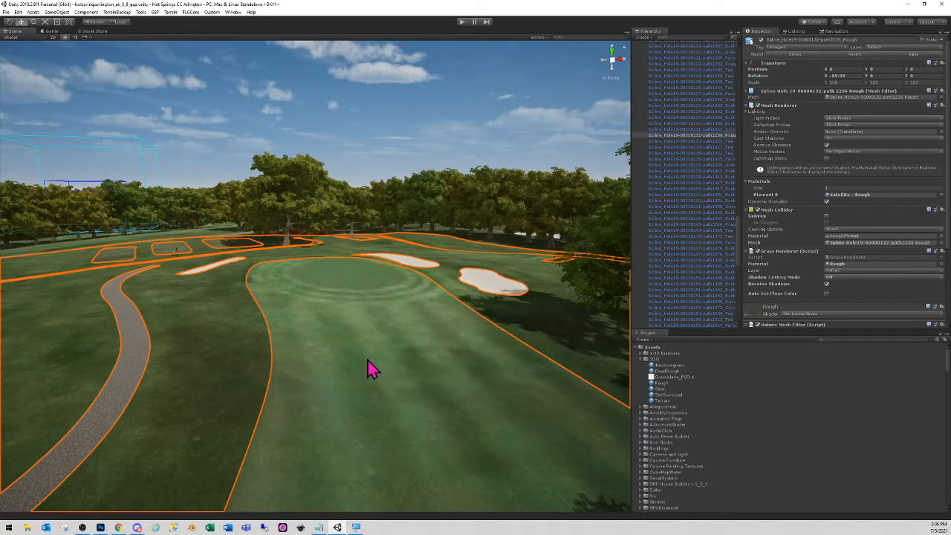
{"action": "mouse_move", "coordinate": [369, 368]}
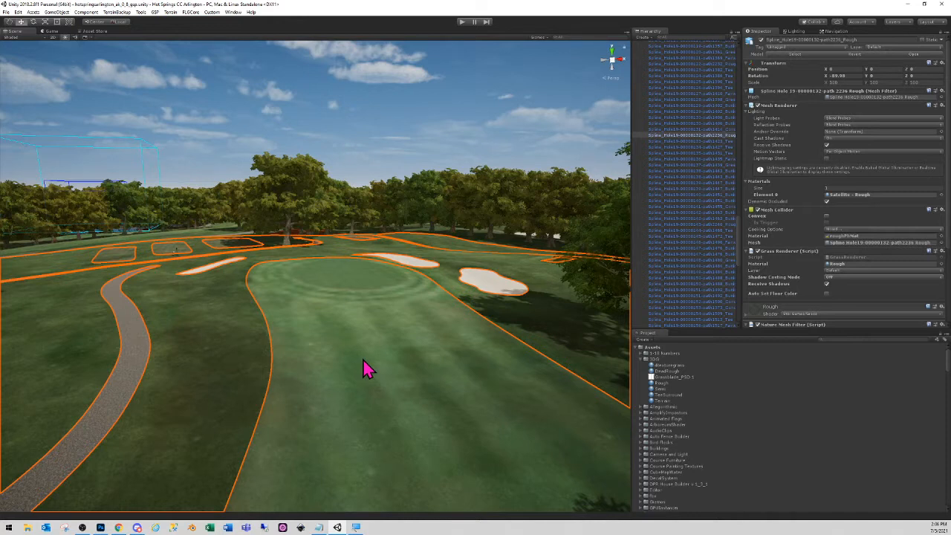
{"action": "mouse_move", "coordinate": [384, 351]}
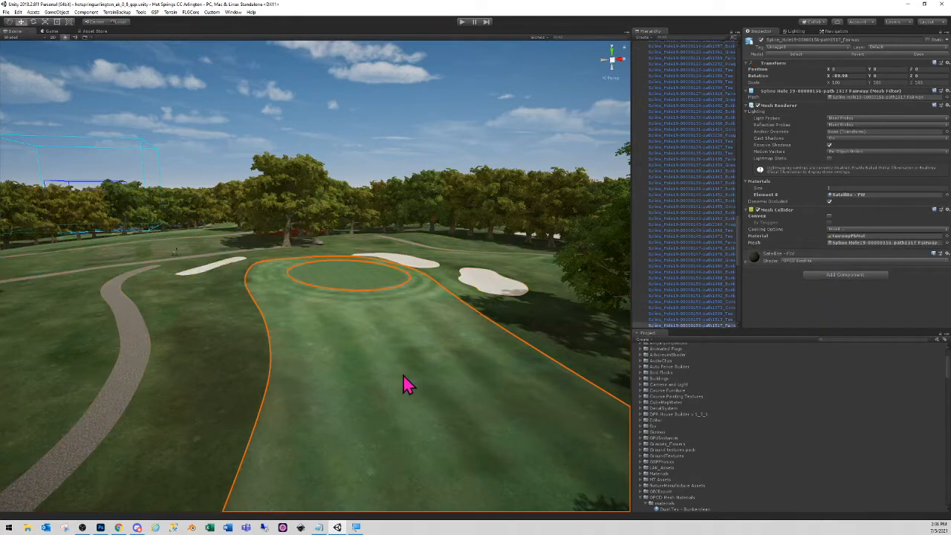
{"action": "mouse_move", "coordinate": [858, 206]}
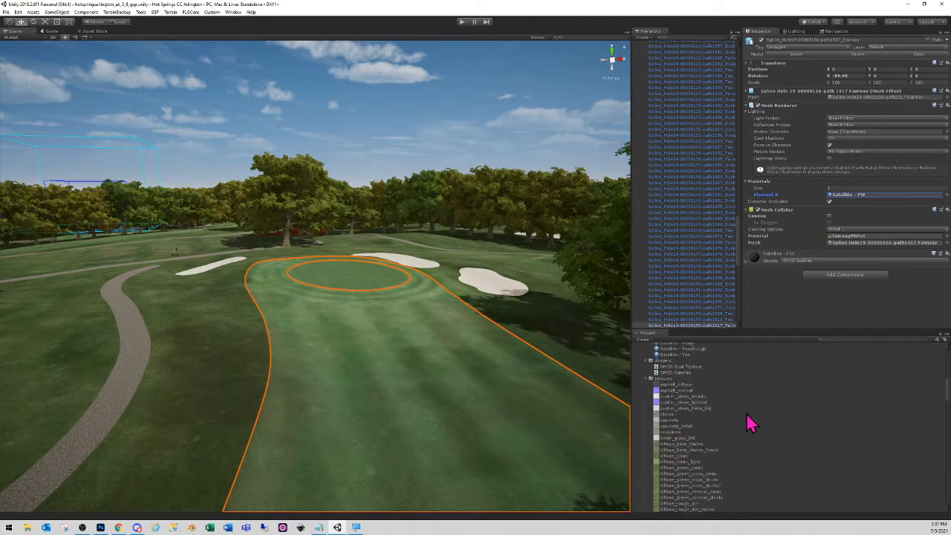
{"action": "scroll", "scroll_direction": "down", "scroll_amount": 3}
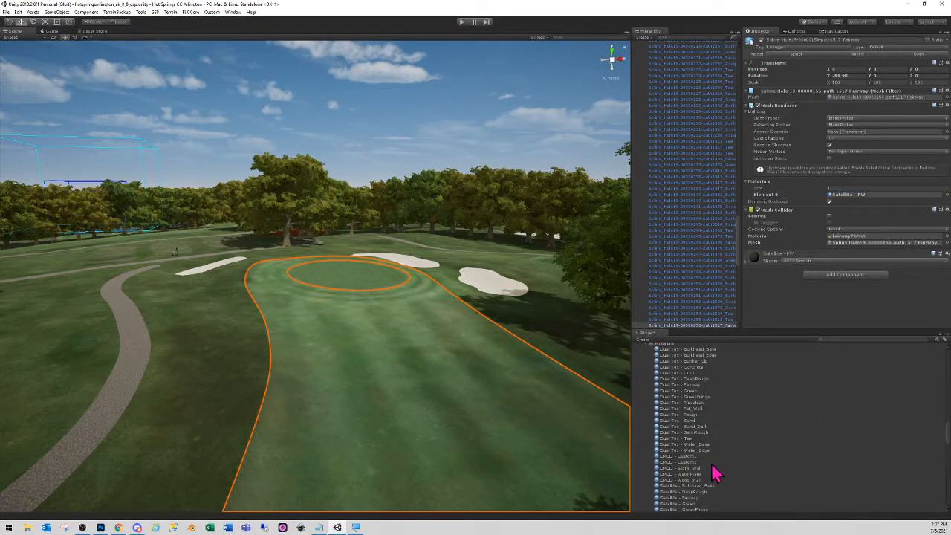
{"action": "scroll", "scroll_direction": "down", "scroll_amount": 3}
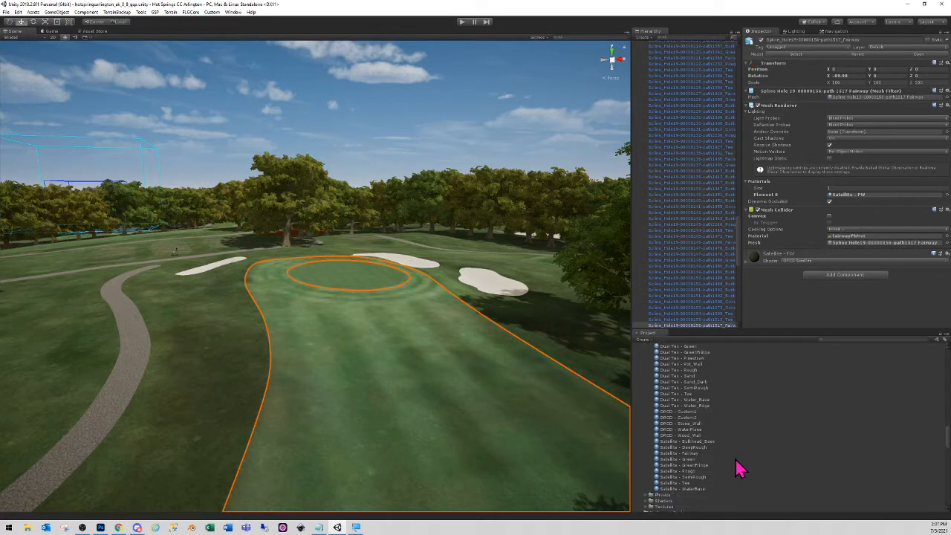
{"action": "mouse_move", "coordinate": [685, 464]}
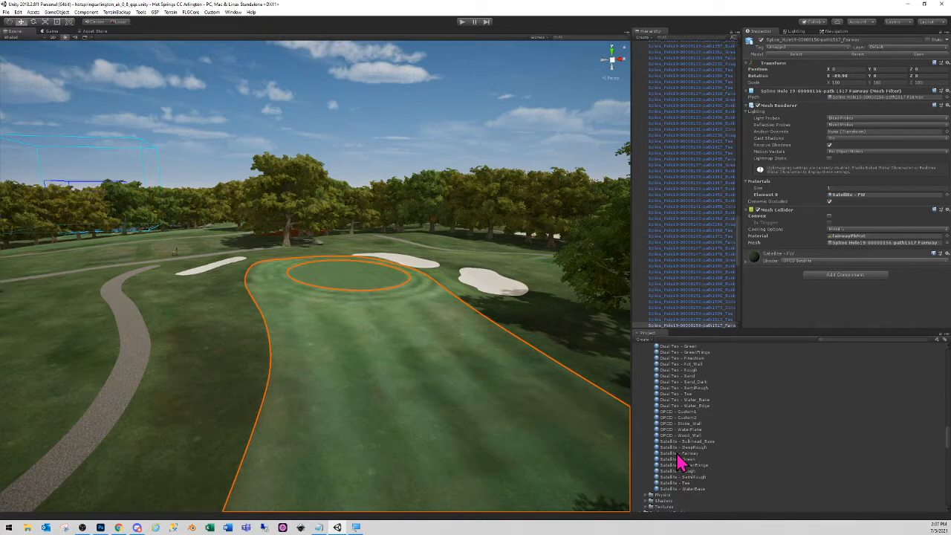
{"action": "mouse_move", "coordinate": [686, 384]}
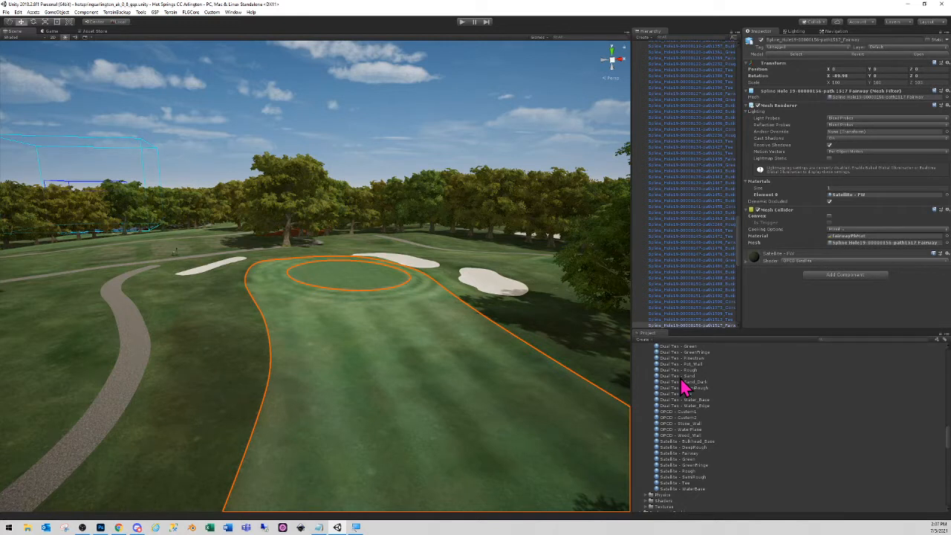
{"action": "mouse_move", "coordinate": [682, 408]}
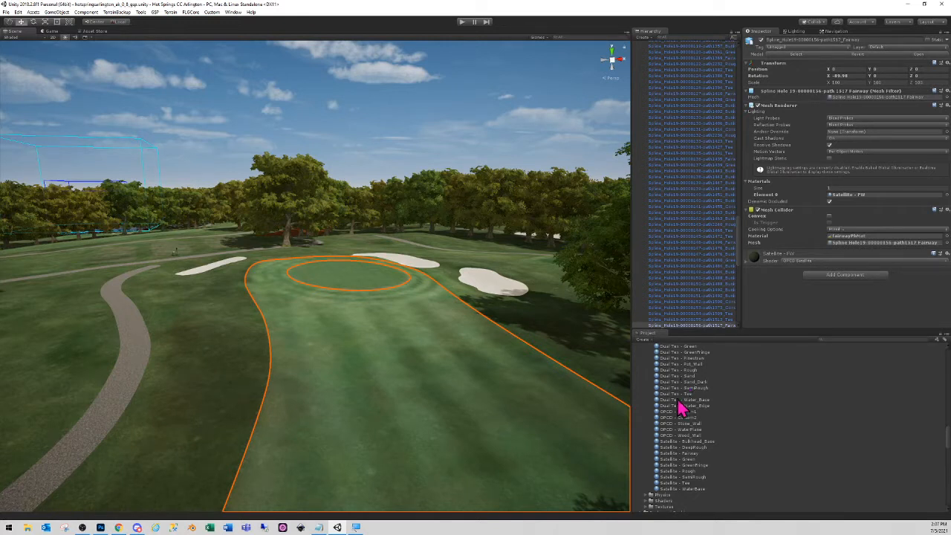
{"action": "mouse_move", "coordinate": [684, 468]}
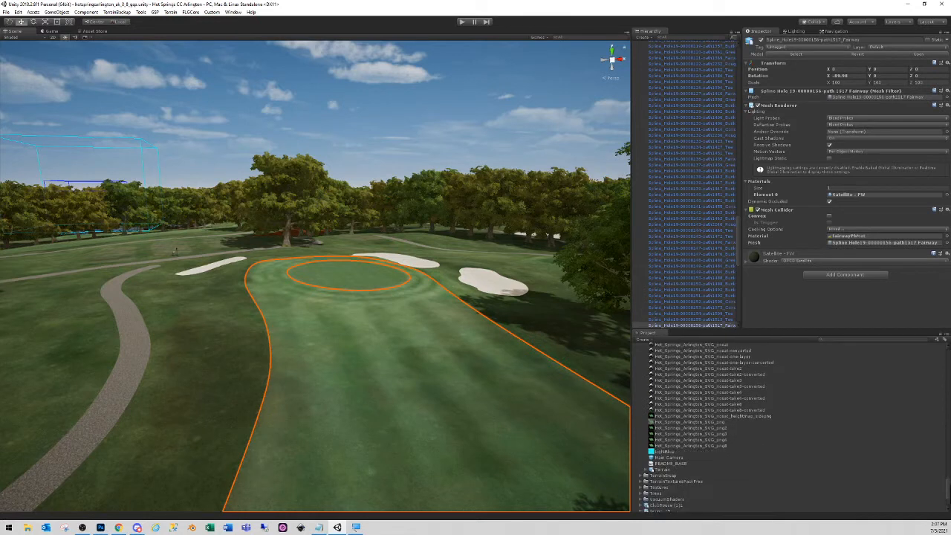
{"action": "scroll", "scroll_direction": "up", "scroll_amount": 3}
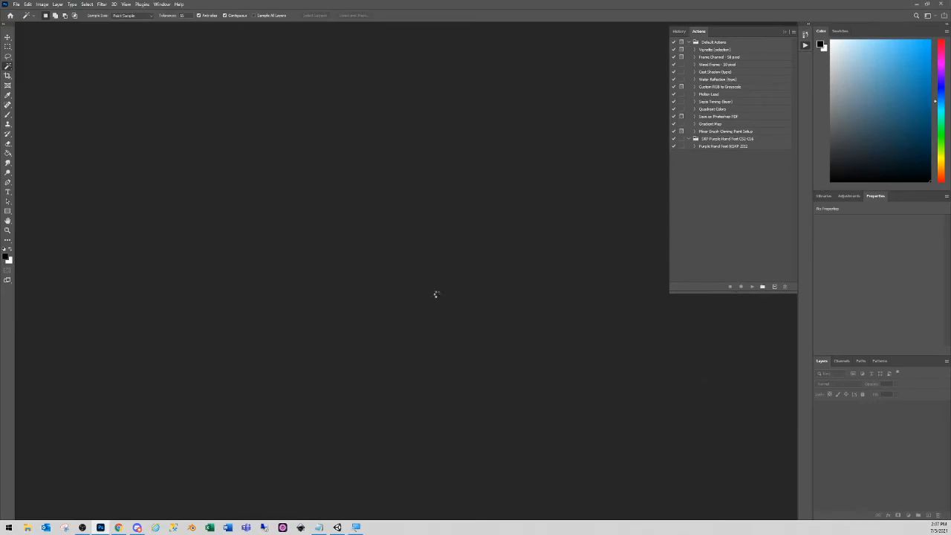
{"action": "mouse_move", "coordinate": [436, 295]}
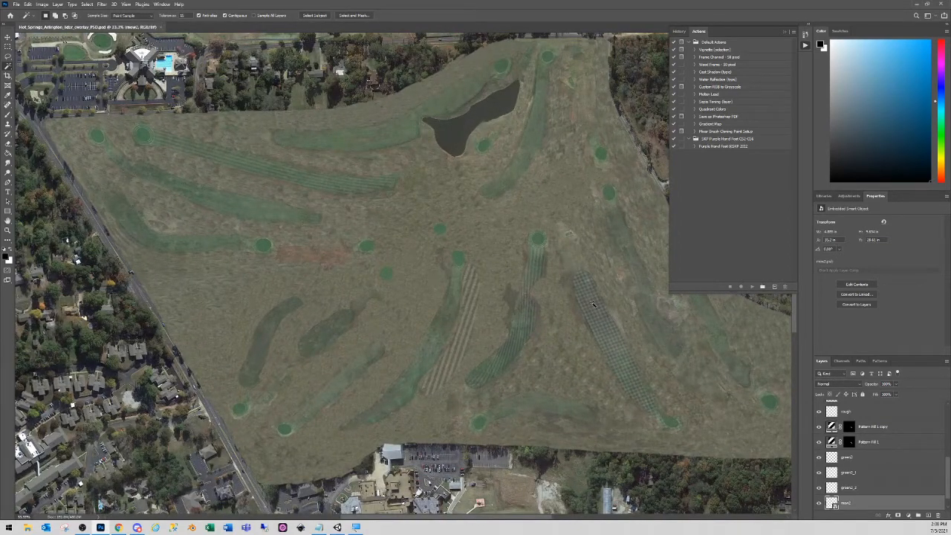
{"action": "mouse_move", "coordinate": [552, 370]}
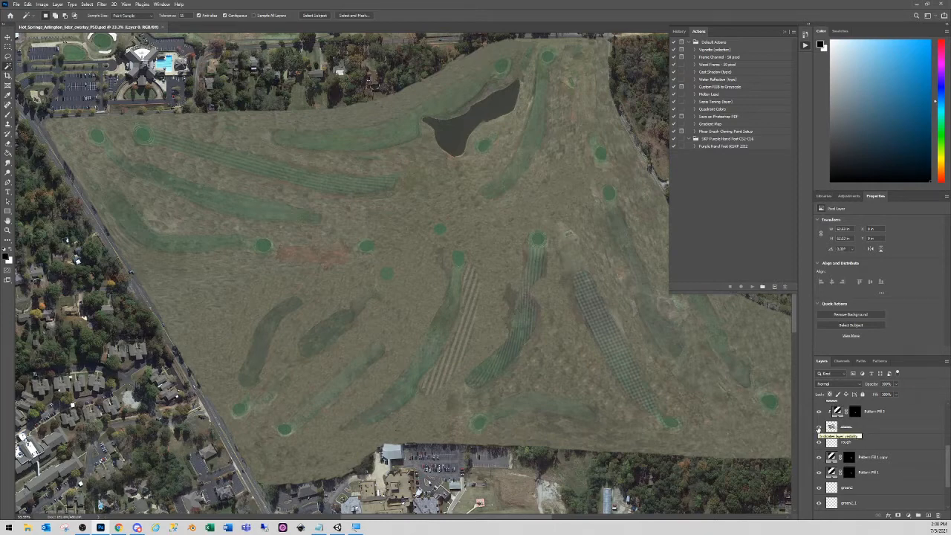
Review the aerial course PSD's mow-pattern overlay layers in the Layers panel.
{"action": "left_click", "coordinate": [817, 425]}
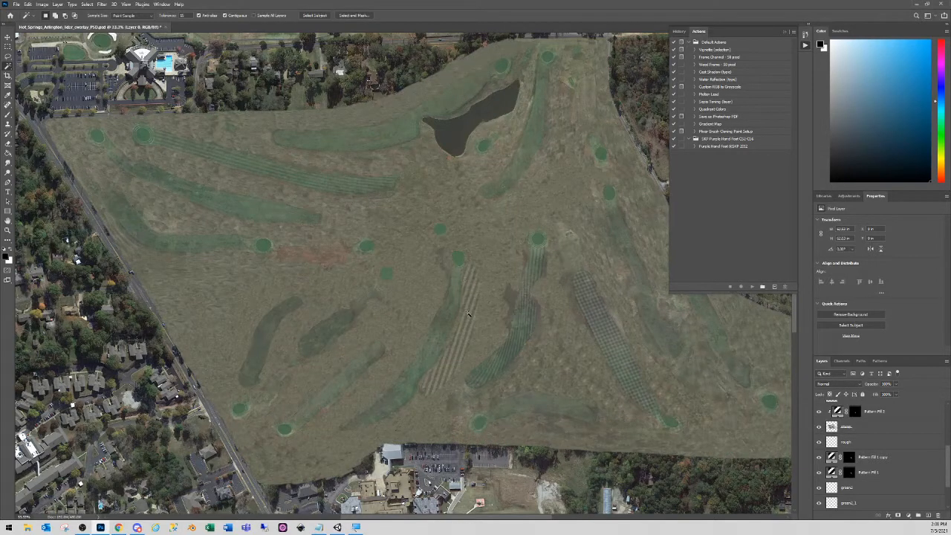
{"action": "mouse_move", "coordinate": [493, 318]}
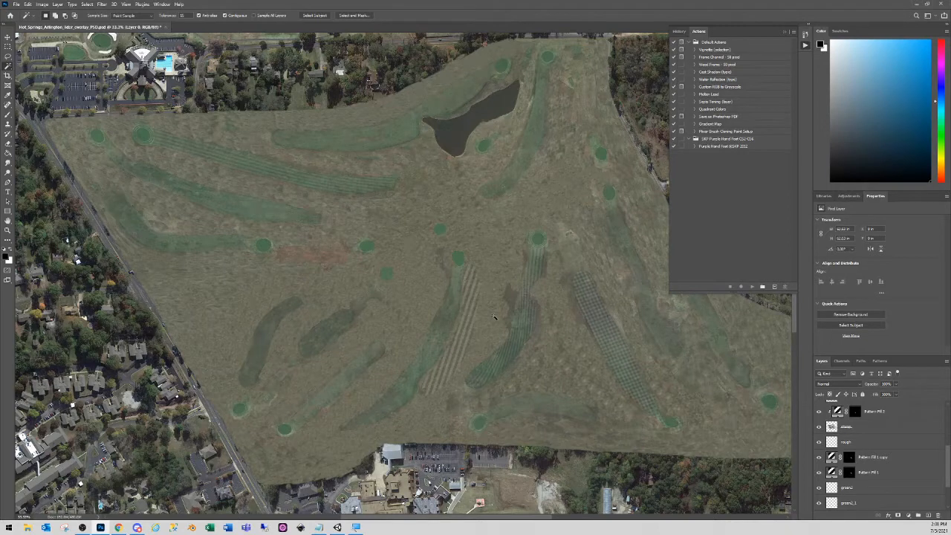
{"action": "mouse_move", "coordinate": [505, 365]}
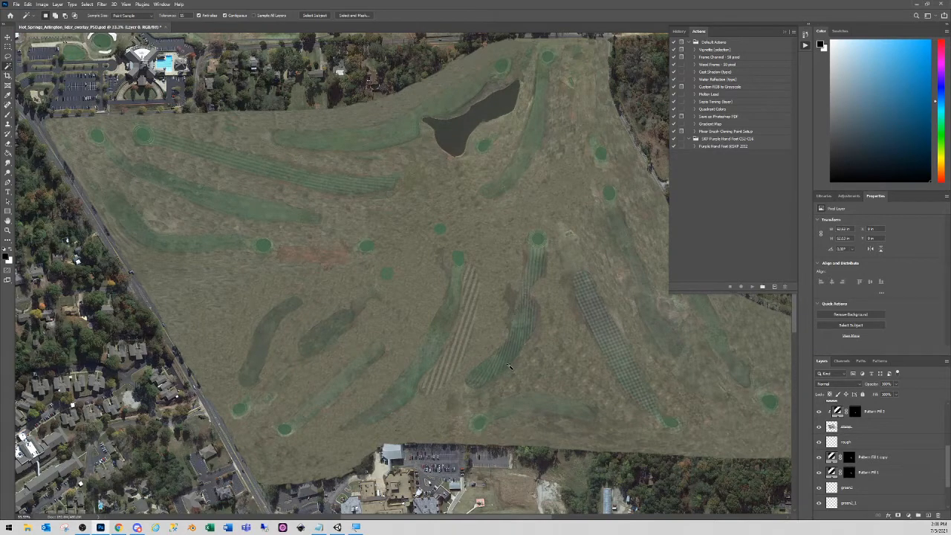
{"action": "mouse_move", "coordinate": [457, 291]}
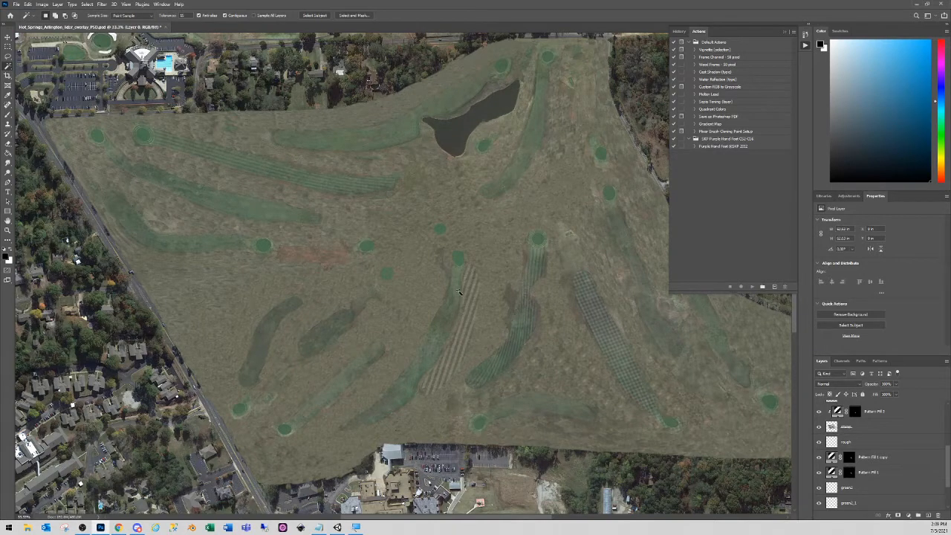
{"action": "mouse_move", "coordinate": [395, 321]}
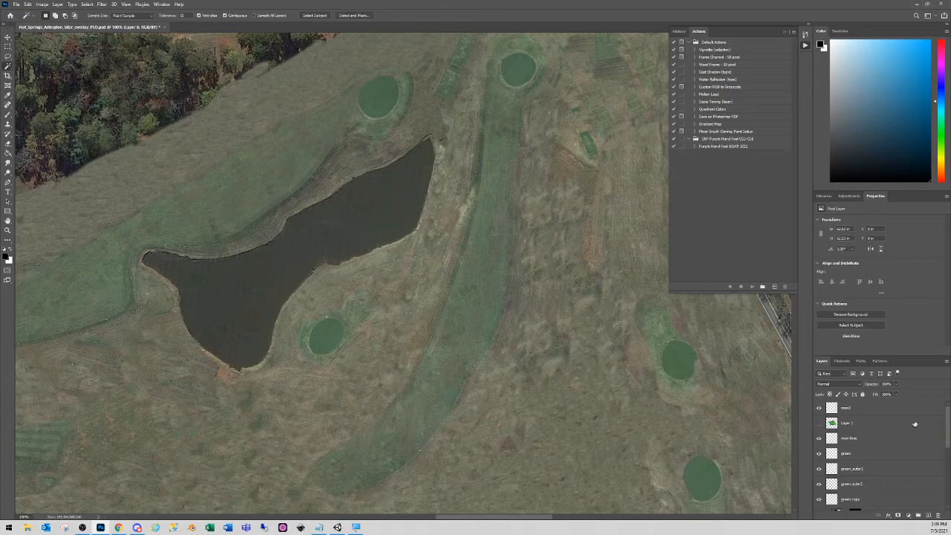
{"action": "left_click", "coordinate": [846, 422]}
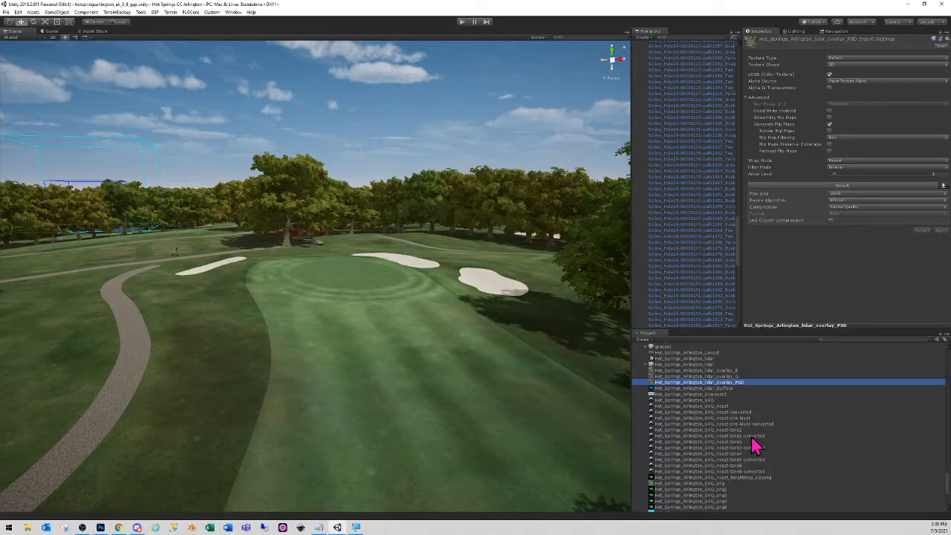
Bring up the context menu for the course layout PNG in the Project window.
{"action": "scroll", "scroll_direction": "down", "scroll_amount": 3}
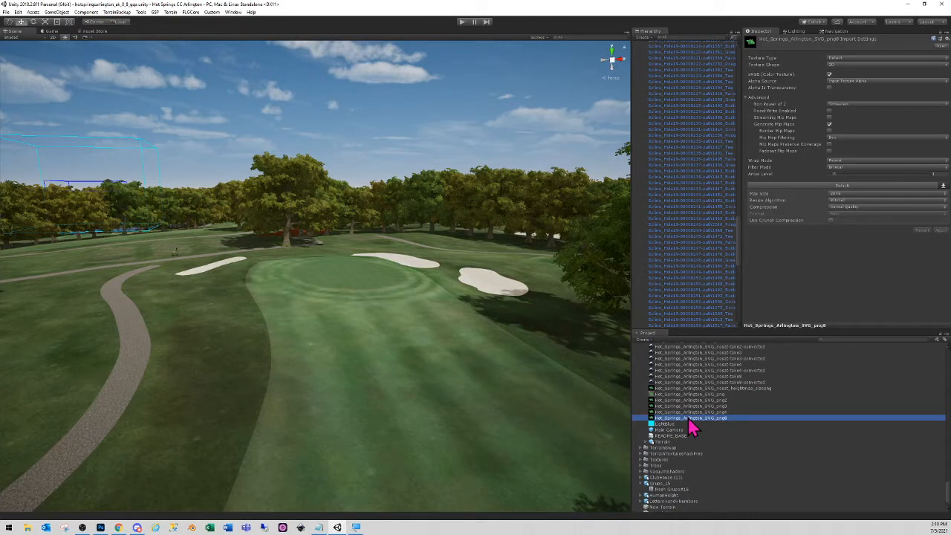
{"action": "right_click", "coordinate": [691, 416]}
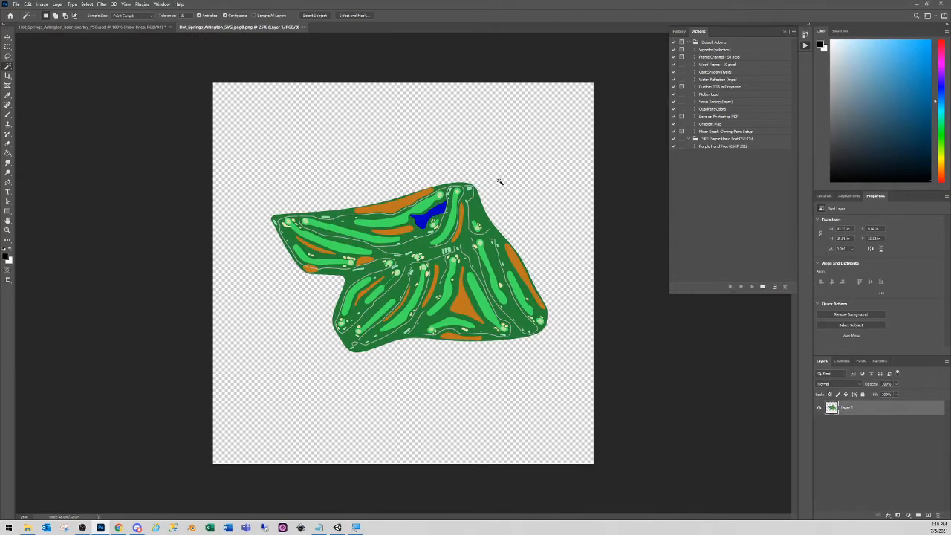
{"action": "mouse_move", "coordinate": [416, 202]}
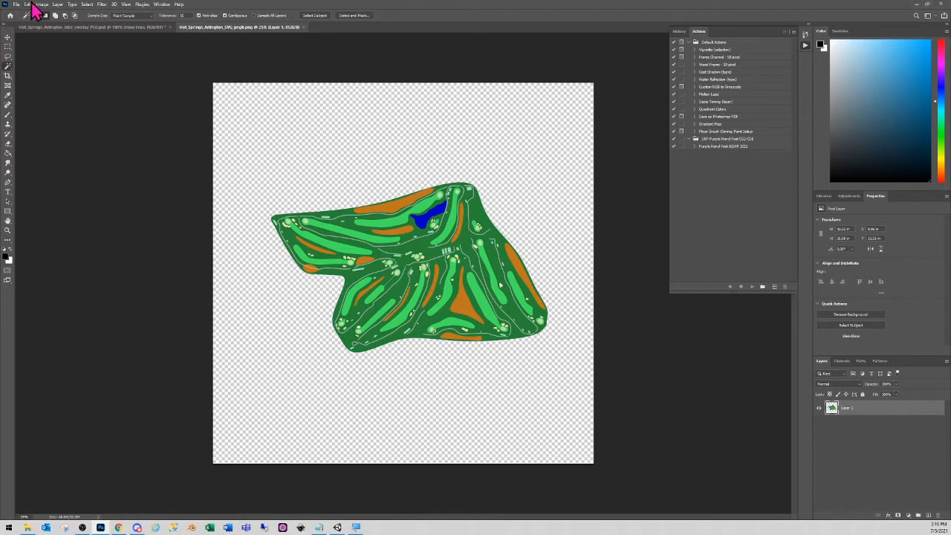
Use the menu bar with the layout PNG open, before switching to the aerial PSD tab.
{"action": "left_click", "coordinate": [27, 3]}
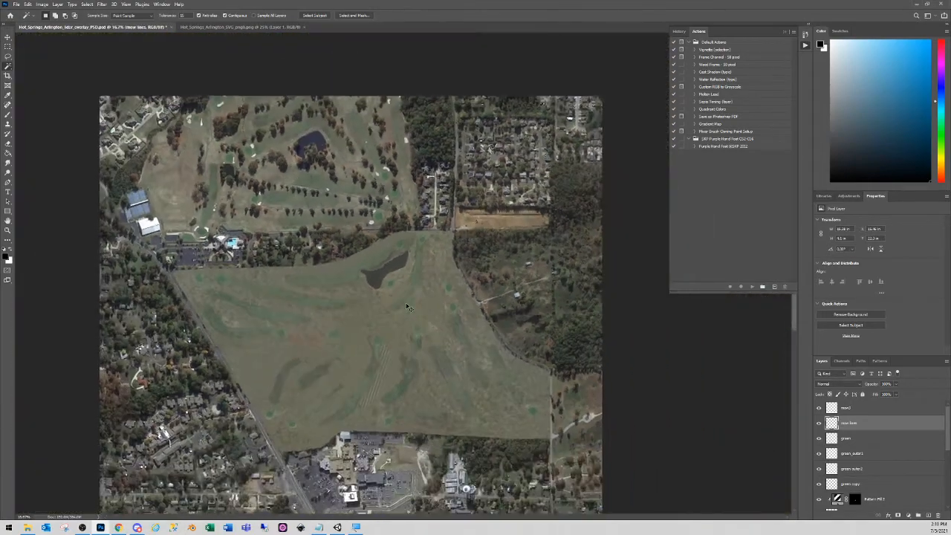
Paste the coloured layout into the aerial PSD and start Edit > Transform to resize it.
{"action": "left_click", "coordinate": [27, 5]}
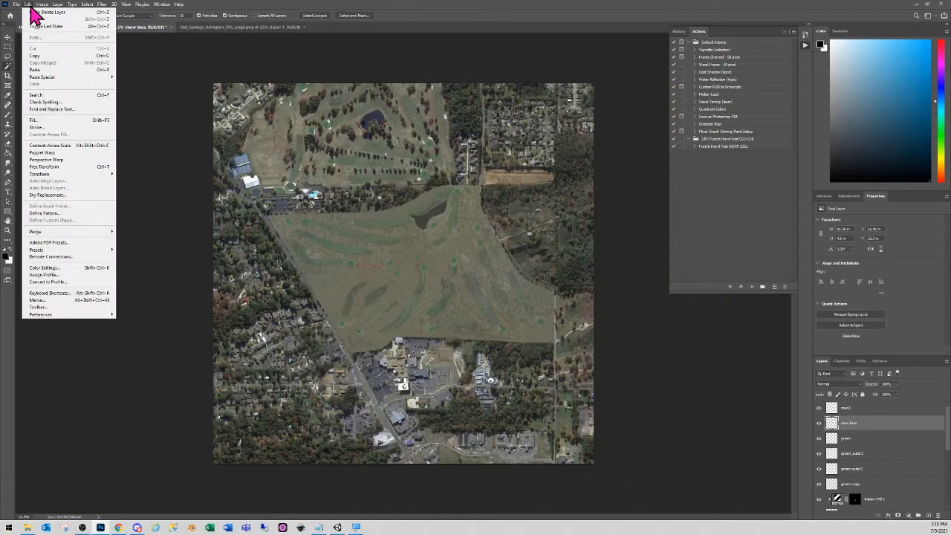
{"action": "mouse_move", "coordinate": [41, 78]}
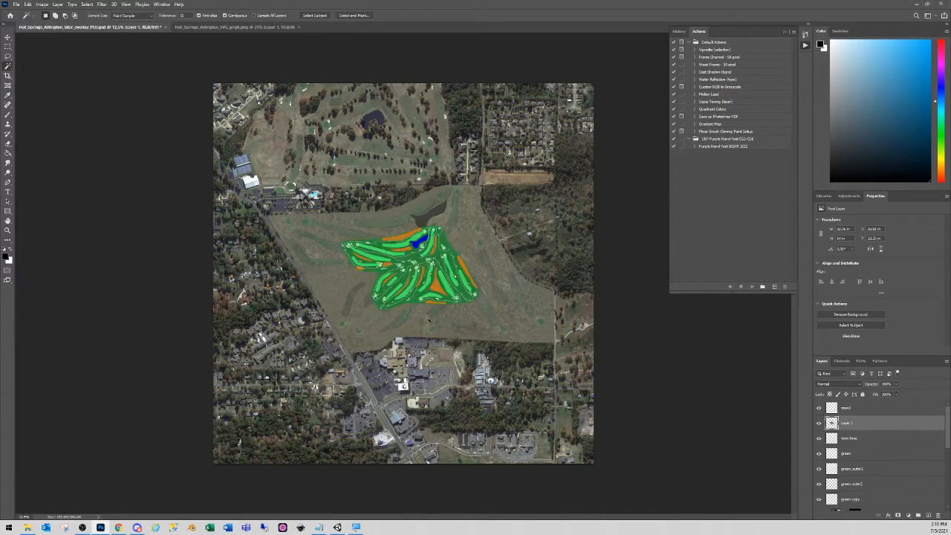
{"action": "mouse_move", "coordinate": [428, 319]}
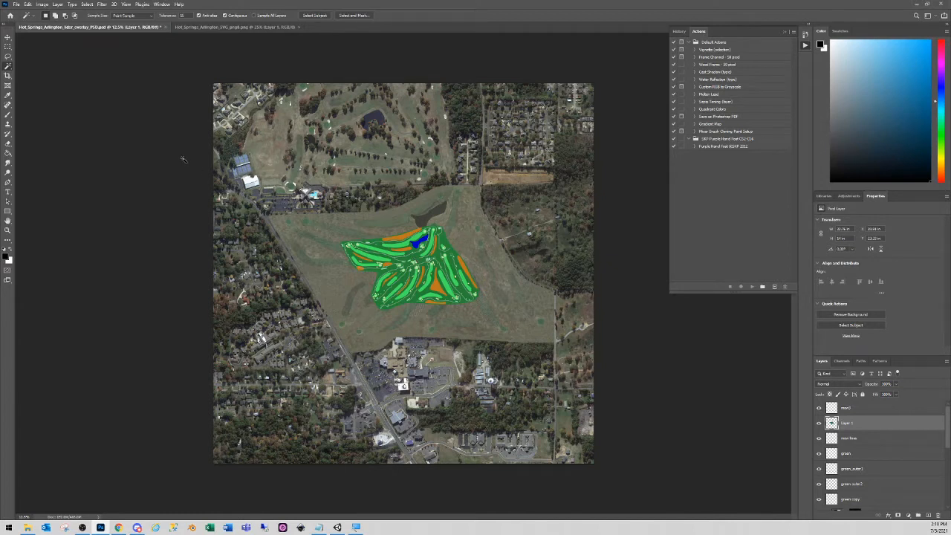
{"action": "left_click", "coordinate": [27, 5]}
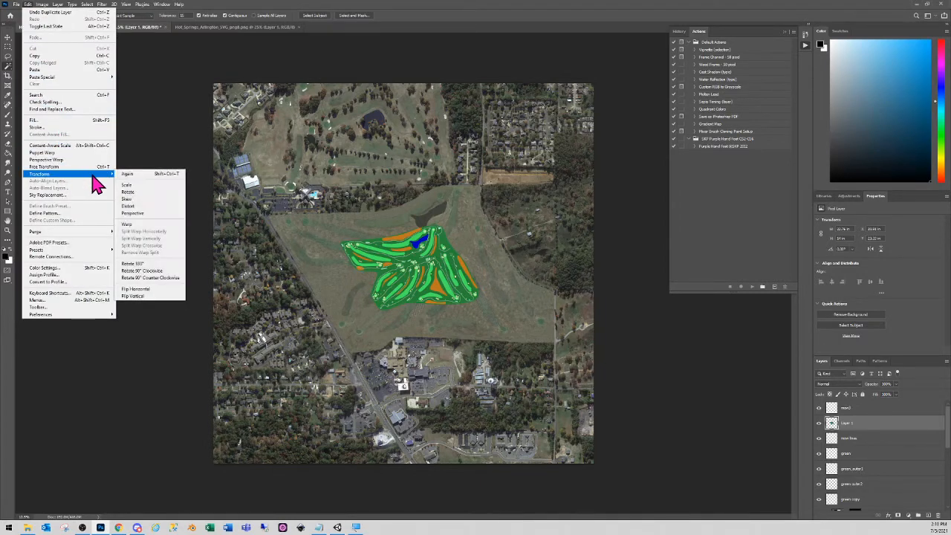
{"action": "left_click", "coordinate": [38, 172]}
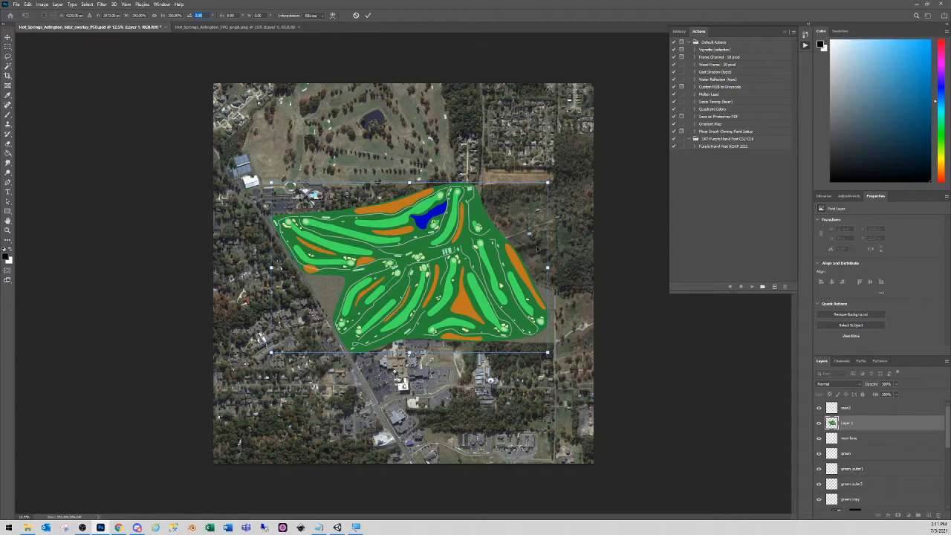
{"action": "mouse_move", "coordinate": [587, 294]}
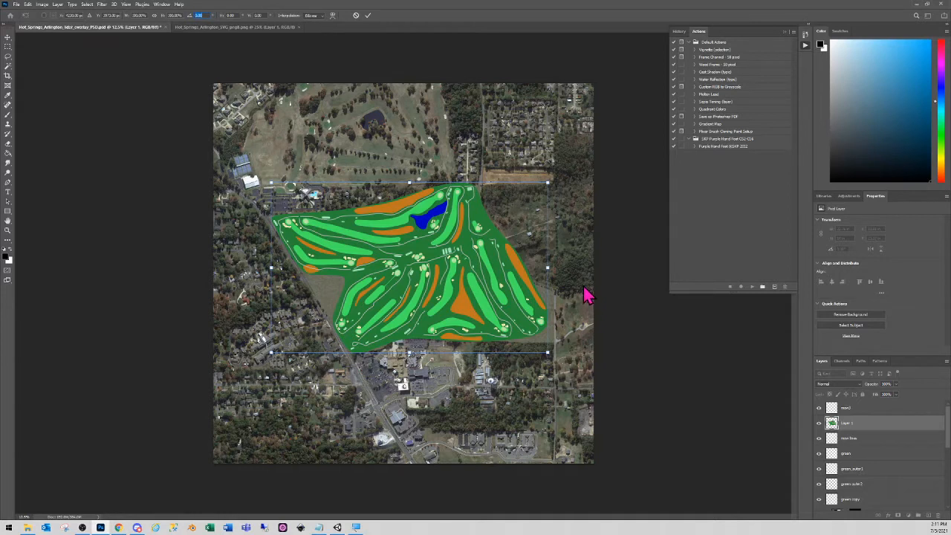
{"action": "mouse_move", "coordinate": [581, 151]}
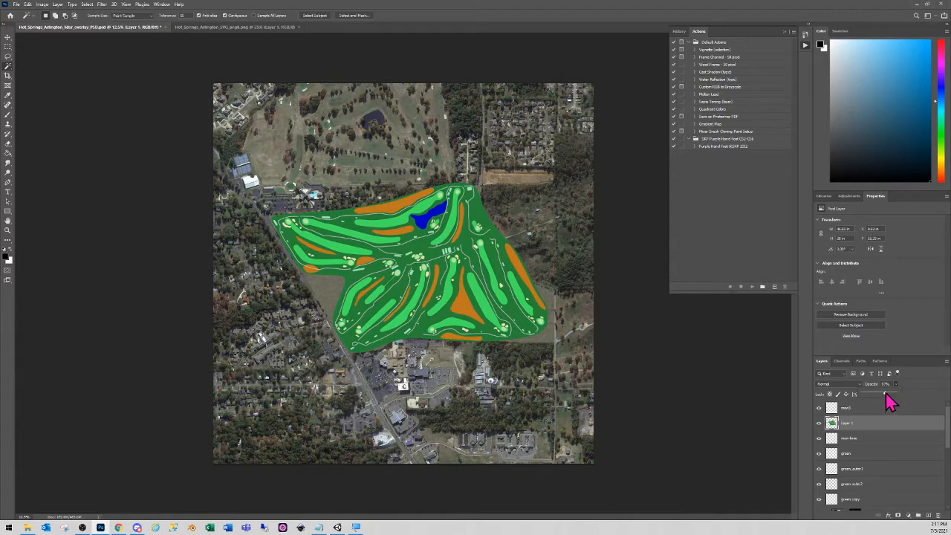
Lower the overlay layer's Opacity so the aerial photo shows through.
{"action": "left_click", "coordinate": [869, 394]}
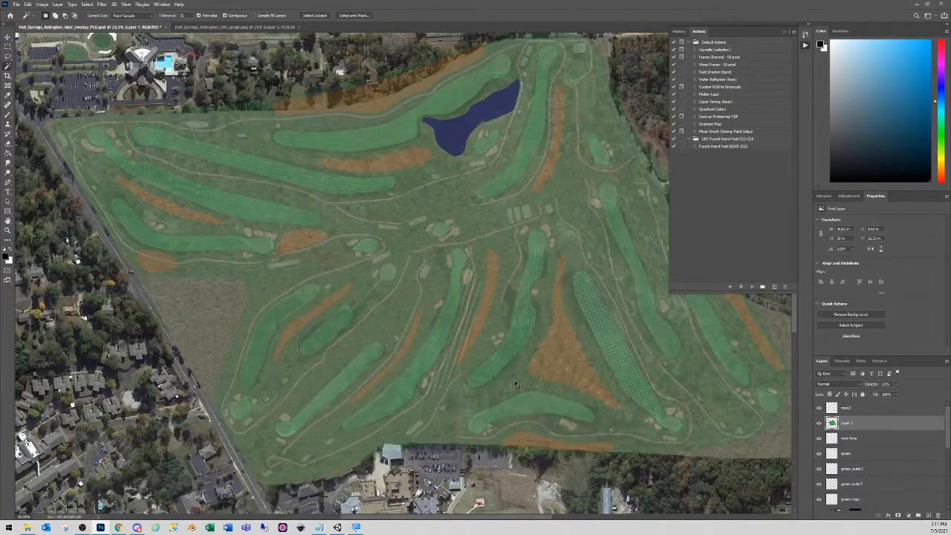
{"action": "mouse_move", "coordinate": [903, 394]}
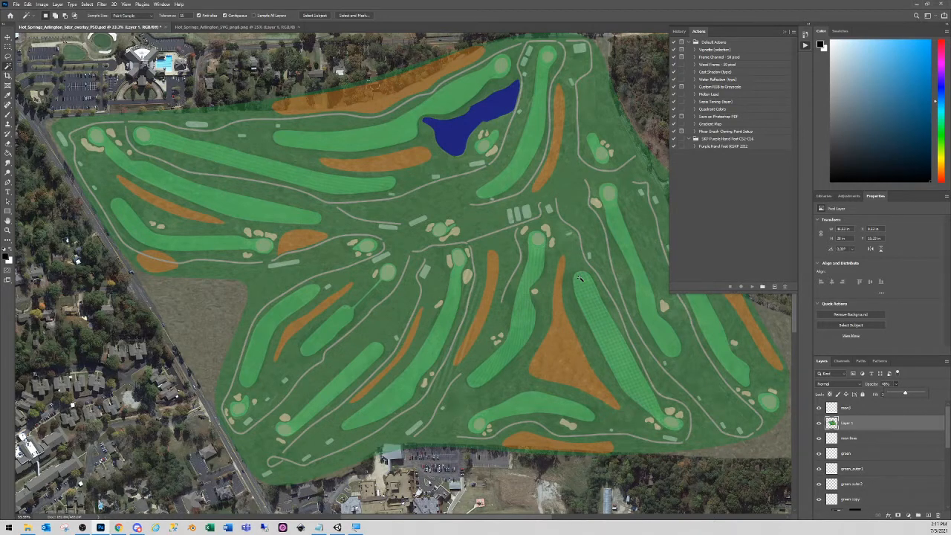
{"action": "mouse_move", "coordinate": [448, 260]}
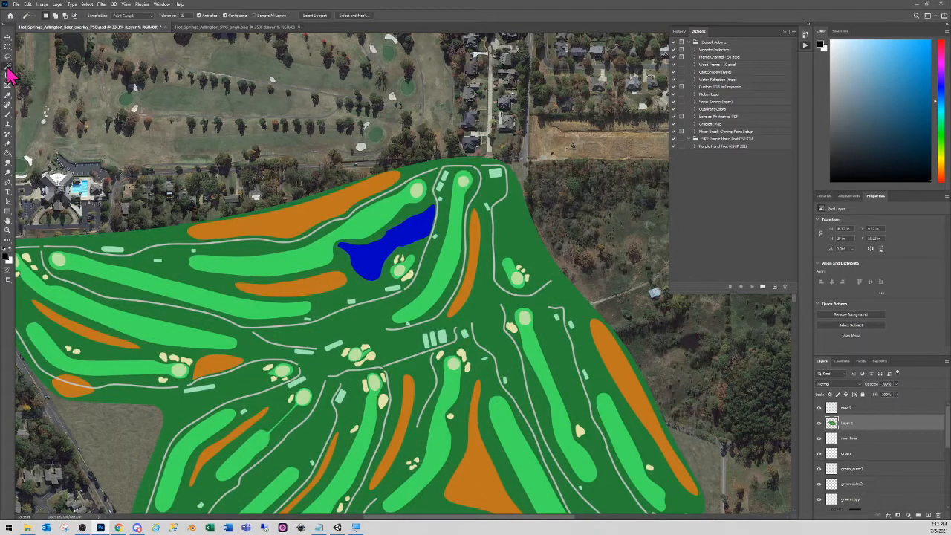
Restore the overlay layer to 100% opacity and make it the active layer.
{"action": "left_click", "coordinate": [8, 81]}
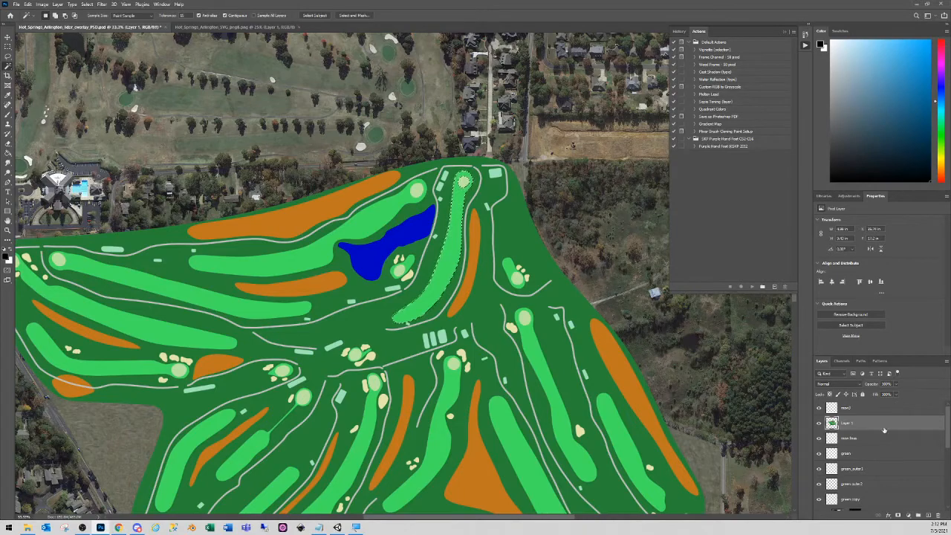
{"action": "left_click", "coordinate": [820, 423]}
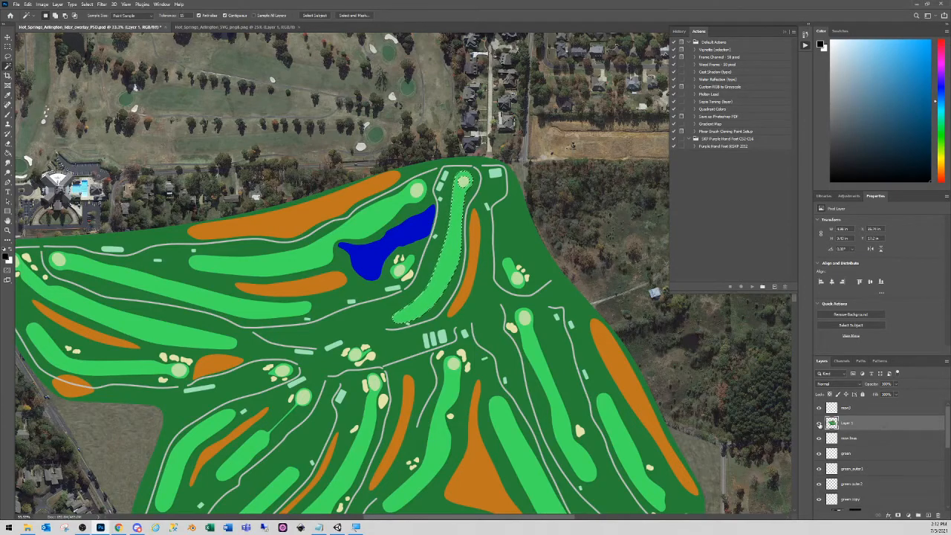
{"action": "left_click", "coordinate": [820, 422]}
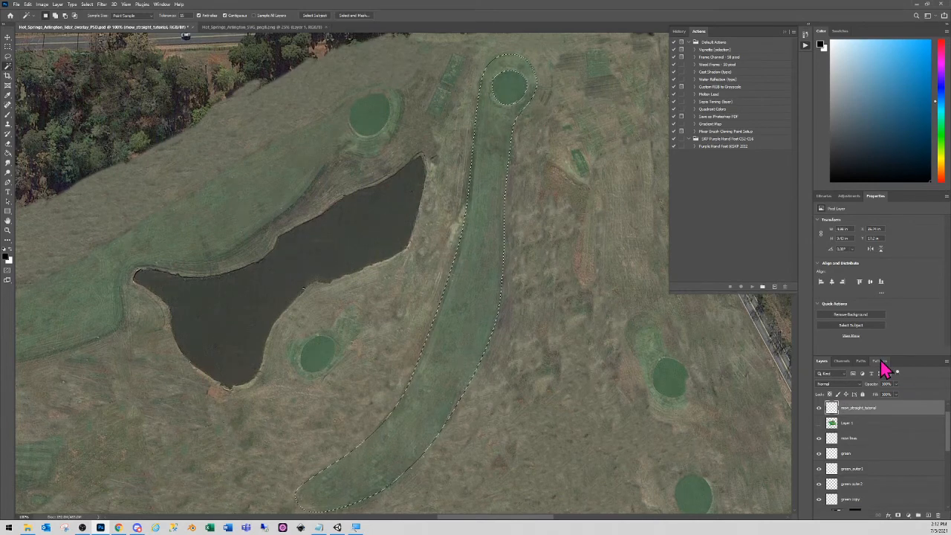
Show the Patterns panel's swatches while the fairway stays selected.
{"action": "left_click", "coordinate": [879, 361]}
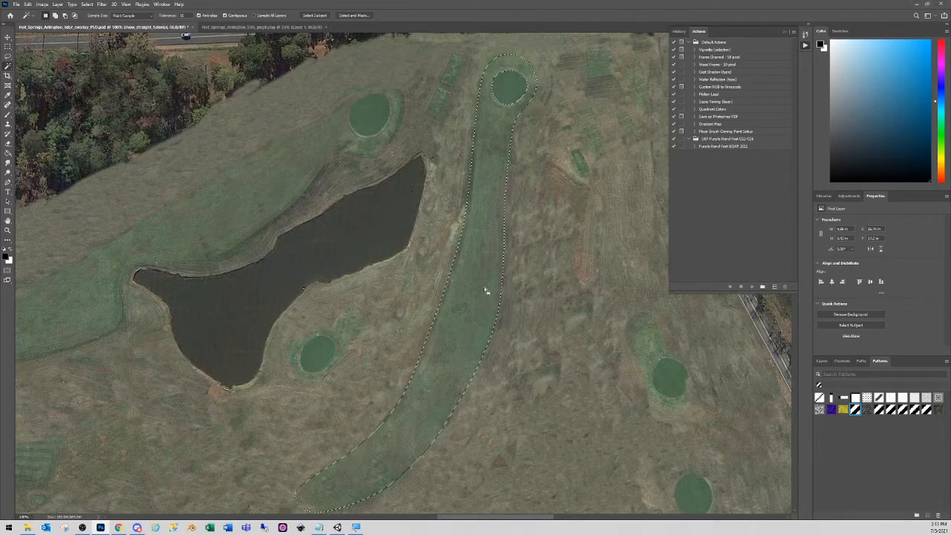
{"action": "mouse_move", "coordinate": [861, 469]}
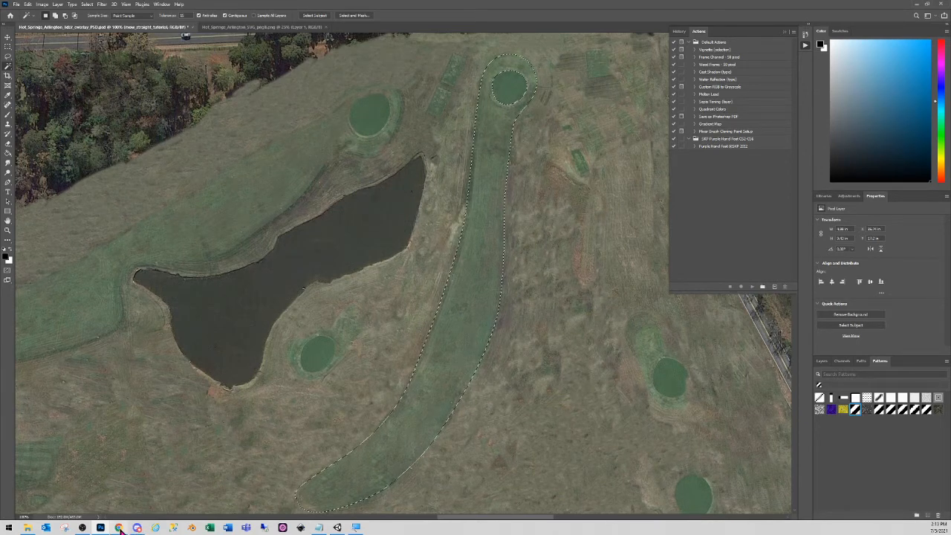
Search Google in Chrome for 'stripe pattern' and show the image results.
{"action": "left_click", "coordinate": [119, 527]}
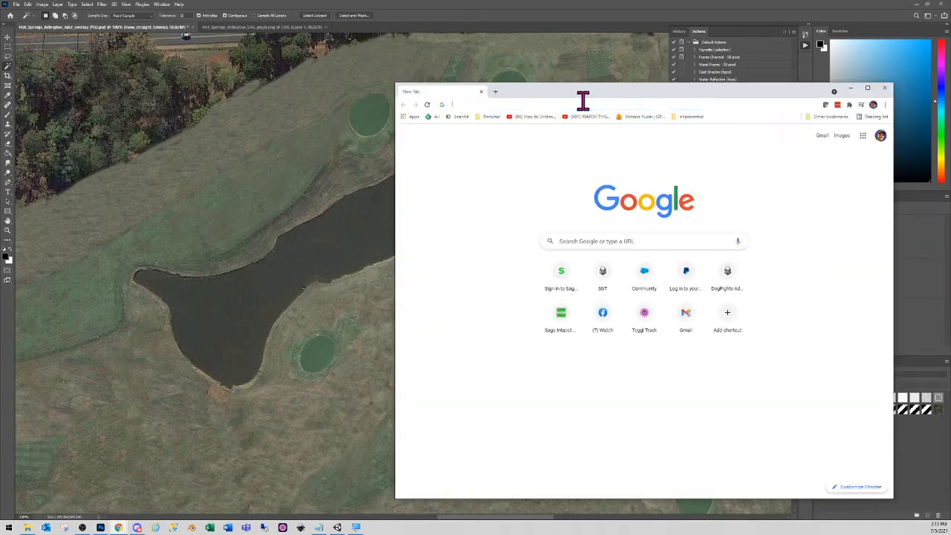
{"action": "type", "text": "stripe pattern"}
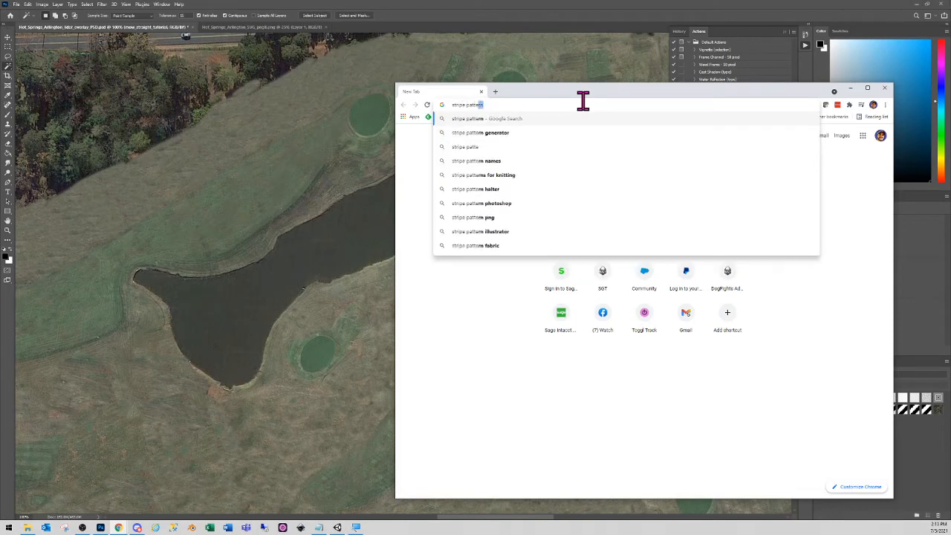
{"action": "key", "text": "Return"}
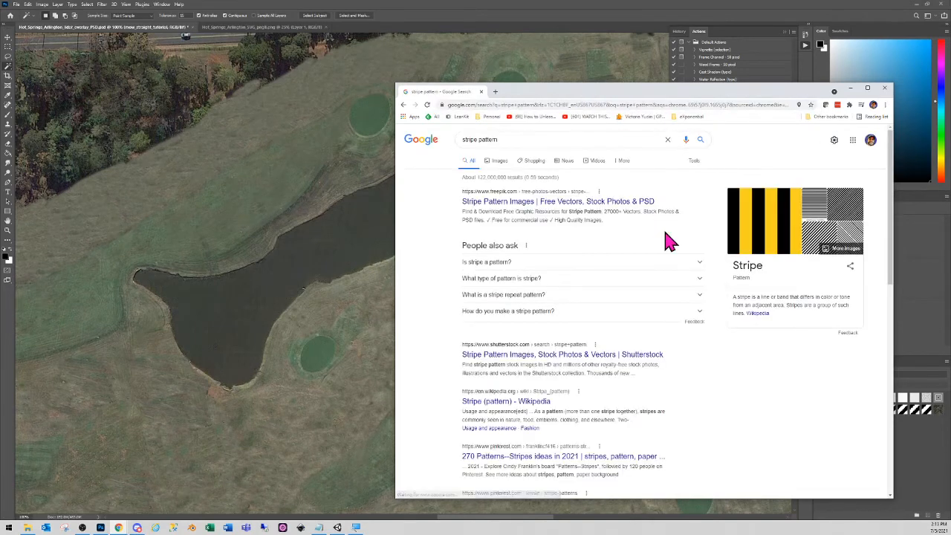
{"action": "scroll", "scroll_direction": "down", "scroll_amount": 3}
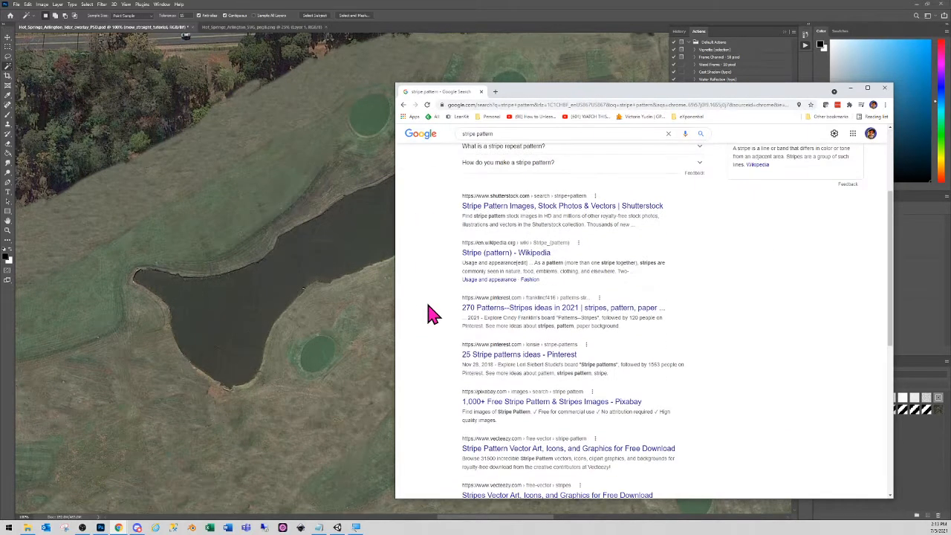
{"action": "scroll", "scroll_direction": "down", "scroll_amount": 3}
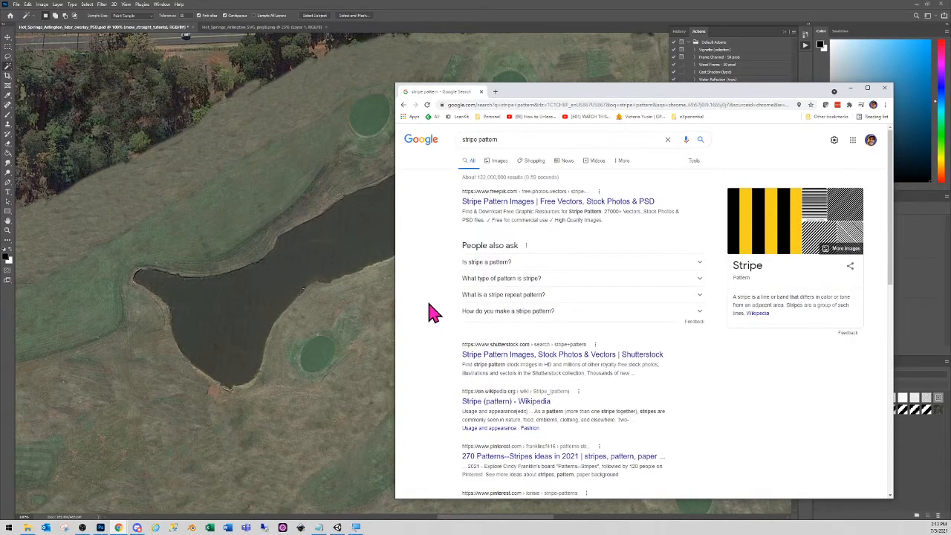
{"action": "mouse_move", "coordinate": [517, 178]}
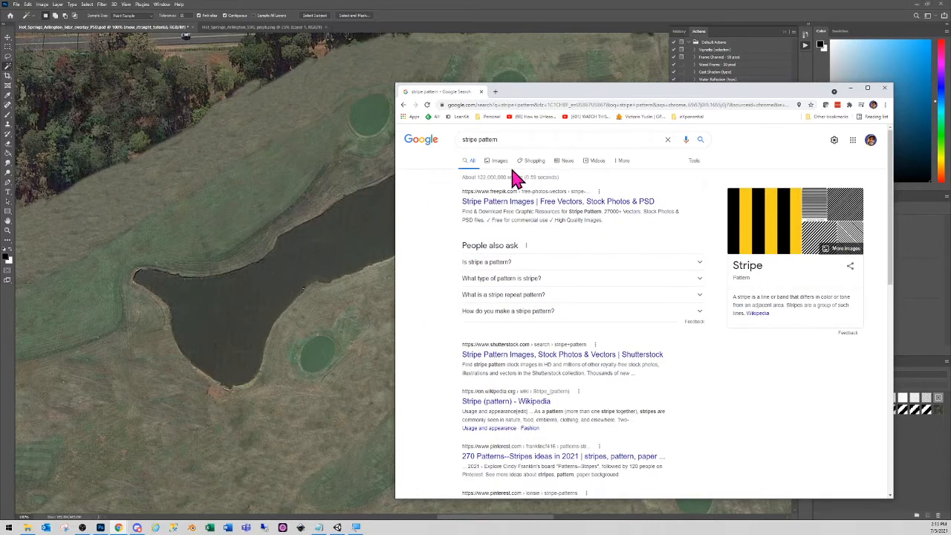
{"action": "left_click", "coordinate": [499, 161]}
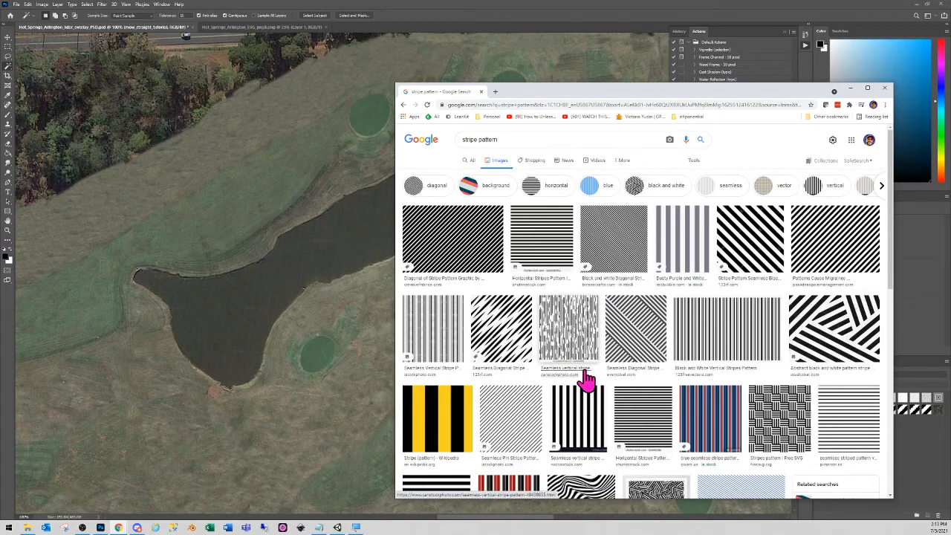
{"action": "mouse_move", "coordinate": [754, 255]}
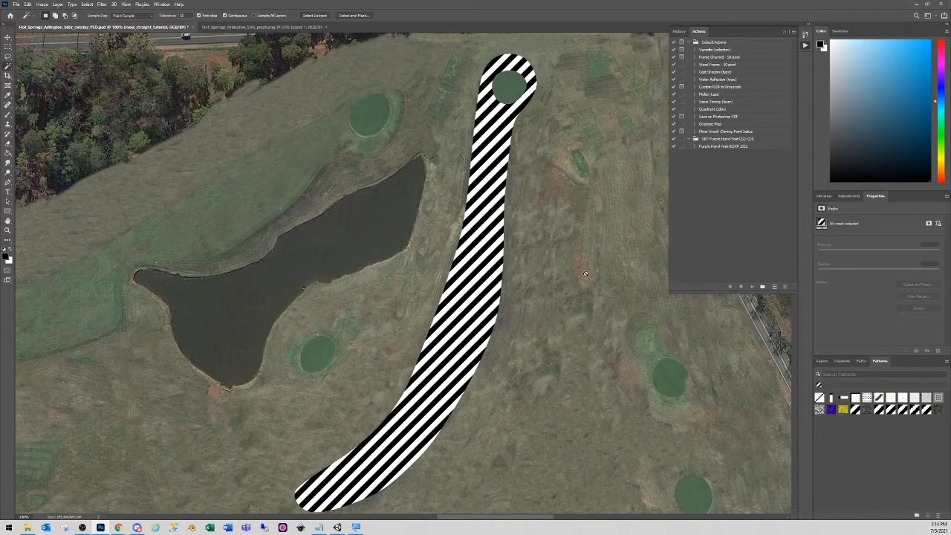
Apply a diagonal stripe Pattern Fill layer to the fairway, checking it in the Layers panel.
{"action": "left_click", "coordinate": [944, 361]}
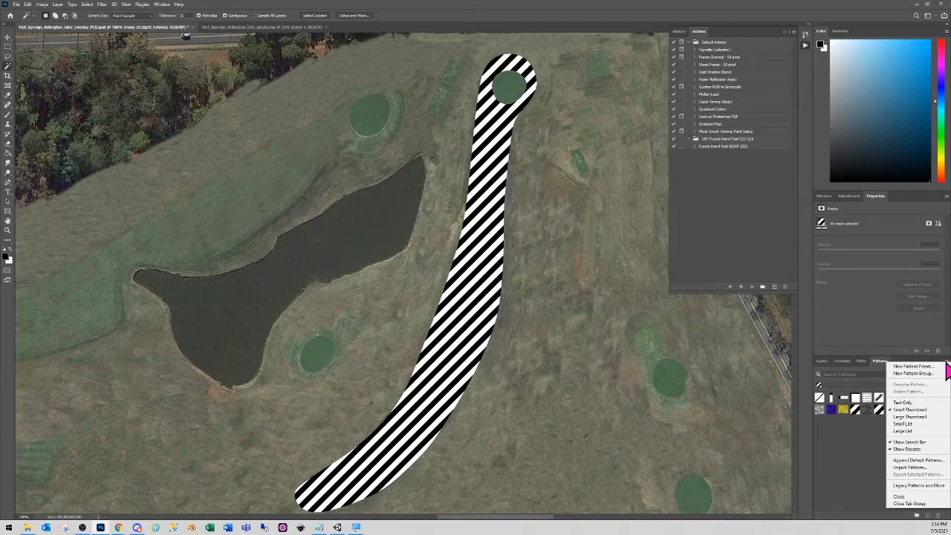
{"action": "mouse_move", "coordinate": [861, 475]}
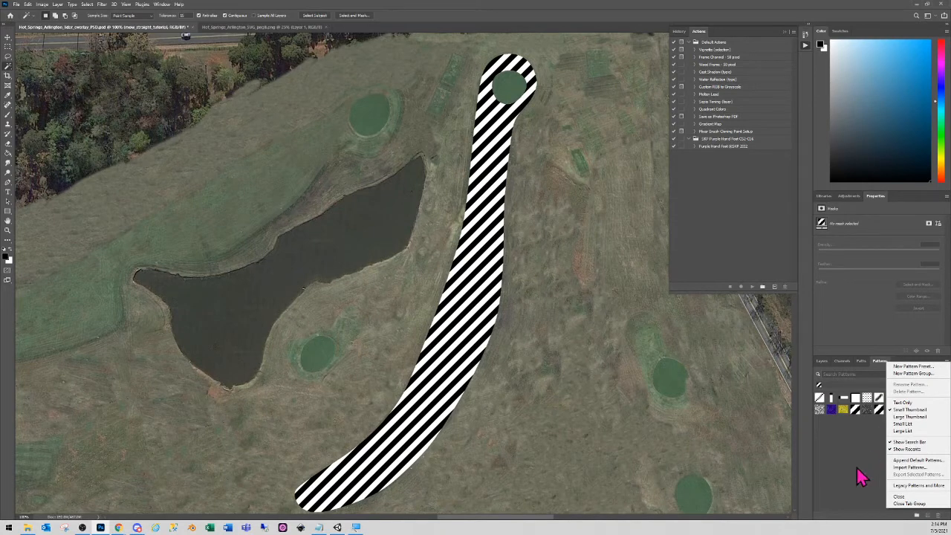
{"action": "mouse_move", "coordinate": [850, 457]}
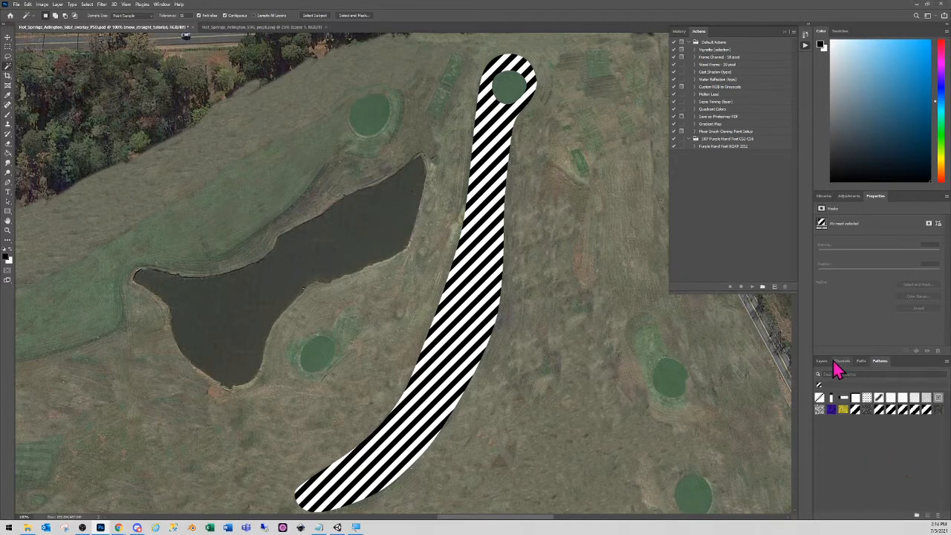
{"action": "left_click", "coordinate": [822, 361]}
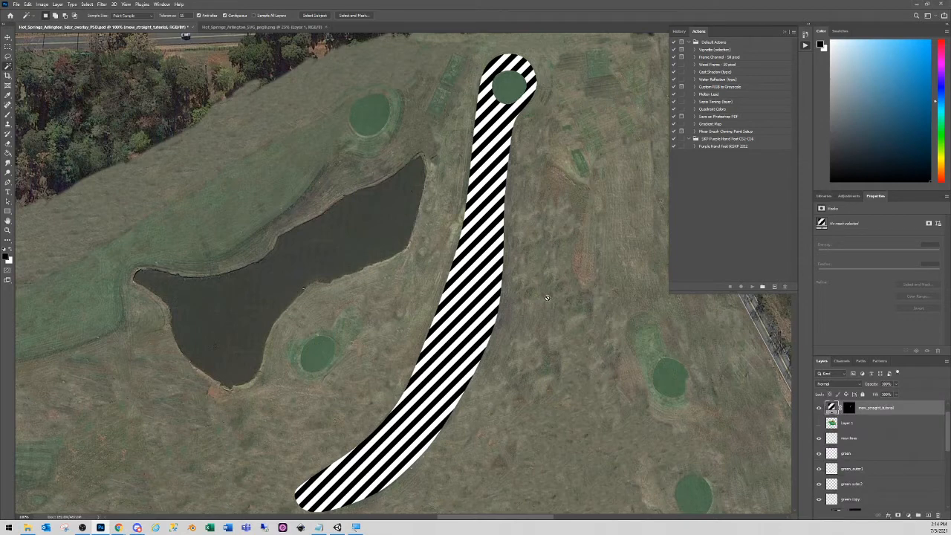
{"action": "mouse_move", "coordinate": [555, 300]}
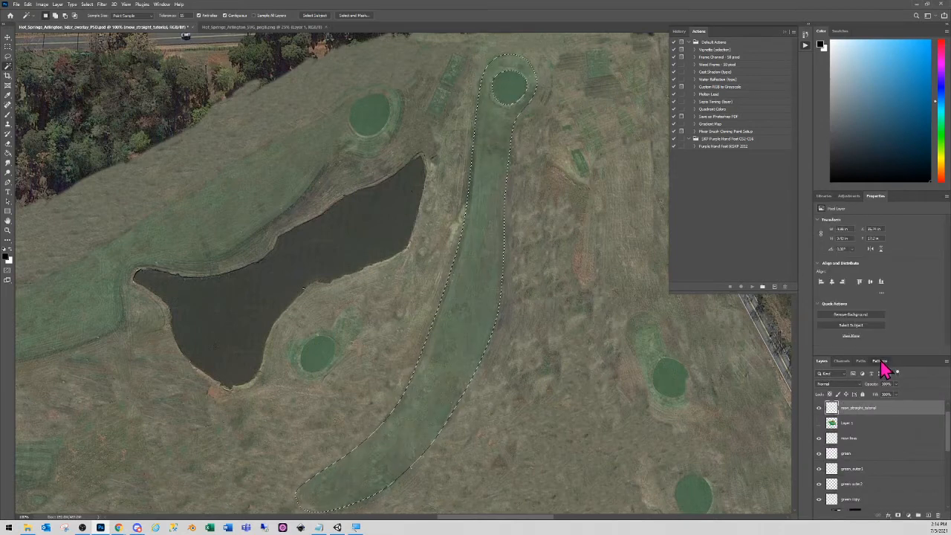
{"action": "left_click", "coordinate": [879, 361]}
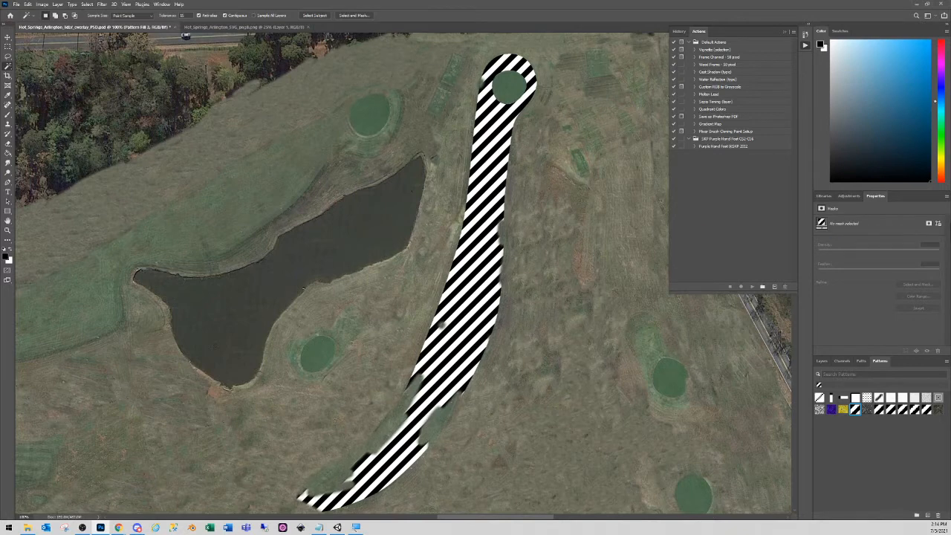
{"action": "mouse_move", "coordinate": [859, 285]}
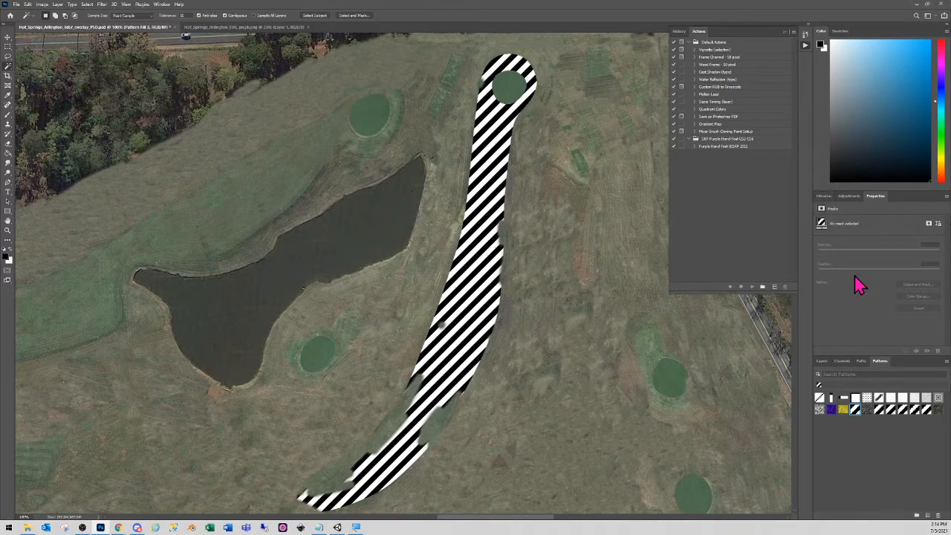
{"action": "left_click", "coordinate": [823, 361]}
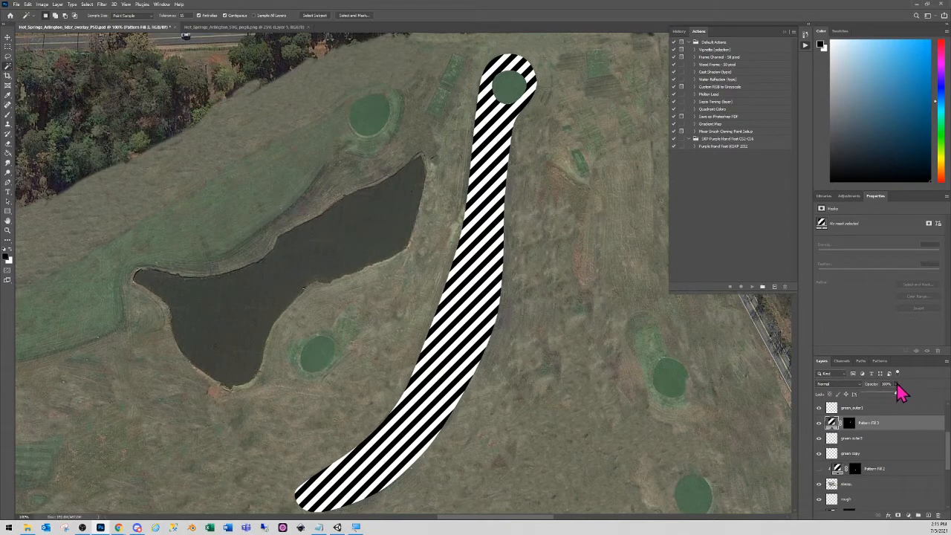
{"action": "mouse_move", "coordinate": [899, 401]}
{"action": "type", "text": "5"}
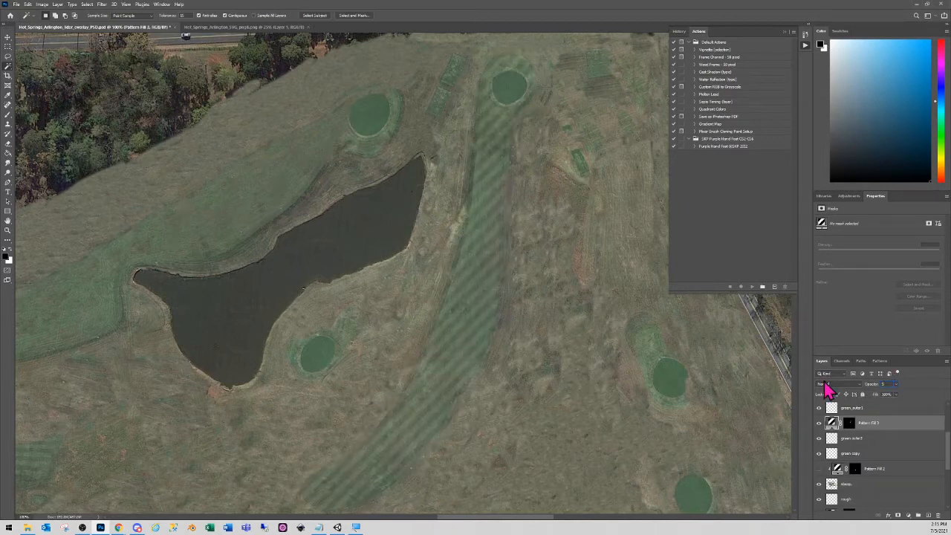
Save the course overlay PSD so Unity reimports the diagonal fairway stripes.
{"action": "left_click", "coordinate": [820, 407]}
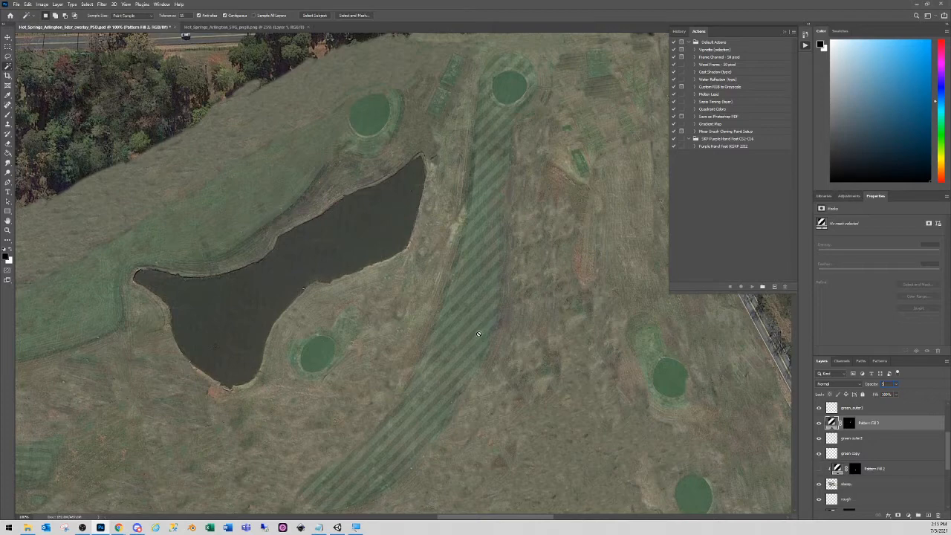
{"action": "mouse_move", "coordinate": [551, 261]}
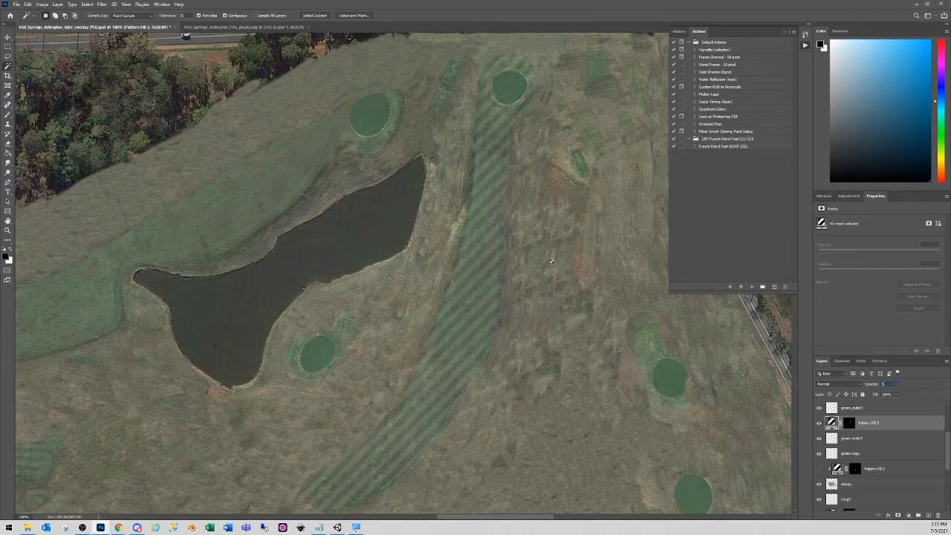
{"action": "mouse_move", "coordinate": [502, 333]}
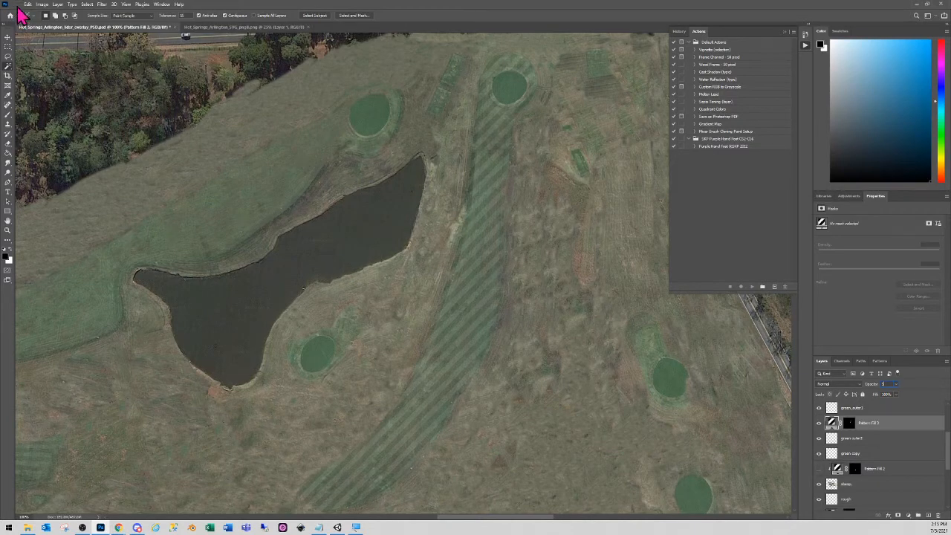
{"action": "left_click", "coordinate": [15, 3]}
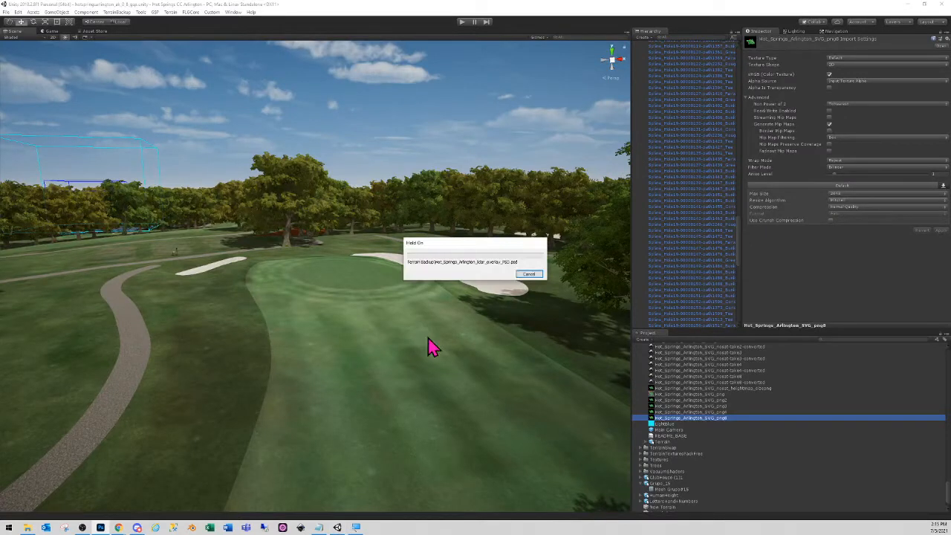
{"action": "mouse_move", "coordinate": [434, 266]}
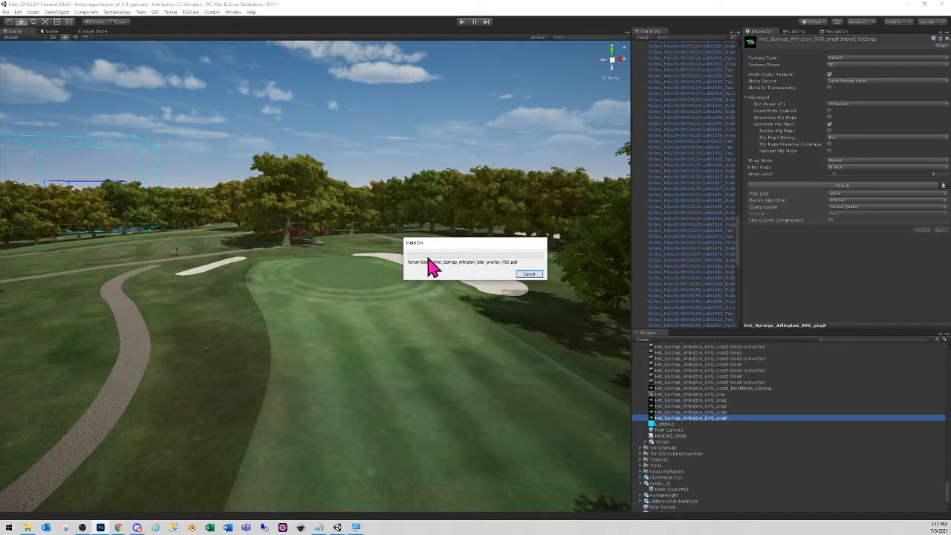
Dismiss the overlay import notice and view the fairway's new diagonal mow stripes.
{"action": "left_click", "coordinate": [529, 273]}
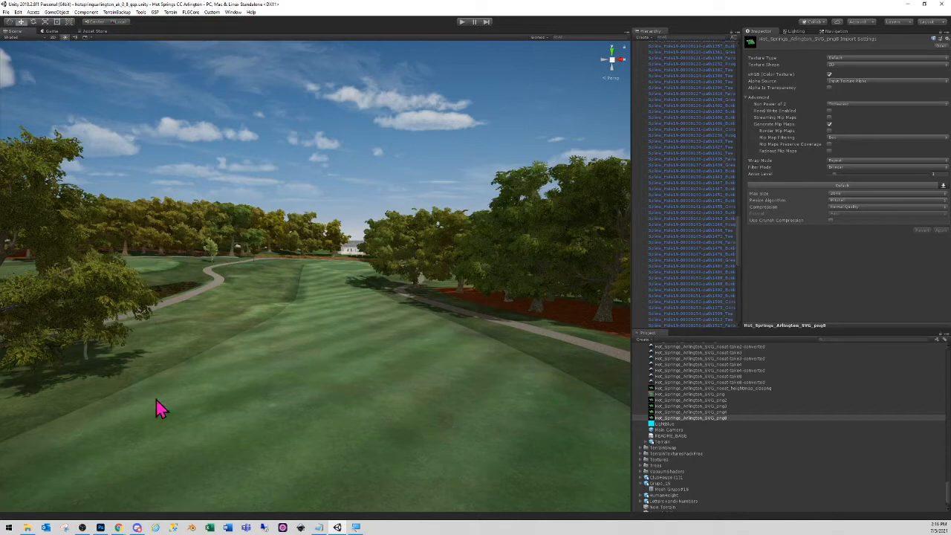
{"action": "mouse_move", "coordinate": [147, 505]}
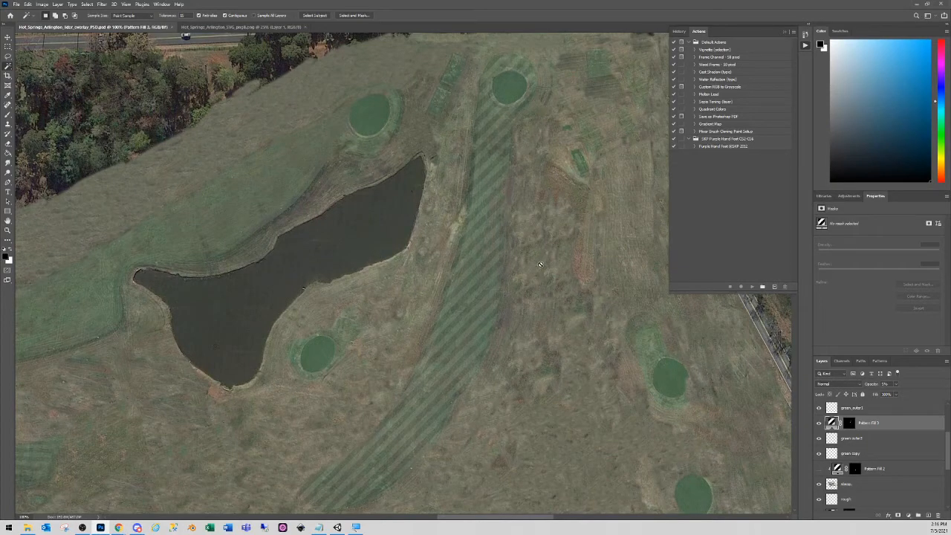
{"action": "mouse_move", "coordinate": [778, 370]}
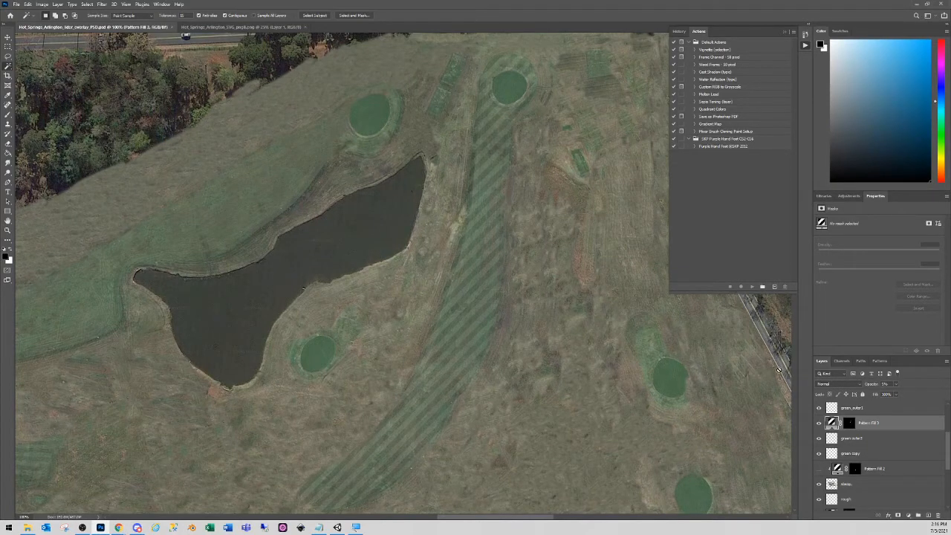
{"action": "mouse_move", "coordinate": [784, 420]}
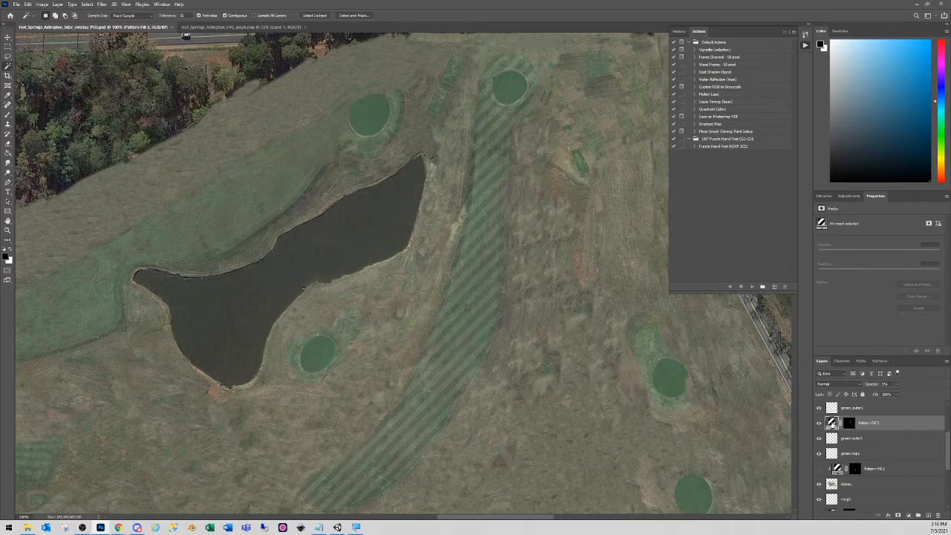
Bring up the fairway stripe layer's Pattern Fill settings to change its angle.
{"action": "double_click", "coordinate": [832, 422]}
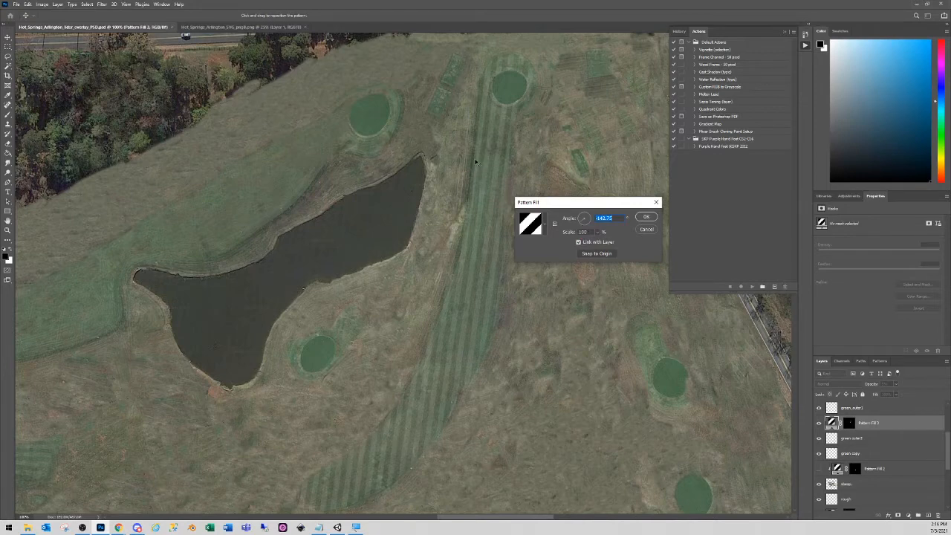
{"action": "mouse_move", "coordinate": [502, 155]}
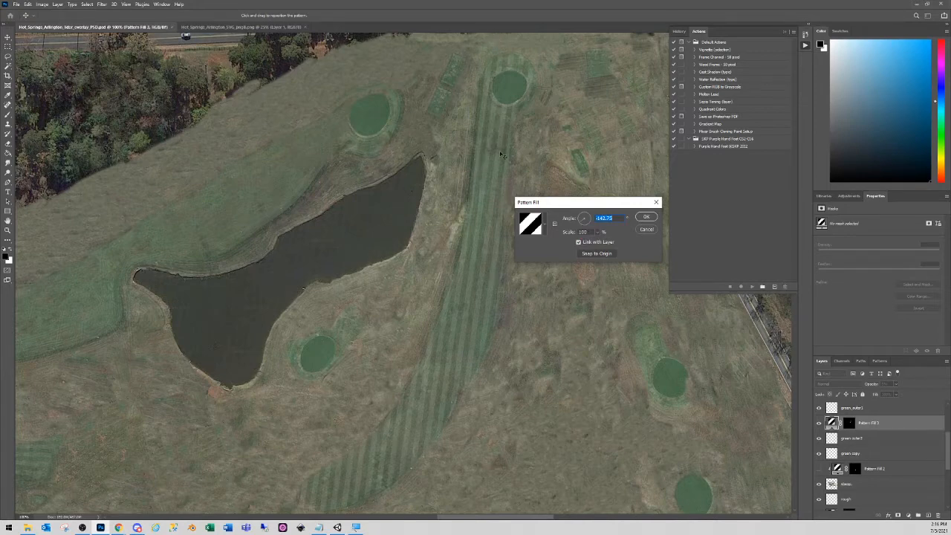
Reduce the stripe pattern's scale, commit the fill, and switch to Unity to check it.
{"action": "left_click", "coordinate": [584, 217]}
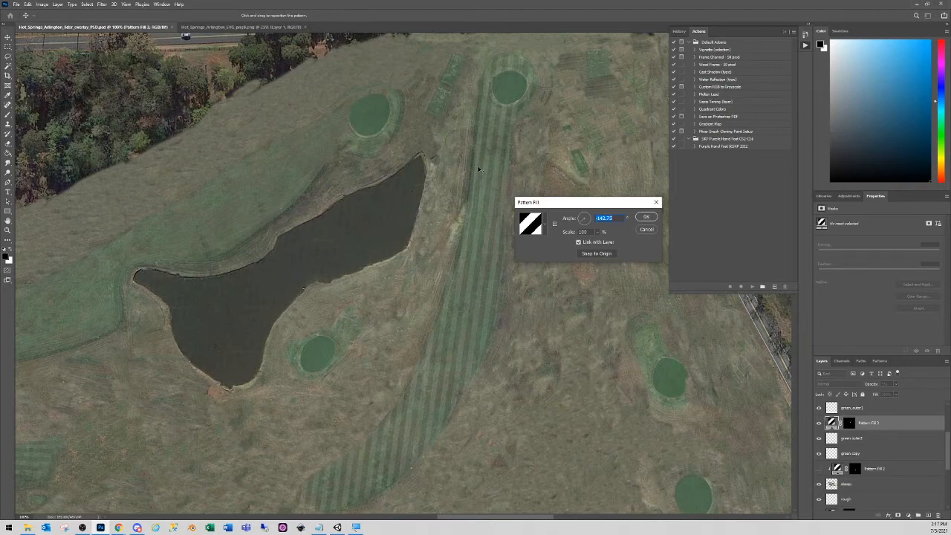
{"action": "mouse_move", "coordinate": [549, 287]}
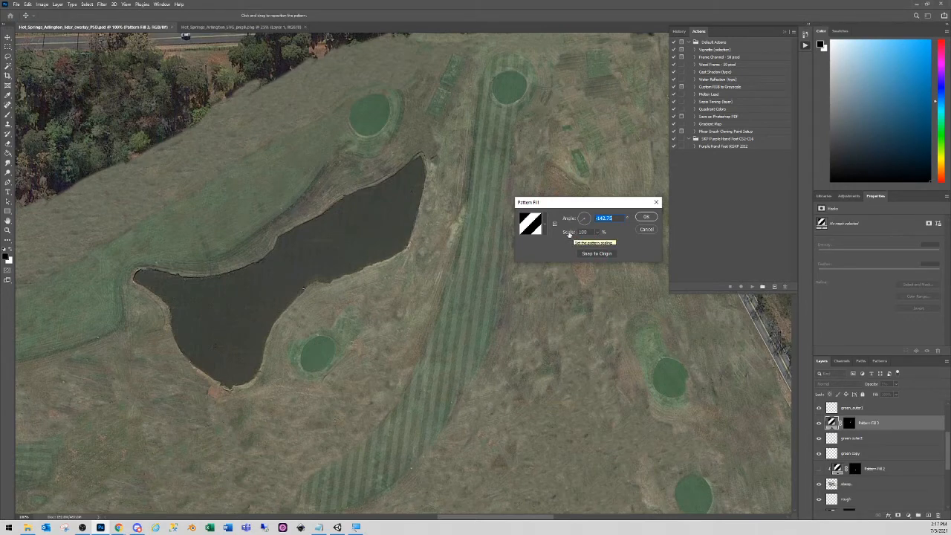
{"action": "left_click", "coordinate": [581, 231]}
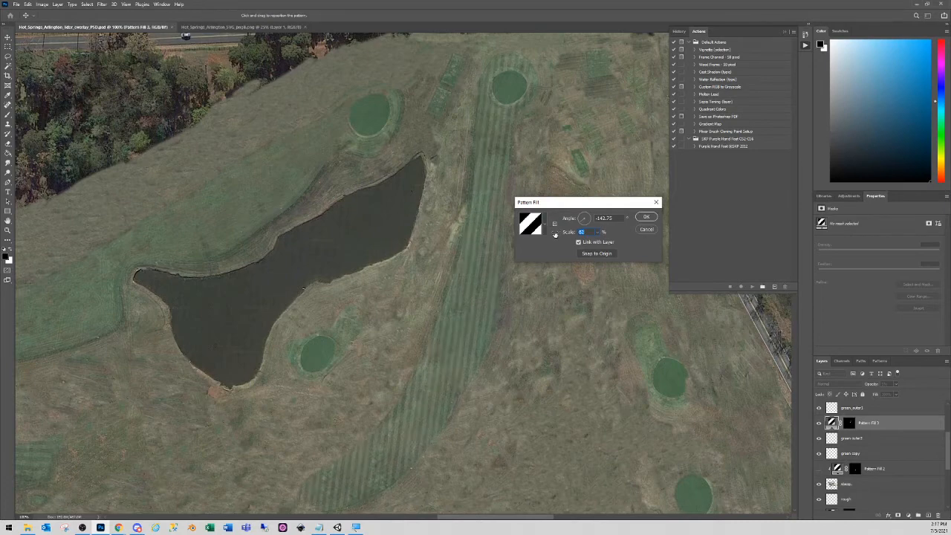
{"action": "triple_click", "coordinate": [606, 217]}
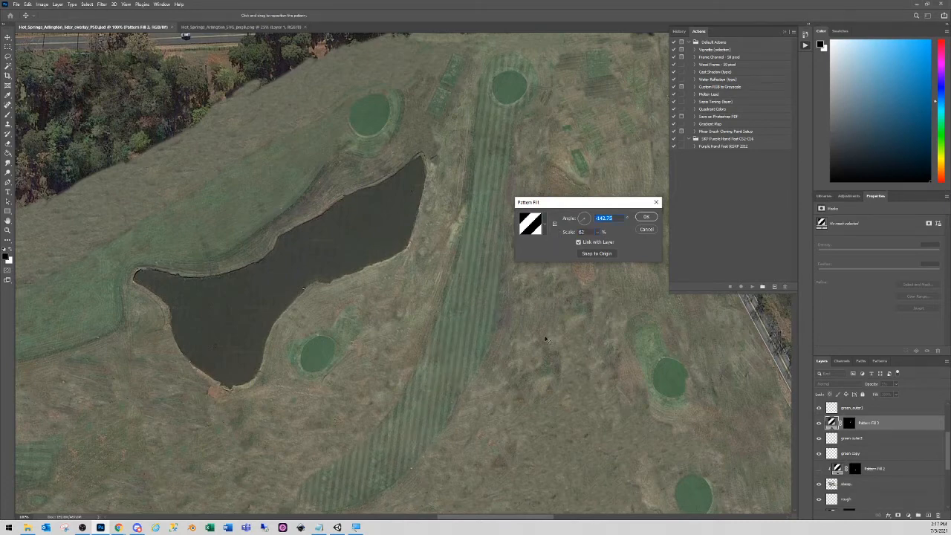
{"action": "left_click", "coordinate": [645, 217]}
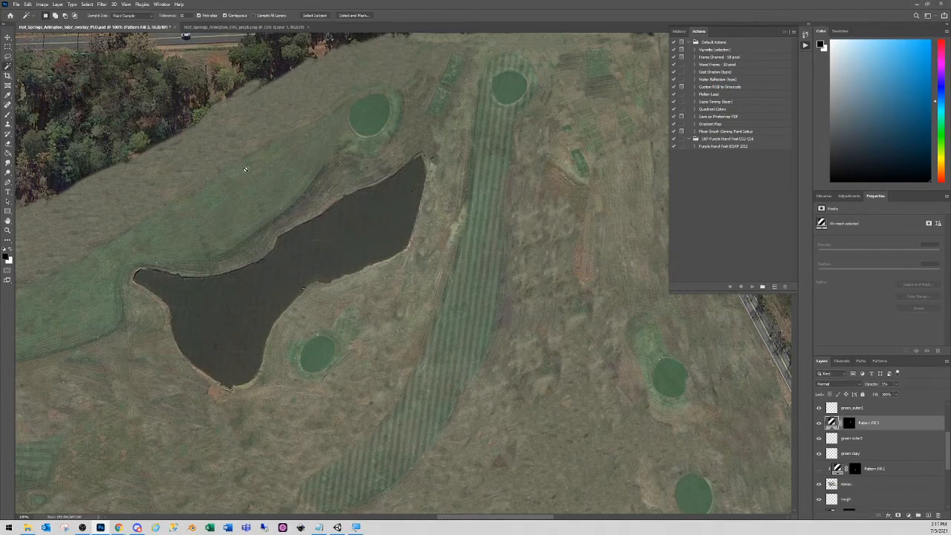
{"action": "left_click", "coordinate": [15, 3]}
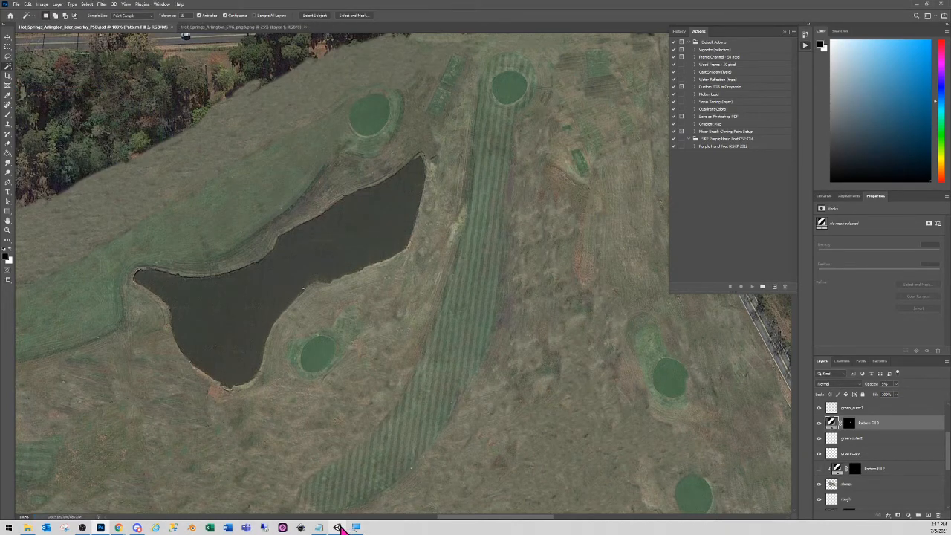
{"action": "left_click", "coordinate": [338, 528]}
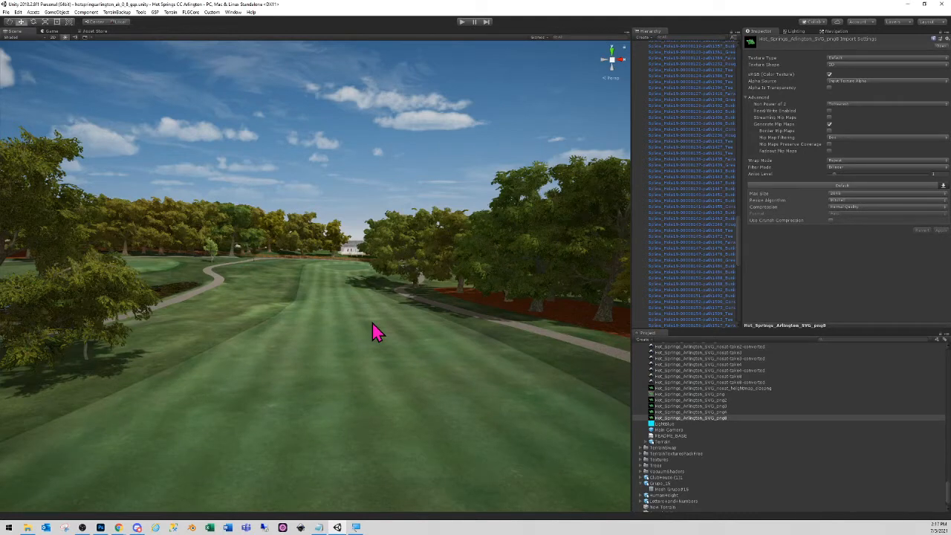
{"action": "mouse_move", "coordinate": [202, 502]}
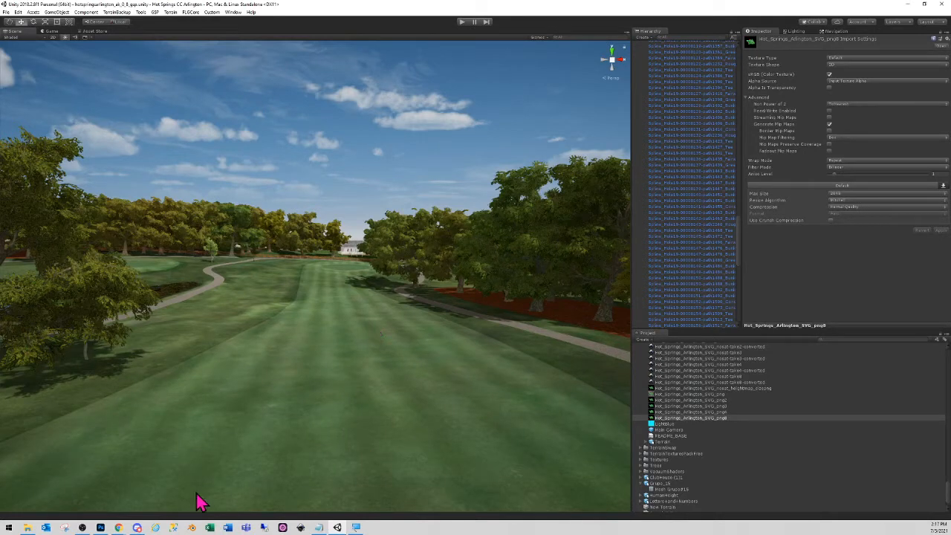
Return to Photoshop after checking the finer lengthwise fairway stripes in Unity.
{"action": "left_click", "coordinate": [101, 527]}
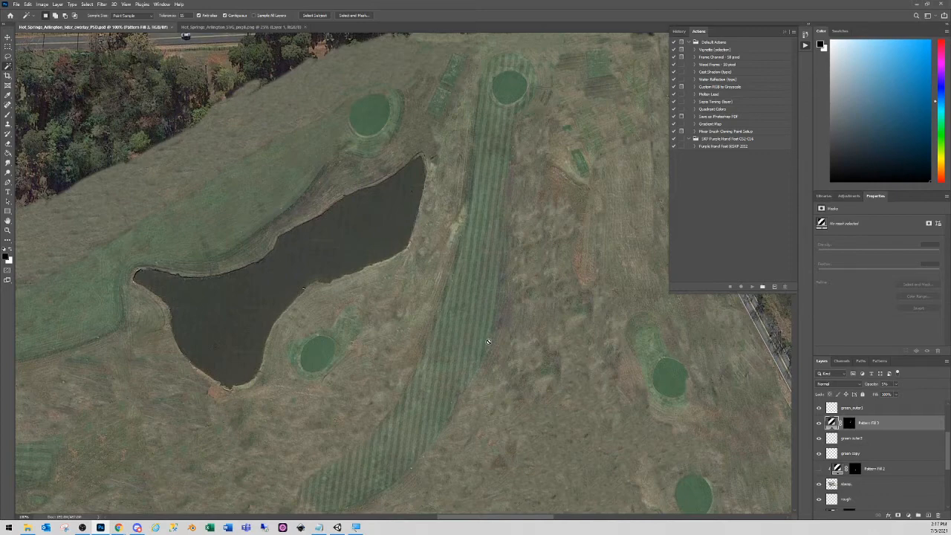
{"action": "mouse_move", "coordinate": [473, 333]}
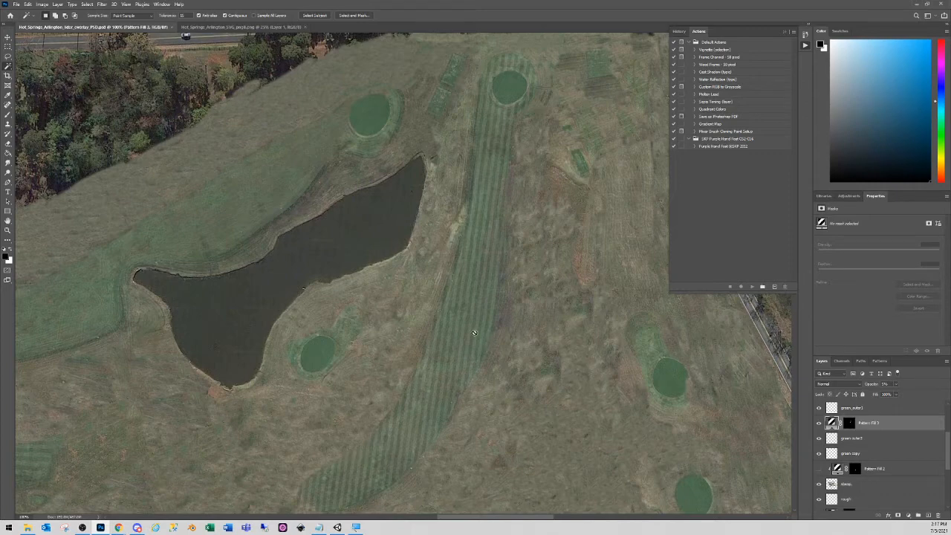
{"action": "mouse_move", "coordinate": [525, 323]}
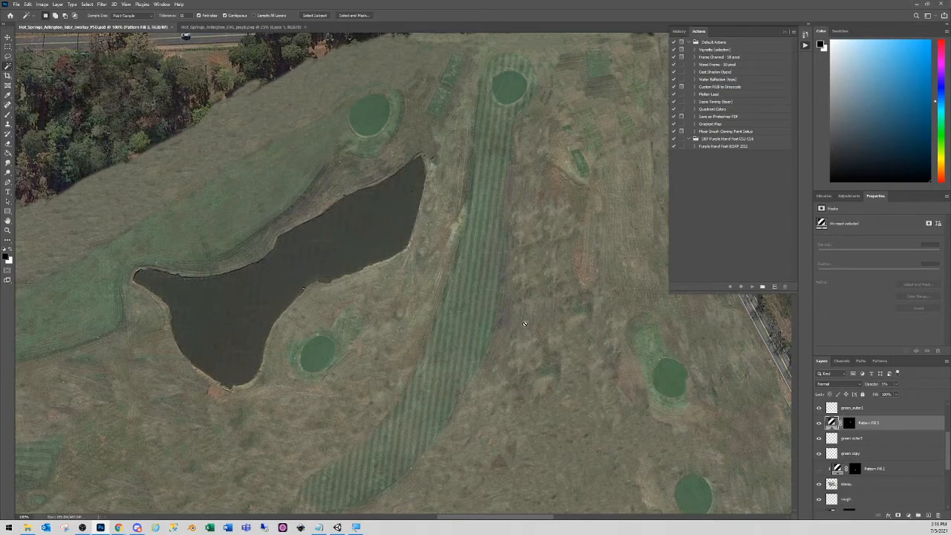
{"action": "mouse_move", "coordinate": [879, 412]}
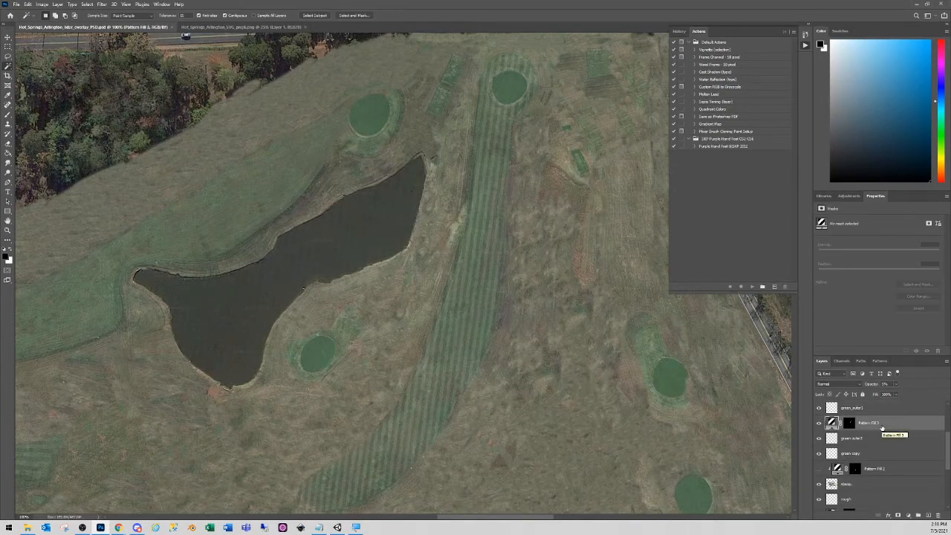
Convert the fairway stripe fill layer to a smart object and bring up Edit > Transform.
{"action": "left_click", "coordinate": [819, 422]}
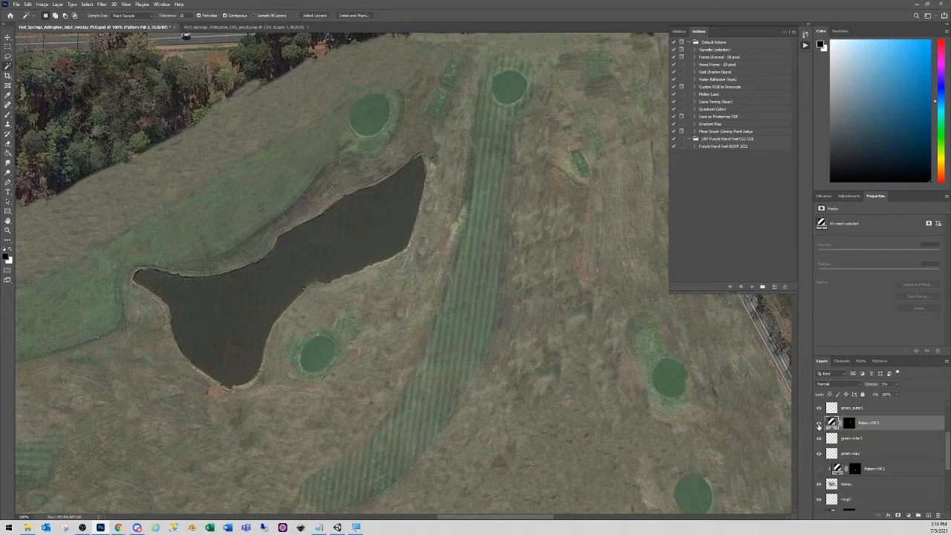
{"action": "right_click", "coordinate": [869, 422]}
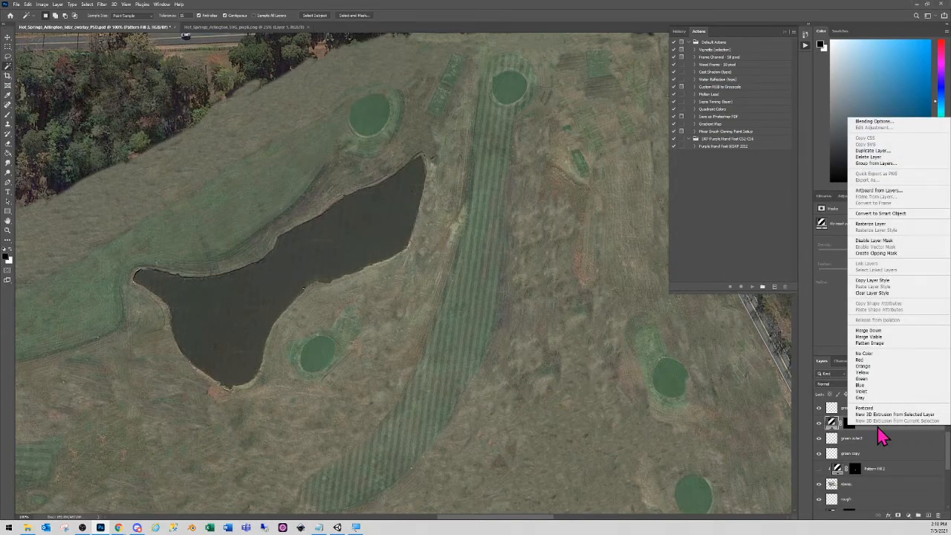
{"action": "mouse_move", "coordinate": [898, 214]}
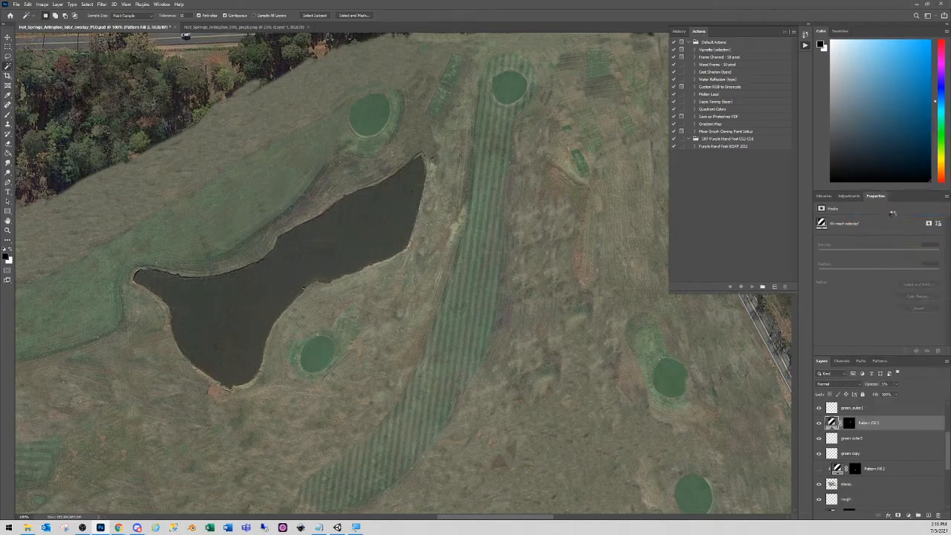
{"action": "left_click", "coordinate": [853, 422]}
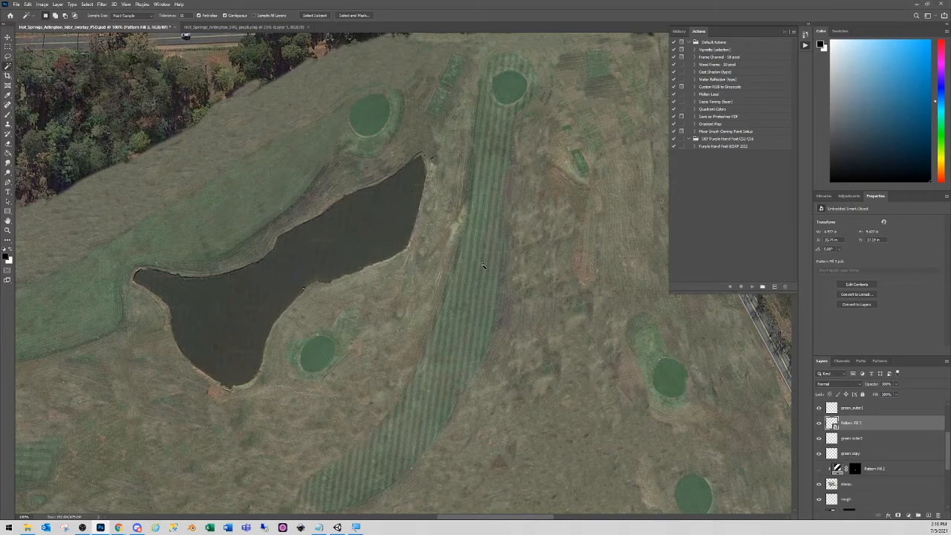
{"action": "mouse_move", "coordinate": [900, 392]}
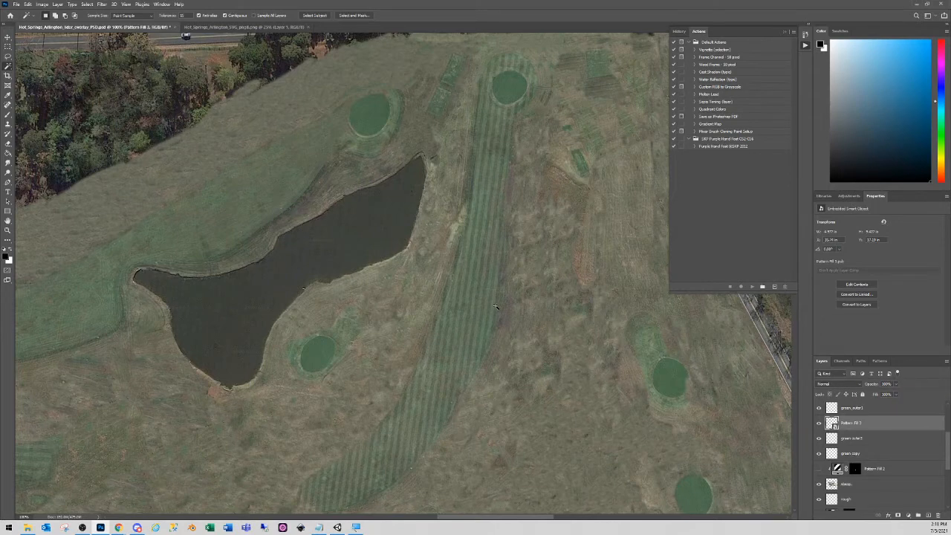
{"action": "mouse_move", "coordinate": [472, 268]}
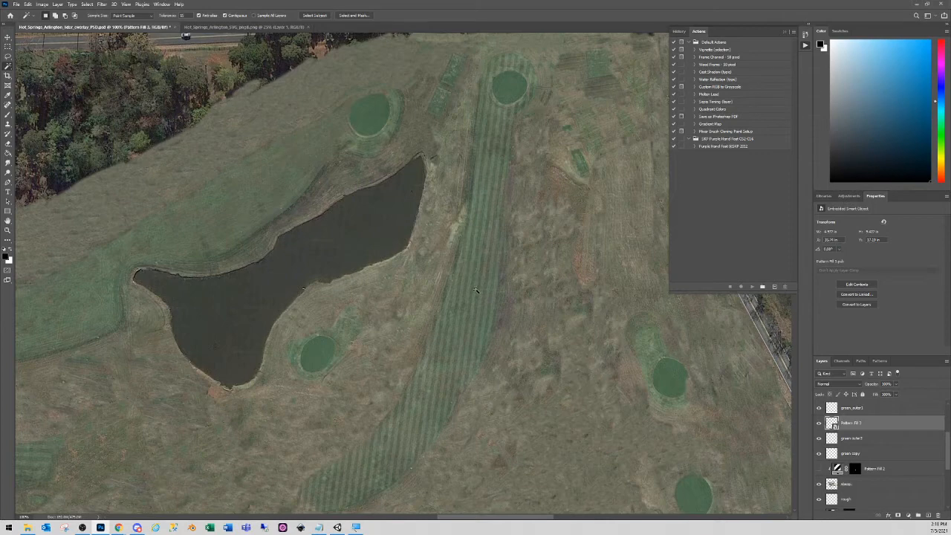
{"action": "mouse_move", "coordinate": [478, 291]}
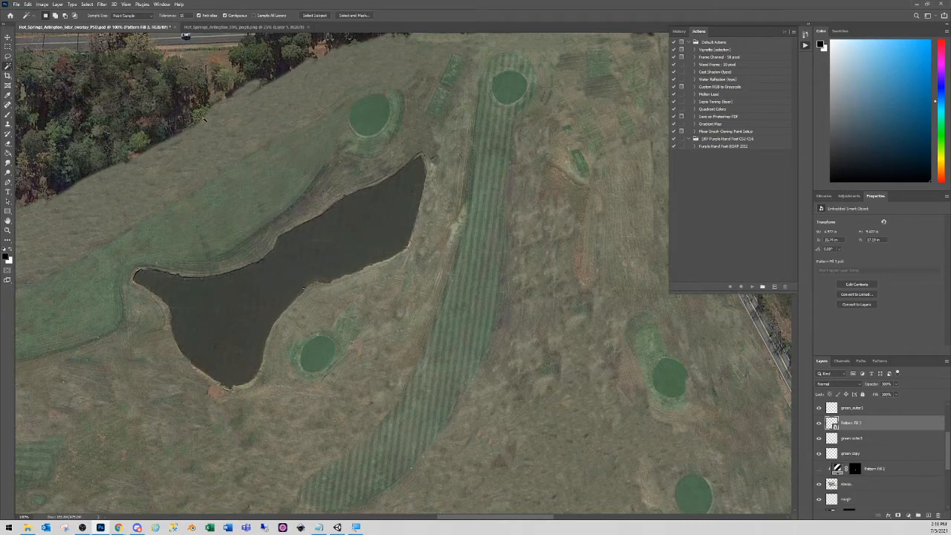
{"action": "left_click", "coordinate": [27, 4]}
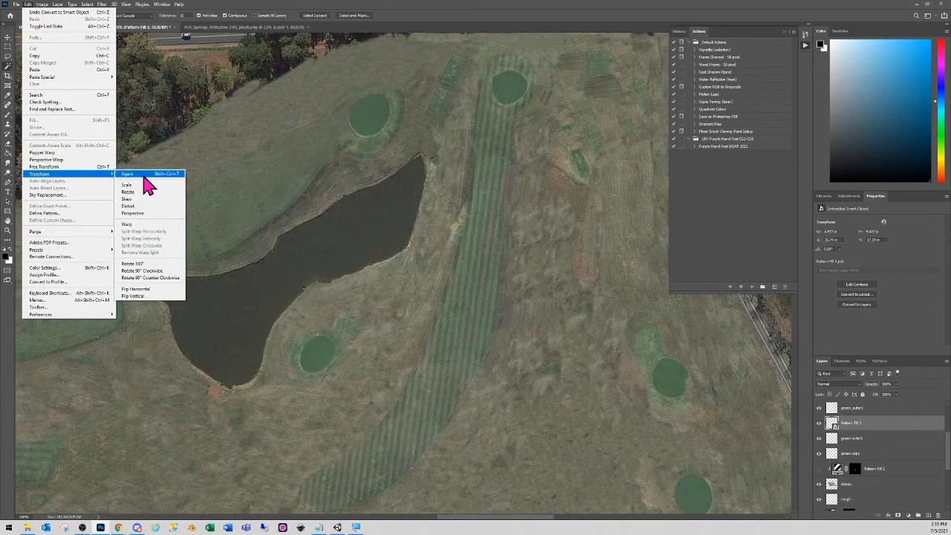
Warp the stripe band to follow the fairway's curve and commit the transform.
{"action": "left_click", "coordinate": [127, 184]}
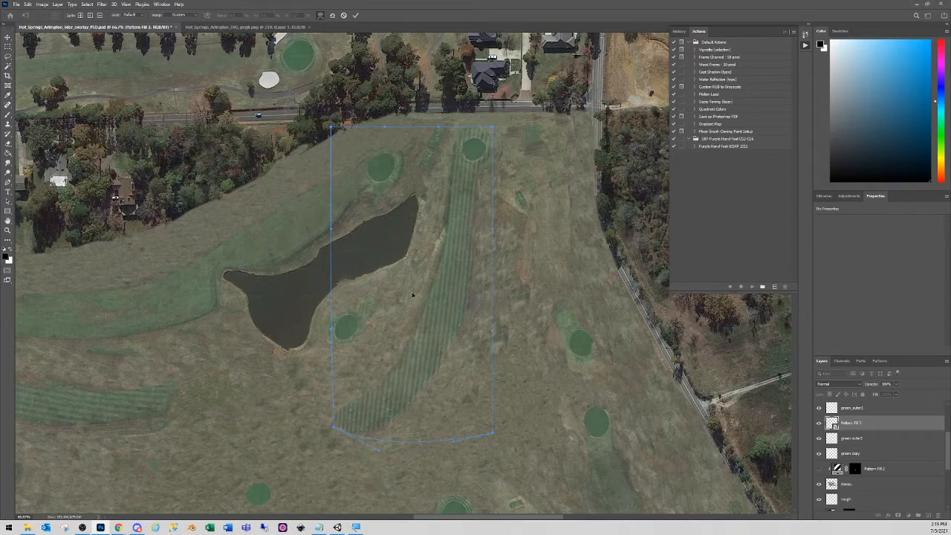
{"action": "mouse_move", "coordinate": [470, 261]}
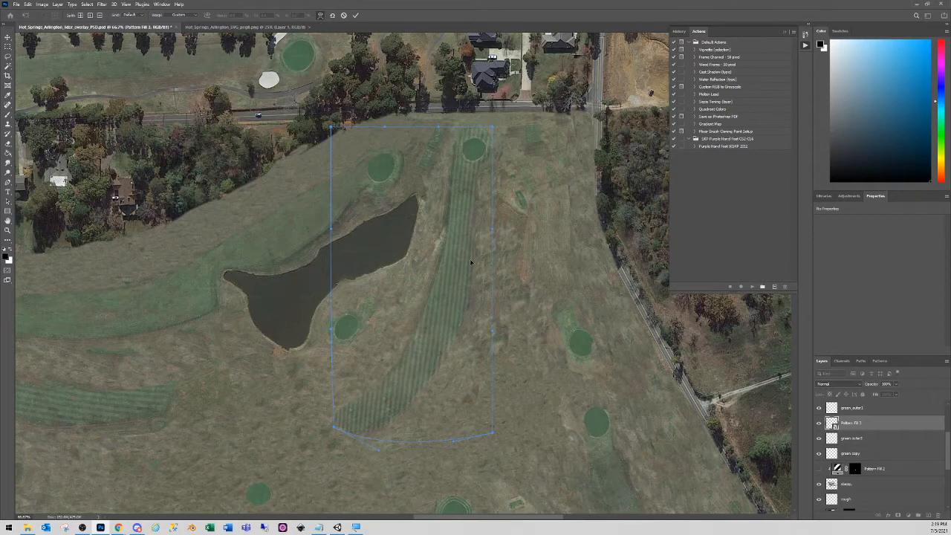
{"action": "mouse_move", "coordinate": [398, 369]}
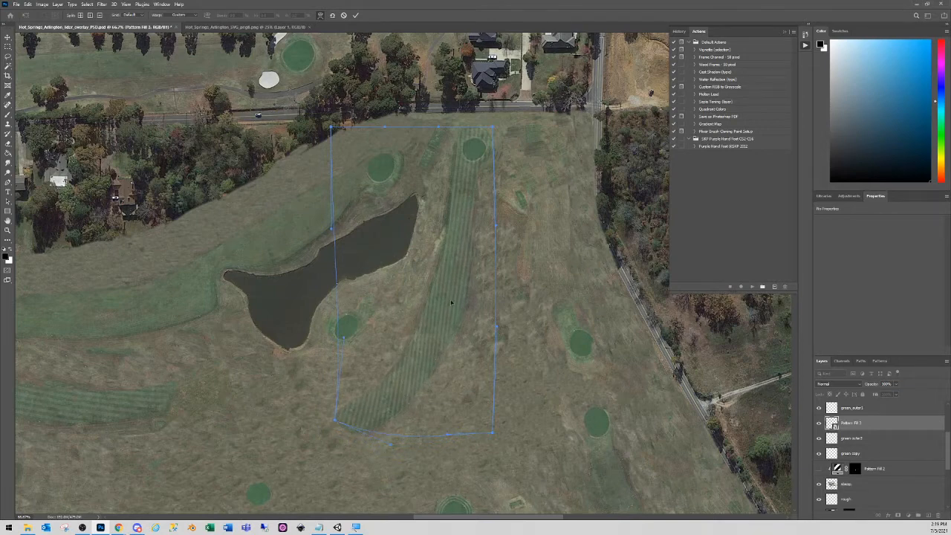
{"action": "mouse_move", "coordinate": [437, 305]}
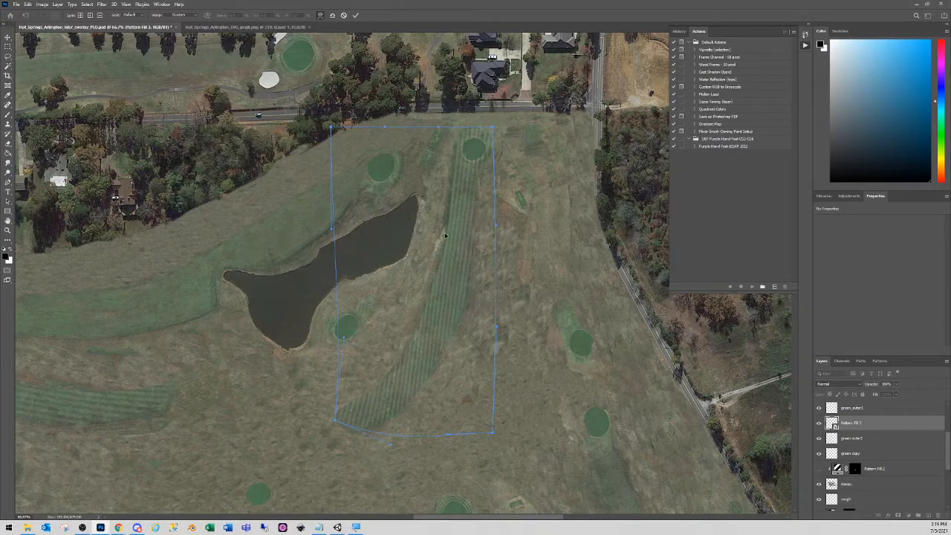
{"action": "left_click", "coordinate": [15, 3]}
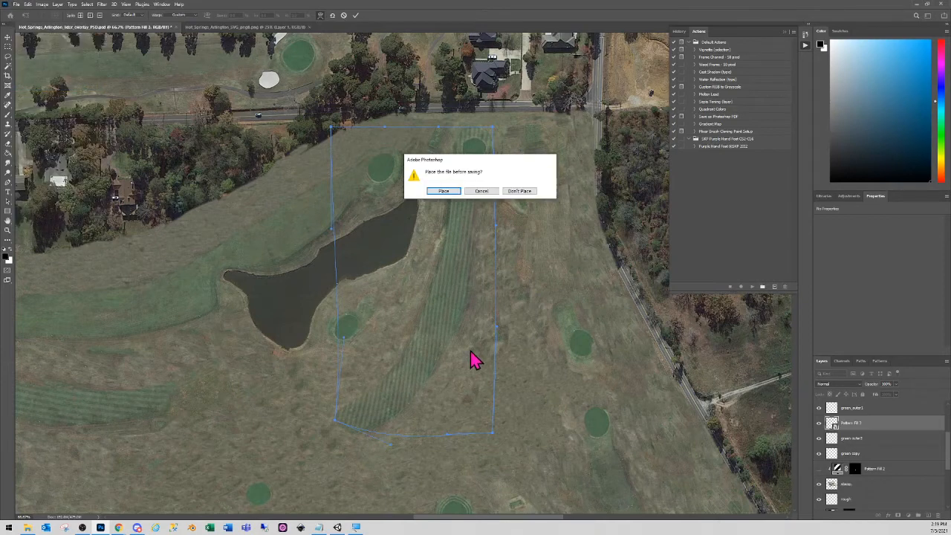
{"action": "left_click", "coordinate": [442, 190]}
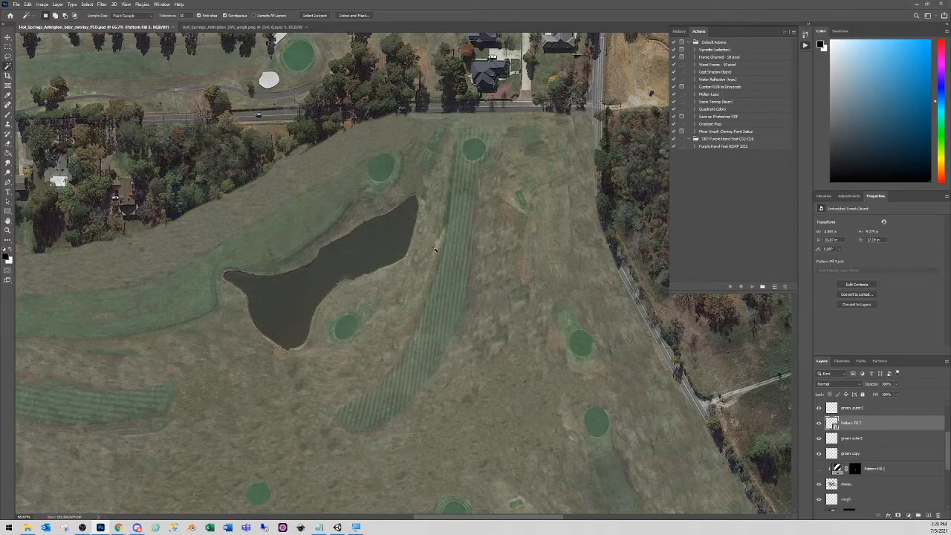
{"action": "mouse_move", "coordinate": [438, 383]}
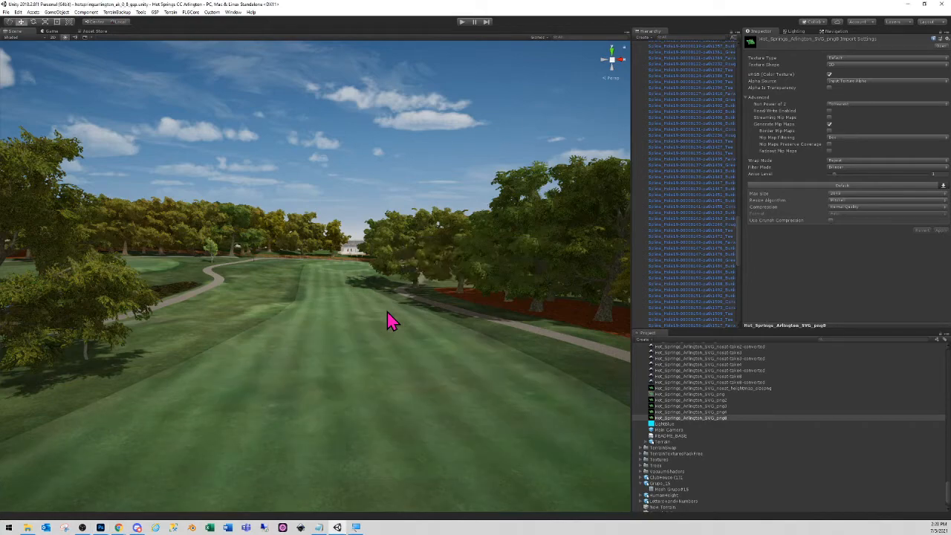
{"action": "mouse_move", "coordinate": [392, 341]}
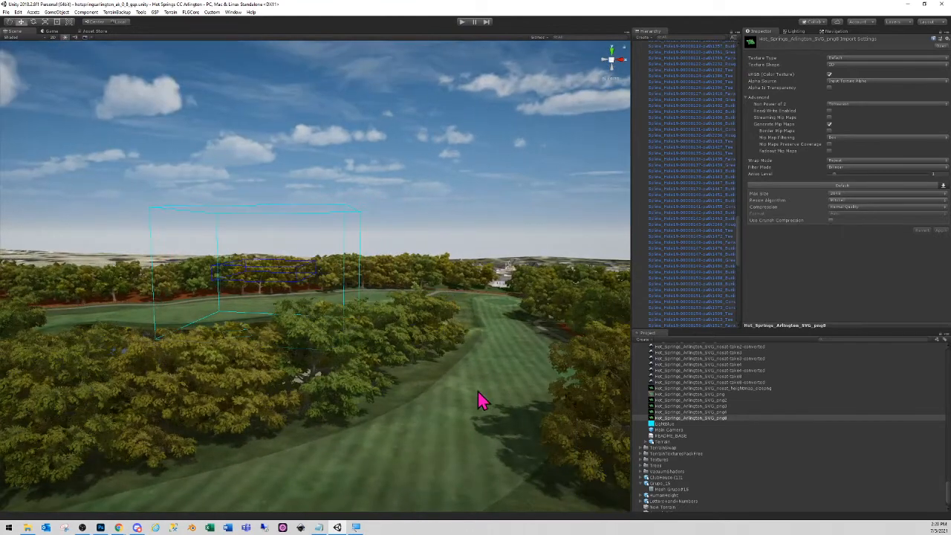
Fly to a top-down view of the fairway near the bunkers, then switch to Photoshop.
{"action": "left_click_drag", "start_coordinate": [478, 400], "coordinate": [541, 333]}
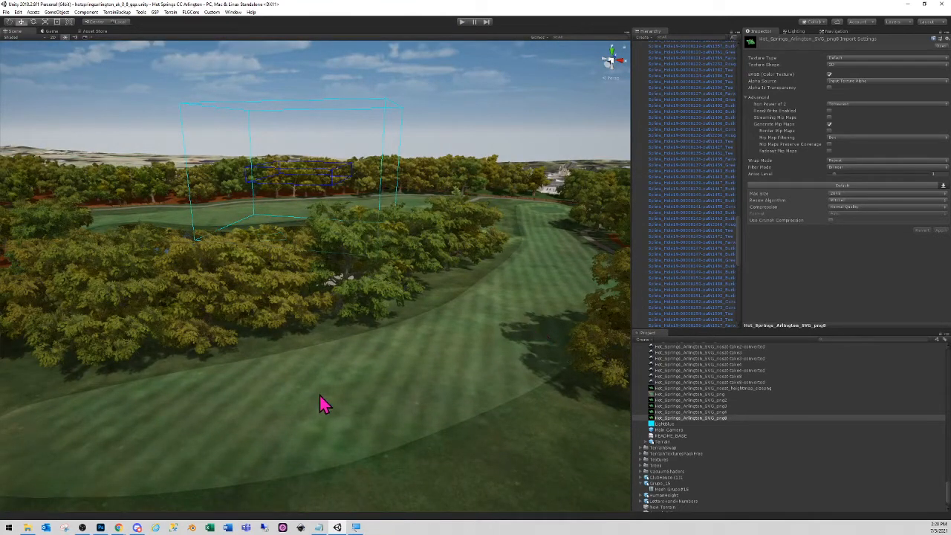
{"action": "mouse_move", "coordinate": [289, 442]}
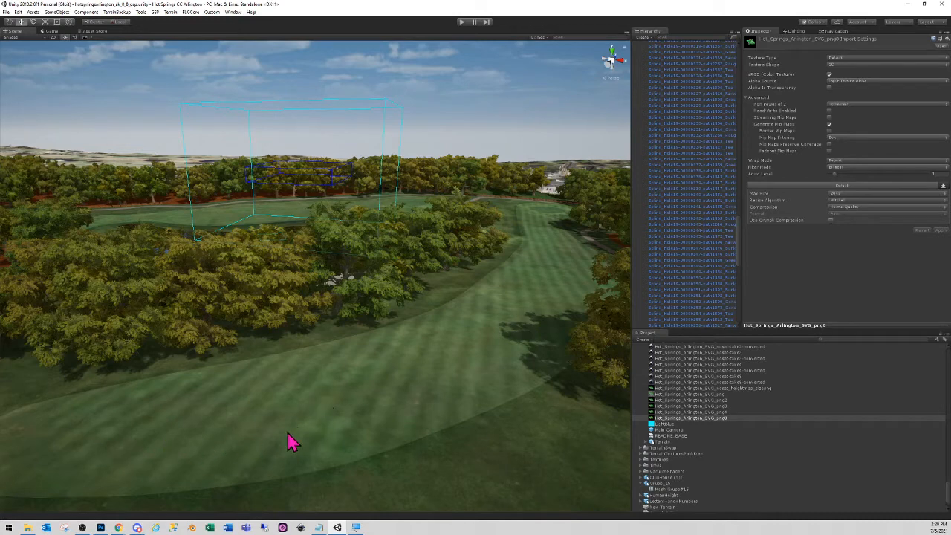
{"action": "mouse_move", "coordinate": [562, 310]}
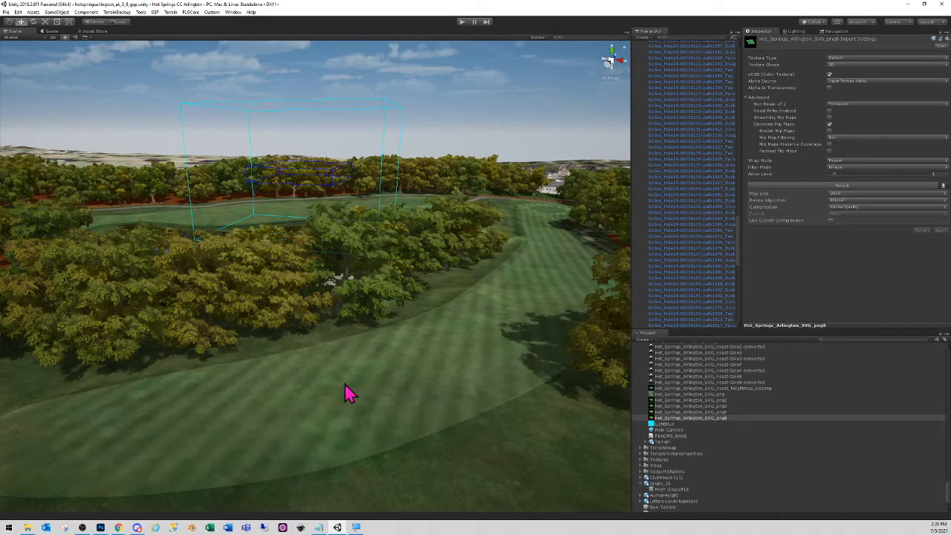
{"action": "mouse_move", "coordinate": [339, 527]}
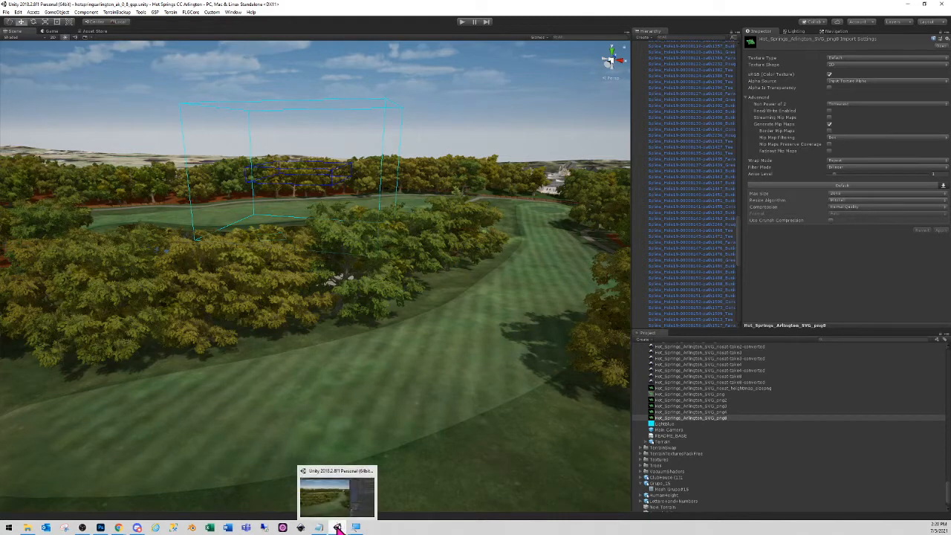
{"action": "left_click", "coordinate": [101, 527]}
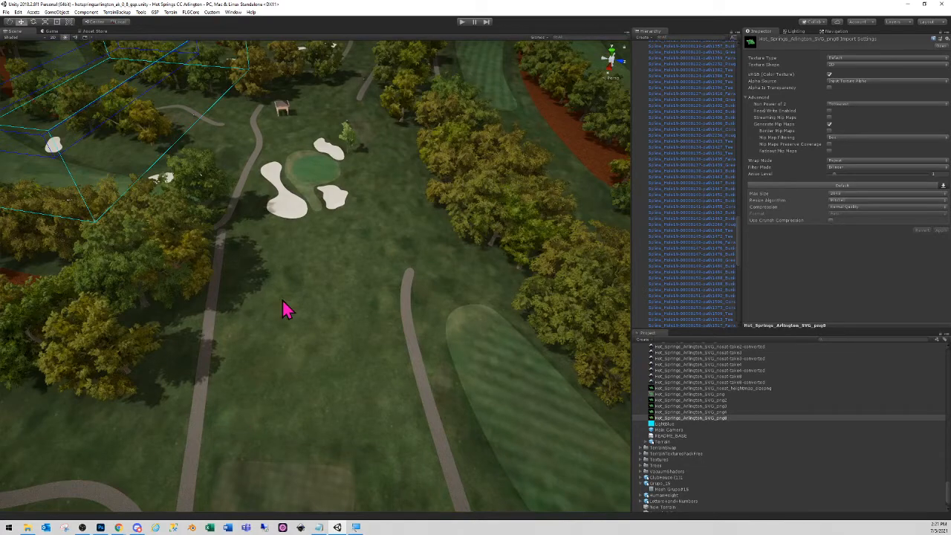
{"action": "mouse_move", "coordinate": [330, 290]}
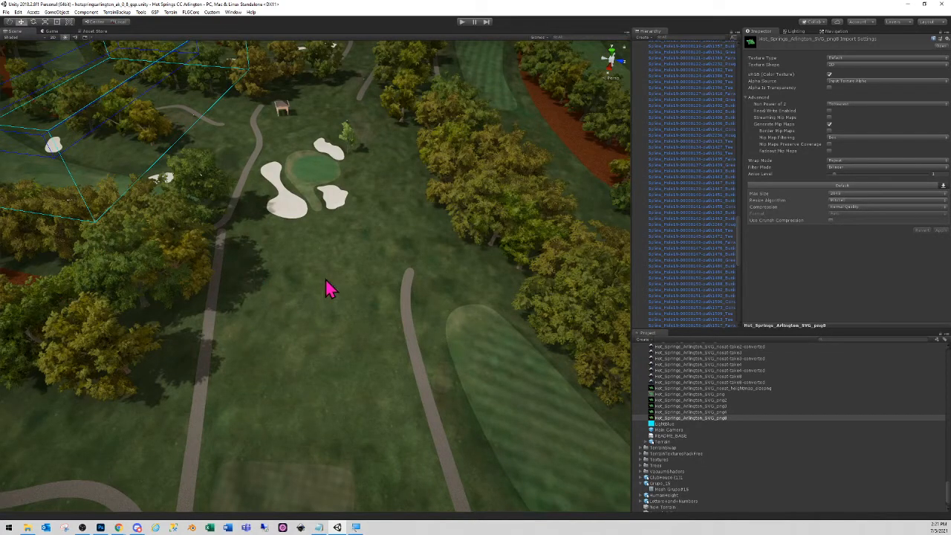
{"action": "mouse_move", "coordinate": [334, 279]}
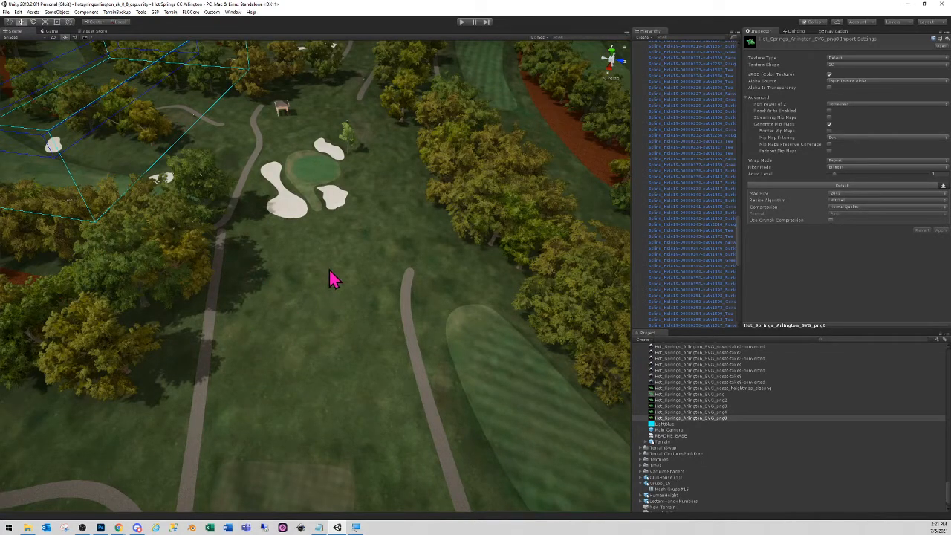
{"action": "left_click", "coordinate": [101, 528]}
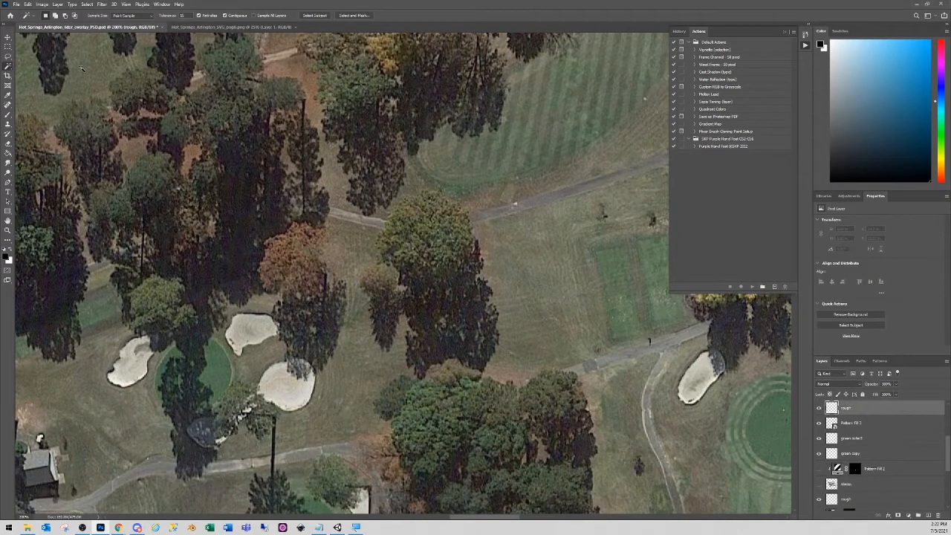
{"action": "mouse_move", "coordinate": [9, 77]}
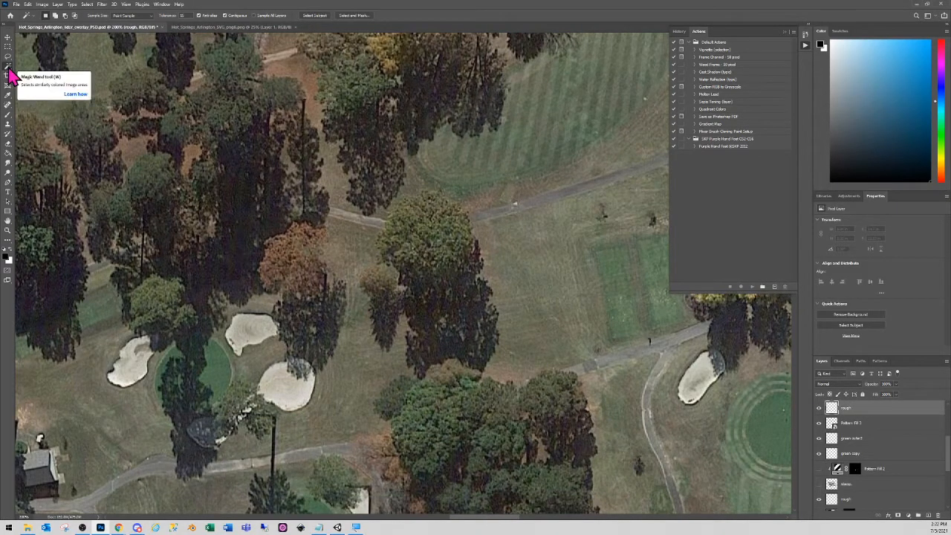
Switch to the Magic Wand to select the fairway area beside the bunkers.
{"action": "left_click", "coordinate": [9, 80]}
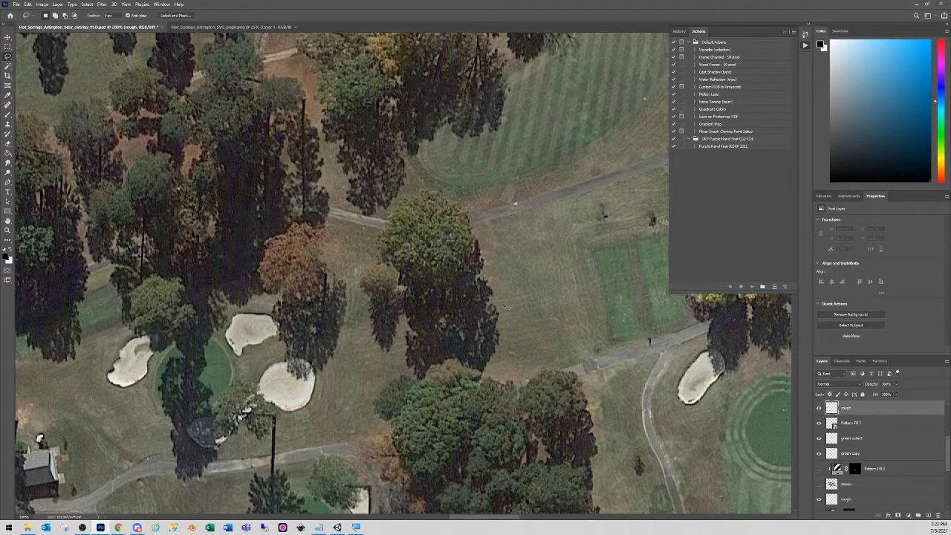
{"action": "mouse_move", "coordinate": [458, 268]}
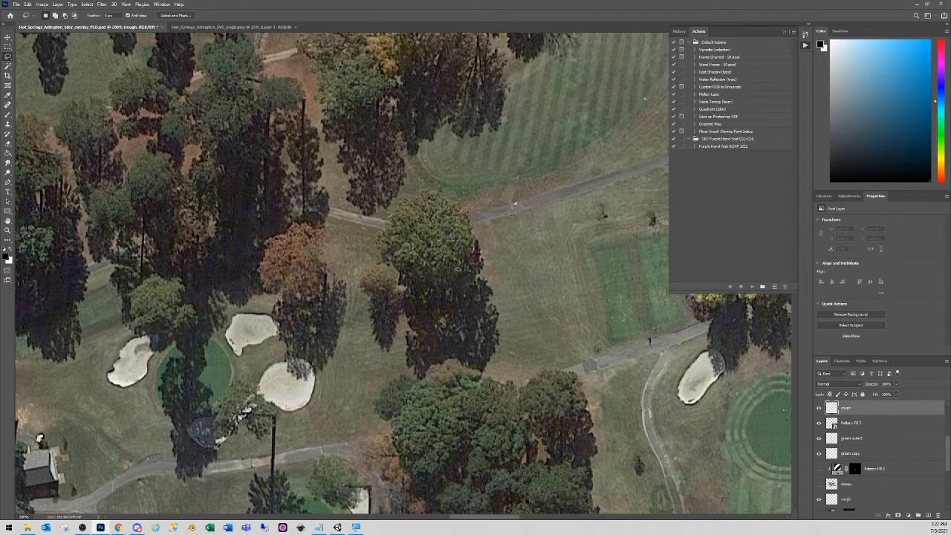
{"action": "mouse_move", "coordinate": [330, 435]}
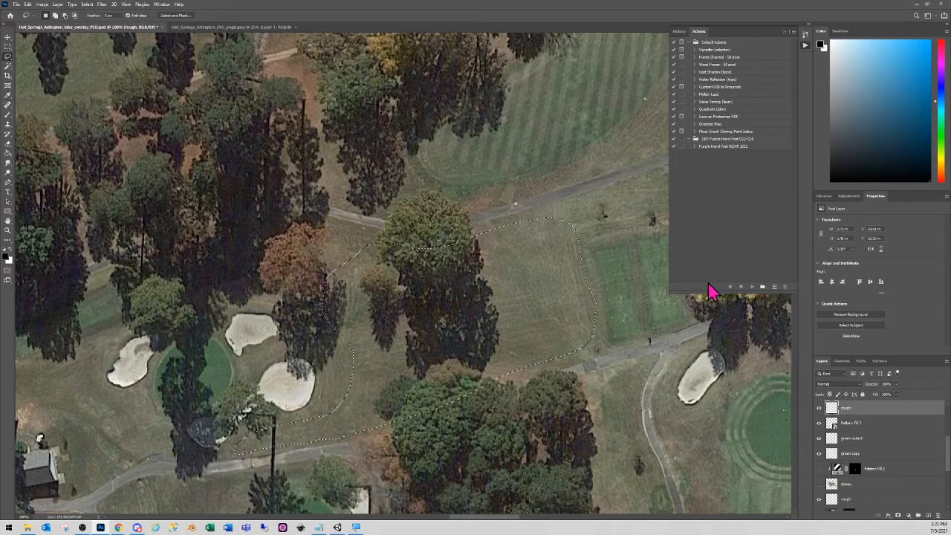
{"action": "mouse_move", "coordinate": [921, 312]}
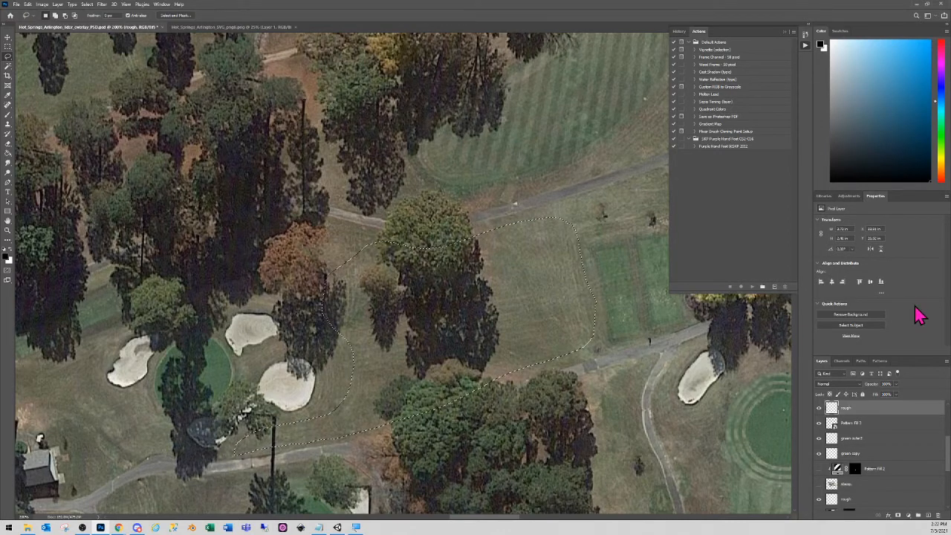
Add a striped Pattern Fill to the bunker-side fairway, re-angle it and save the overlay.
{"action": "left_click", "coordinate": [879, 361]}
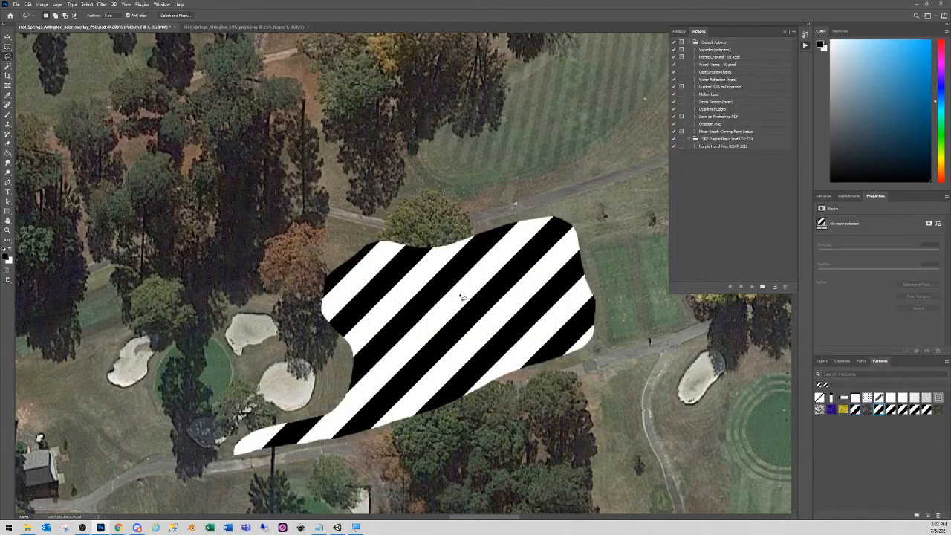
{"action": "left_click", "coordinate": [823, 361]}
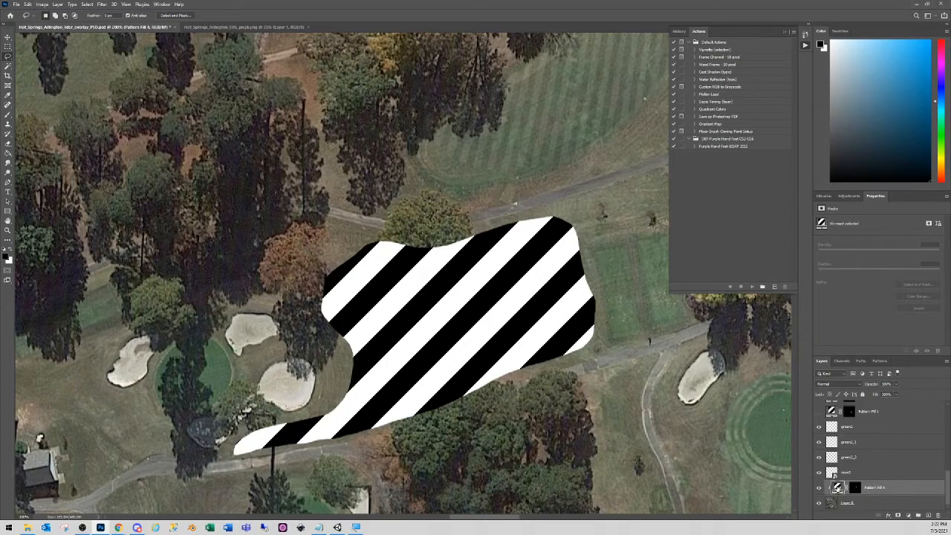
{"action": "double_click", "coordinate": [832, 487]}
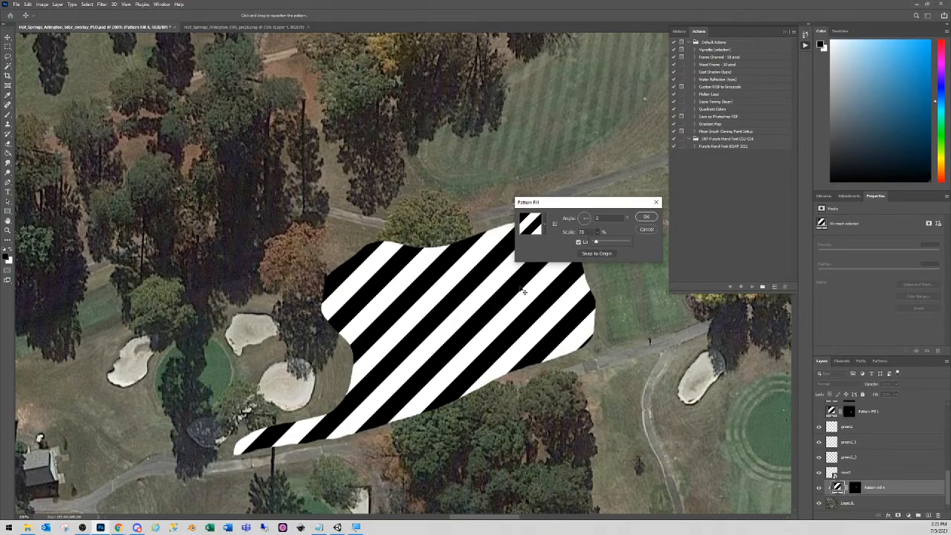
{"action": "triple_click", "coordinate": [608, 217]}
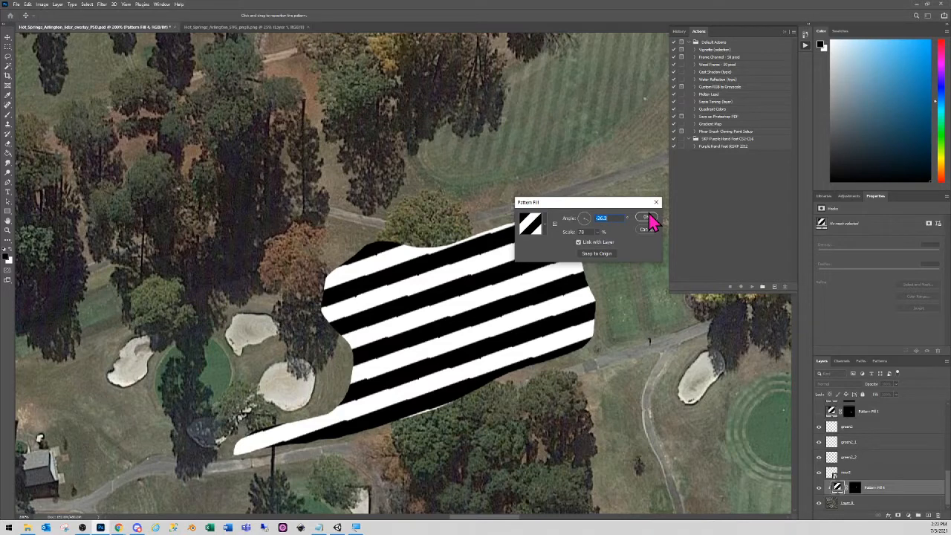
{"action": "left_click", "coordinate": [644, 217]}
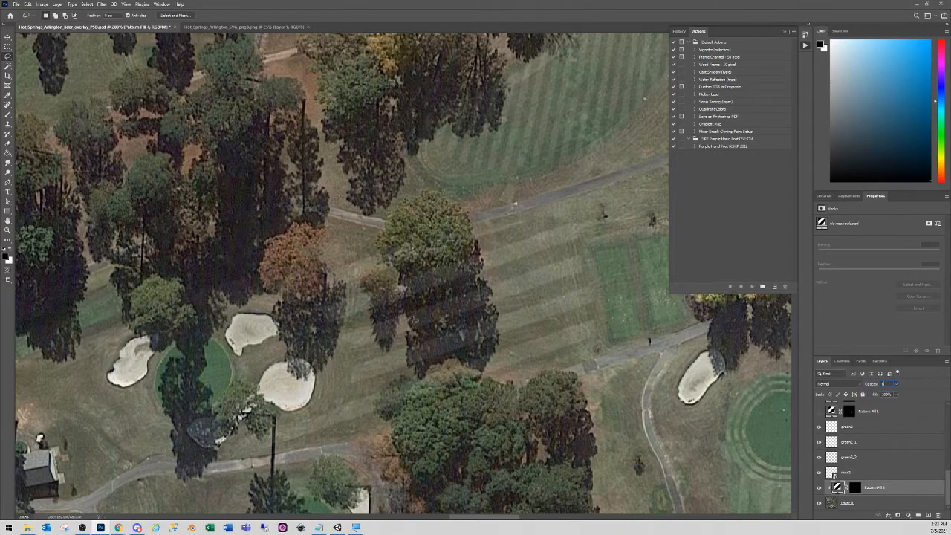
{"action": "left_click", "coordinate": [15, 4]}
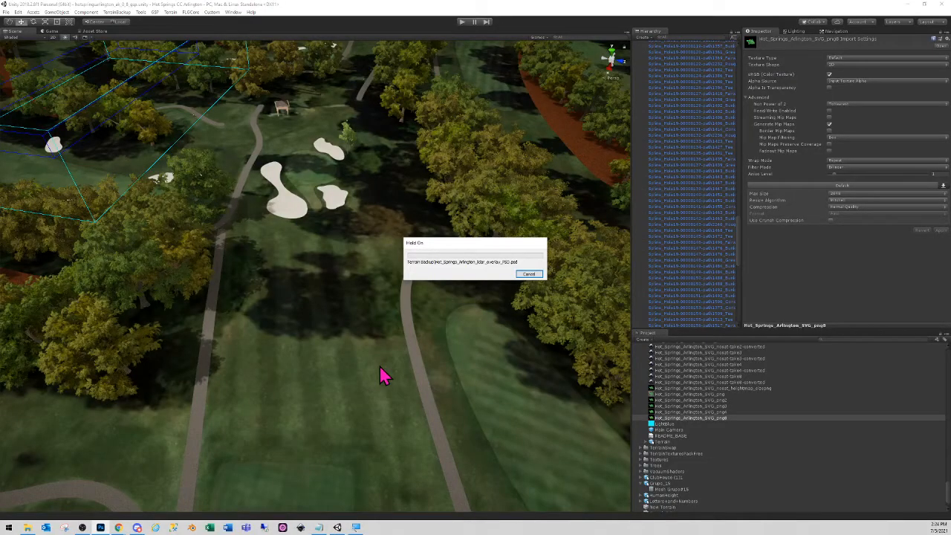
{"action": "mouse_move", "coordinate": [364, 384]}
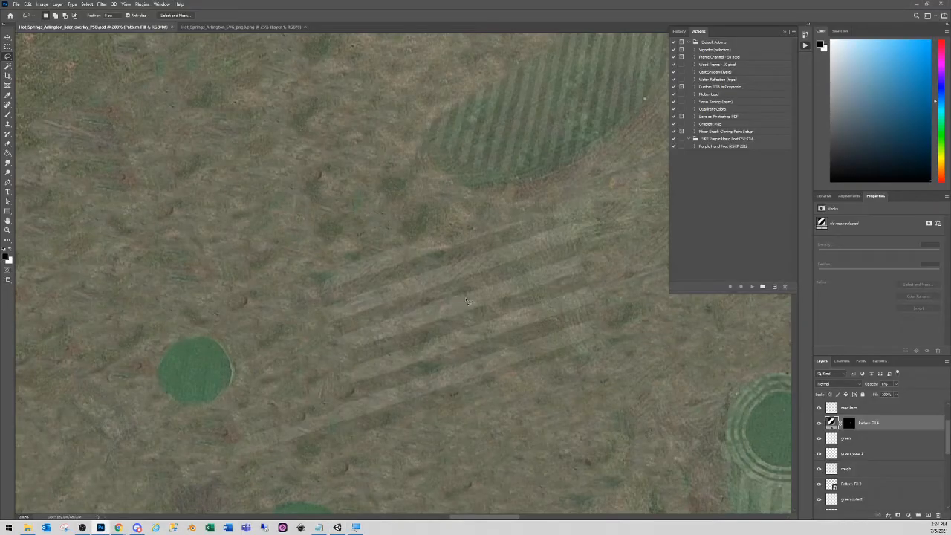
Commit the readjusted striped Pattern Fill and save the overlay file.
{"action": "double_click", "coordinate": [832, 422]}
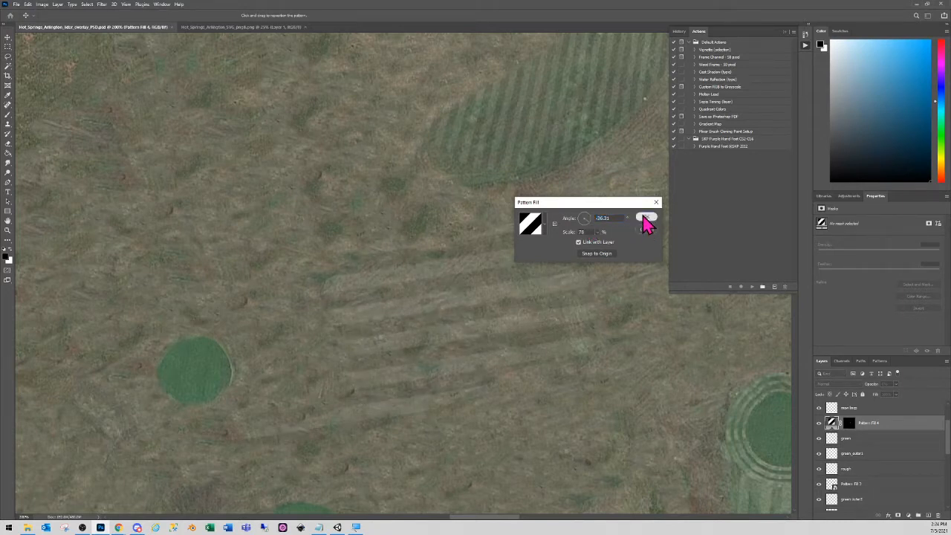
{"action": "left_click", "coordinate": [18, 3]}
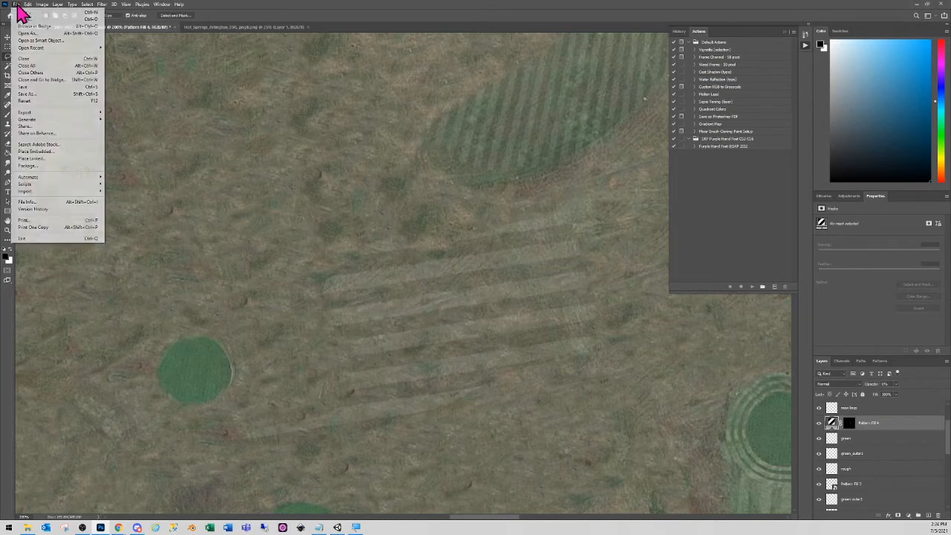
{"action": "left_click", "coordinate": [22, 87]}
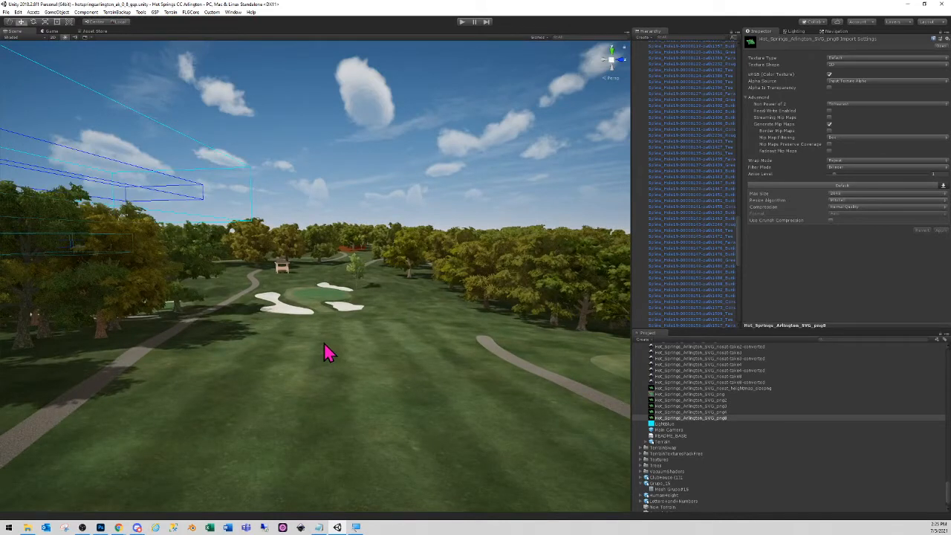
{"action": "mouse_move", "coordinate": [394, 281]}
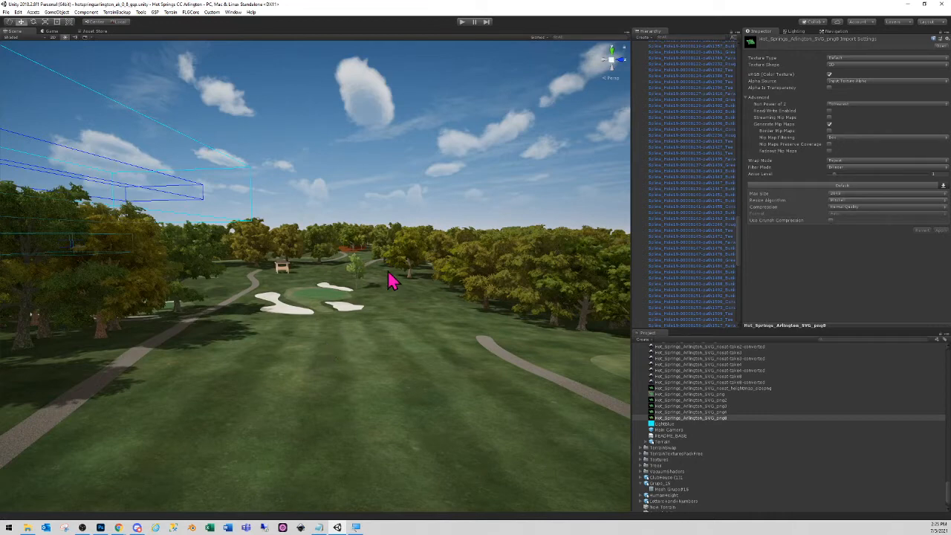
Orbit the Scene view to look down the fairway at its mow stripes.
{"action": "left_click_drag", "start_coordinate": [394, 281], "coordinate": [312, 211]}
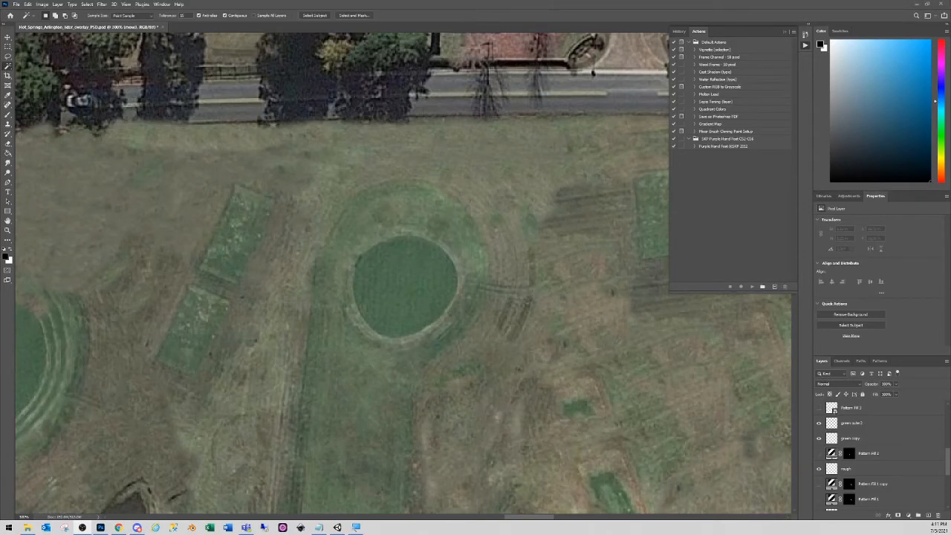
{"action": "mouse_move", "coordinate": [422, 329]}
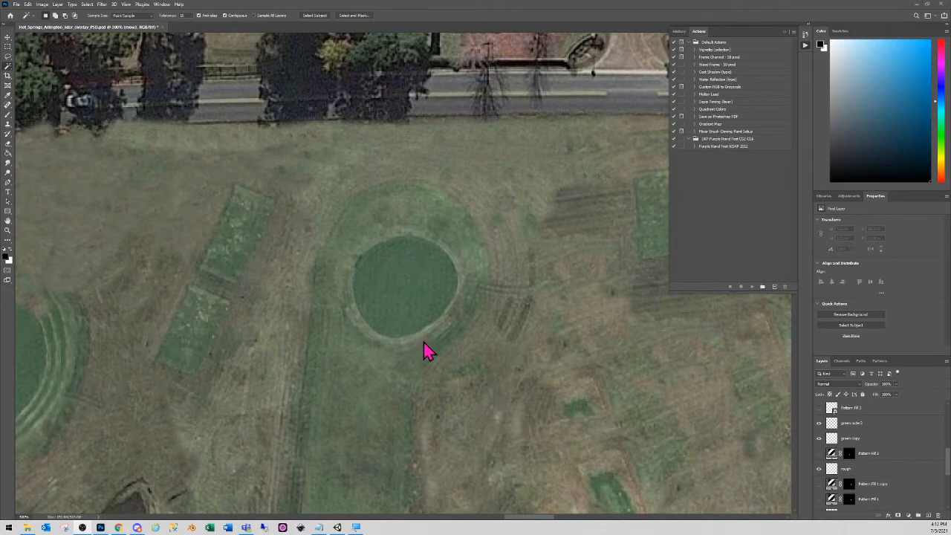
{"action": "mouse_move", "coordinate": [464, 264]}
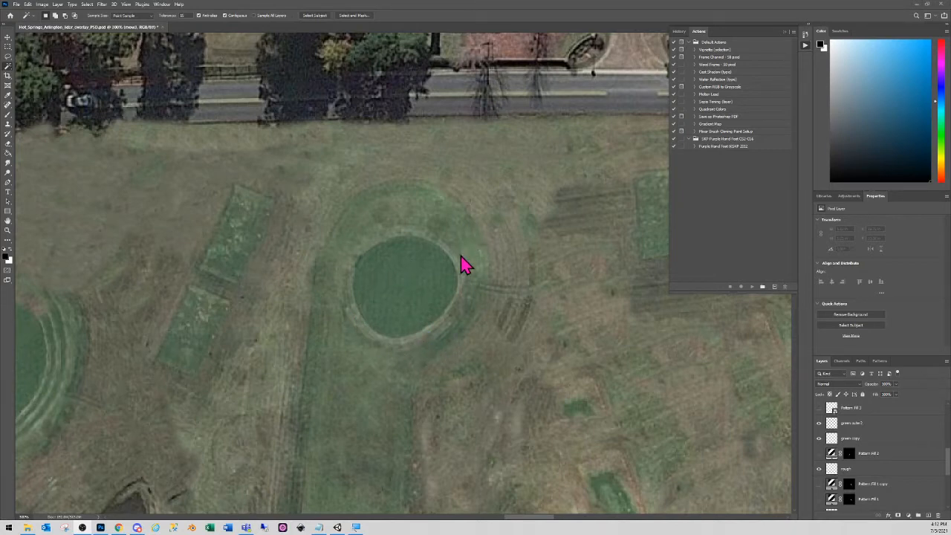
{"action": "mouse_move", "coordinate": [879, 454]}
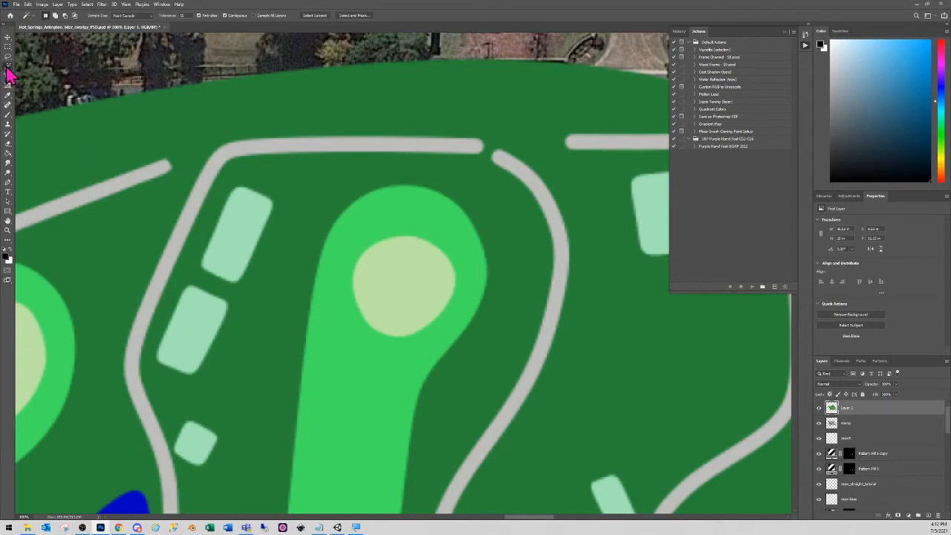
{"action": "mouse_move", "coordinate": [325, 251]}
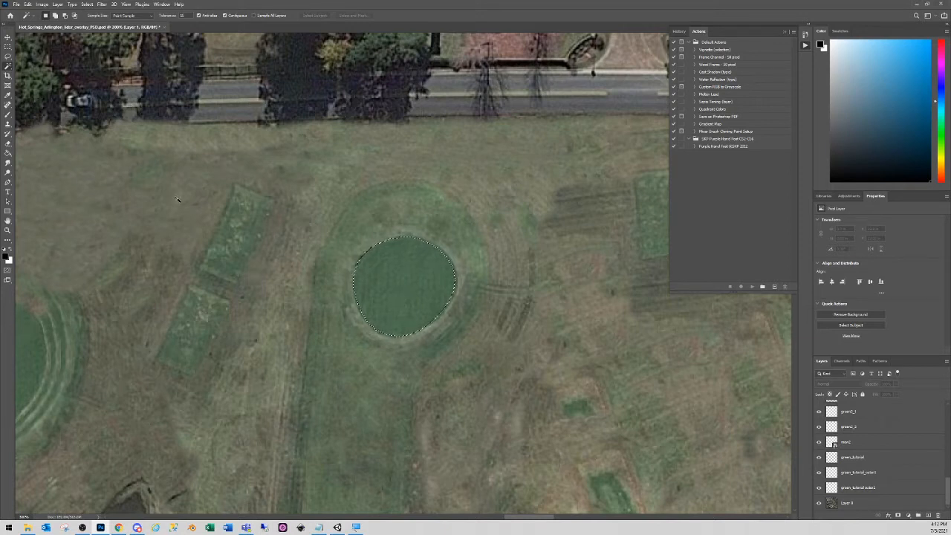
Convert the green's selection into a thin Border ring and pick the photo layer to copy from.
{"action": "left_click", "coordinate": [86, 5]}
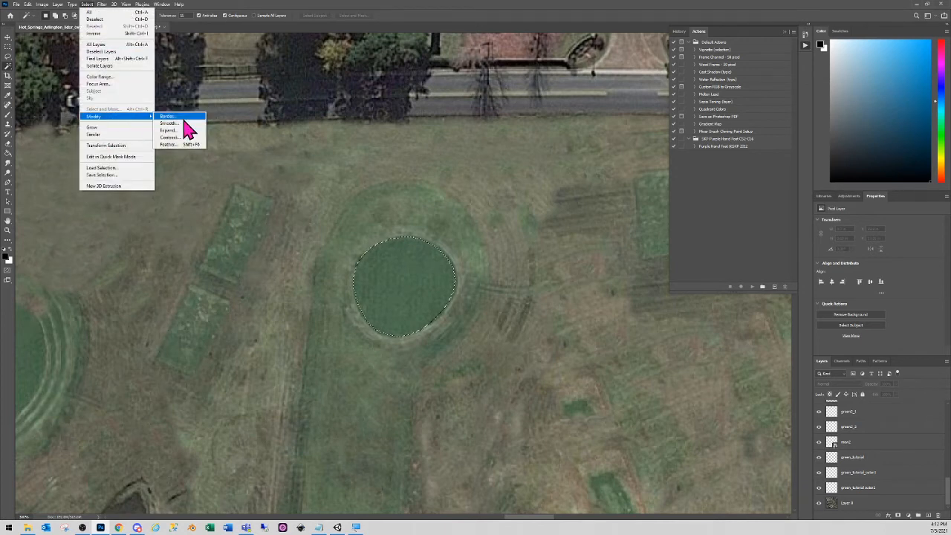
{"action": "left_click", "coordinate": [169, 131]}
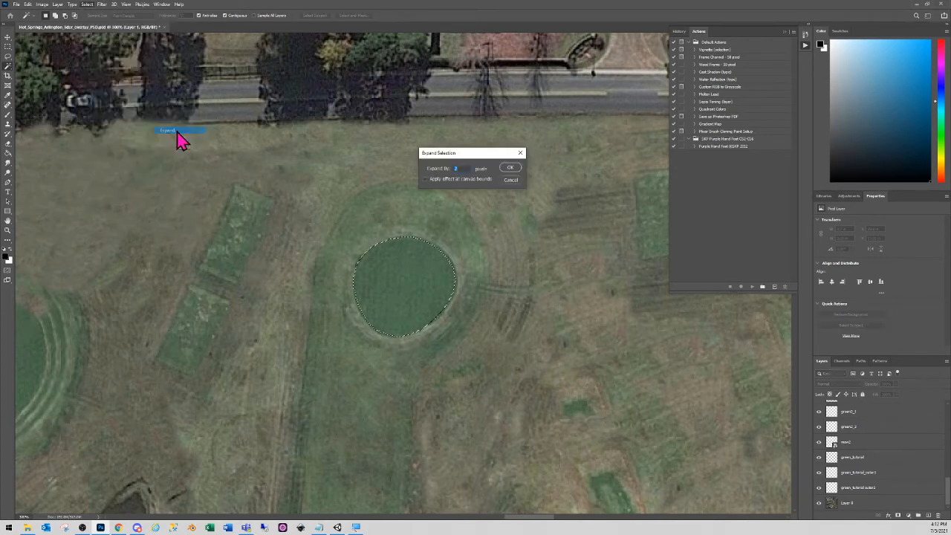
{"action": "mouse_move", "coordinate": [443, 200]}
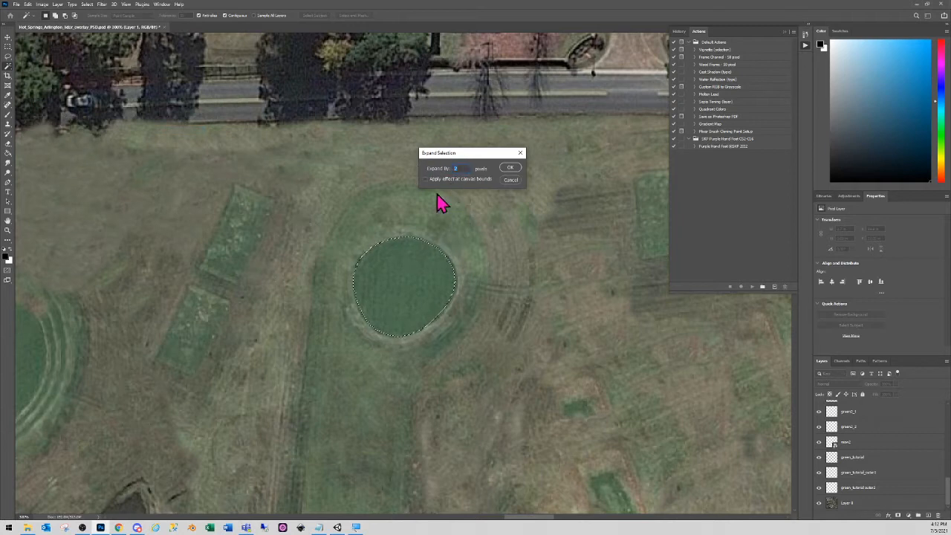
{"action": "left_click", "coordinate": [511, 166]}
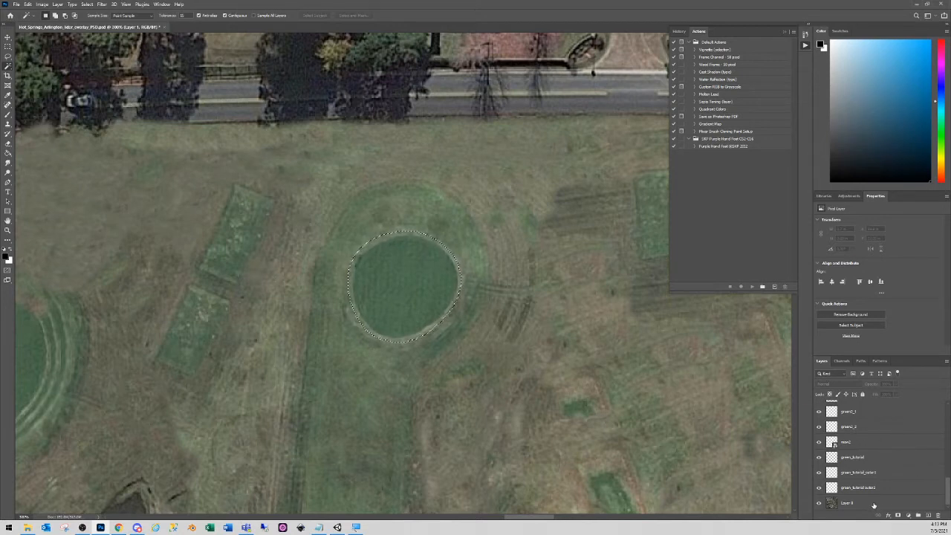
{"action": "left_click", "coordinate": [847, 502]}
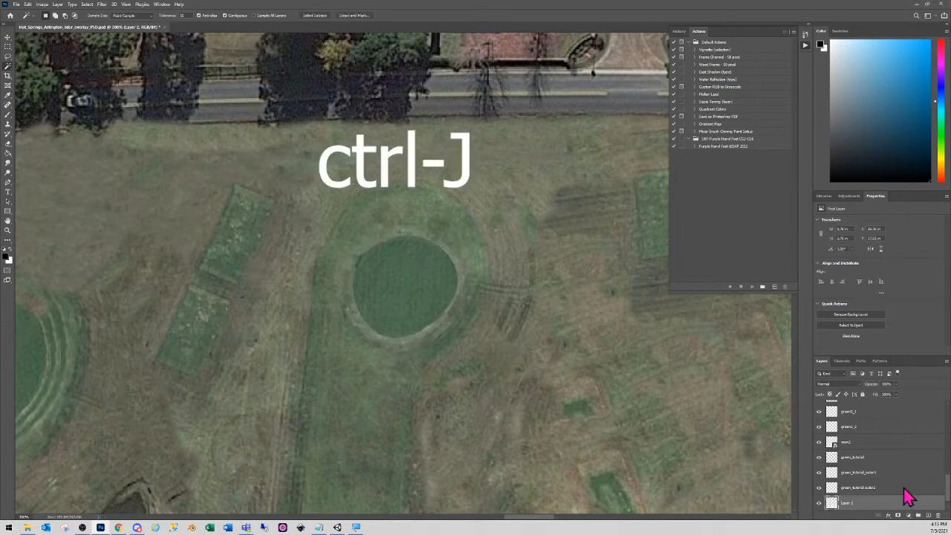
Copy the ring band onto its own new layer with Ctrl+J and select it.
{"action": "key", "text": "ctrl+j"}
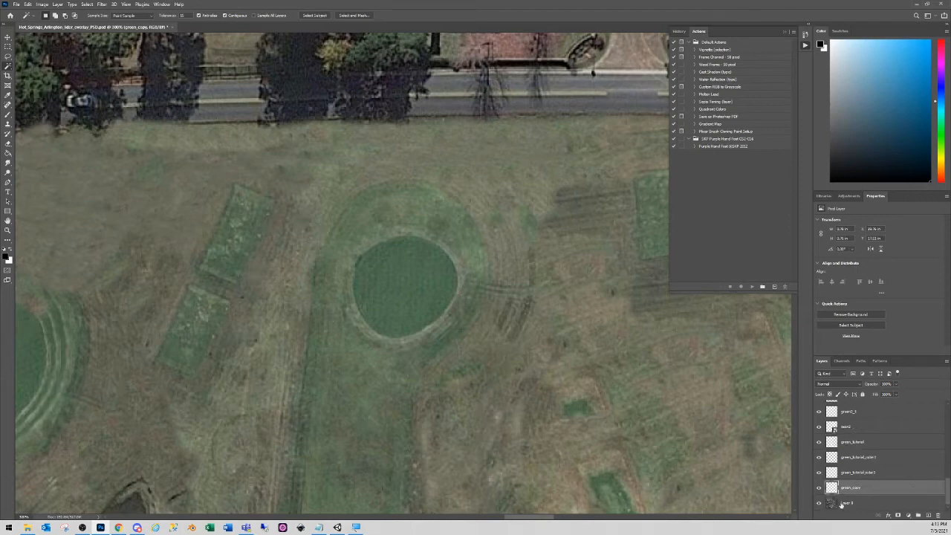
{"action": "left_click", "coordinate": [819, 502]}
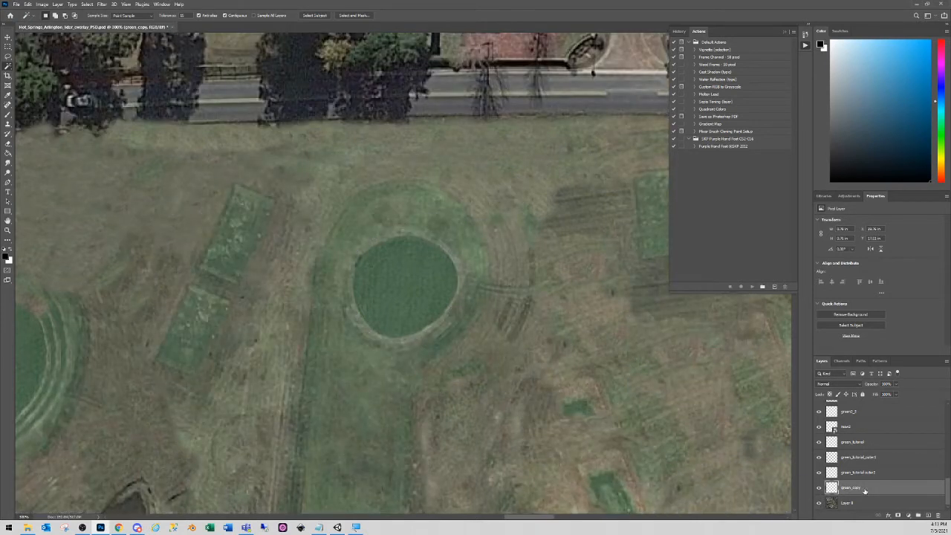
Duplicate the collar ring layer and give the copy its own name.
{"action": "right_click", "coordinate": [849, 487]}
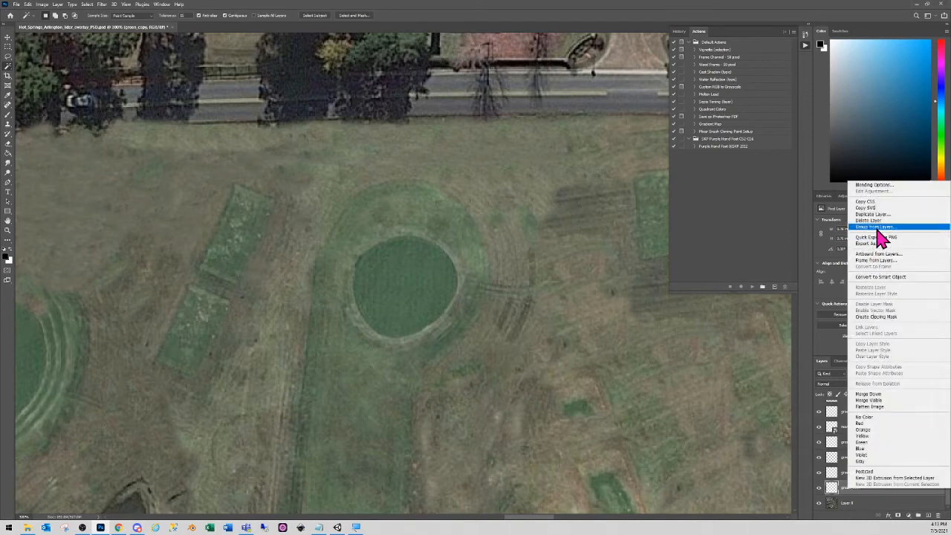
{"action": "left_click", "coordinate": [869, 214]}
{"action": "type", "text": "green_copy_ou"}
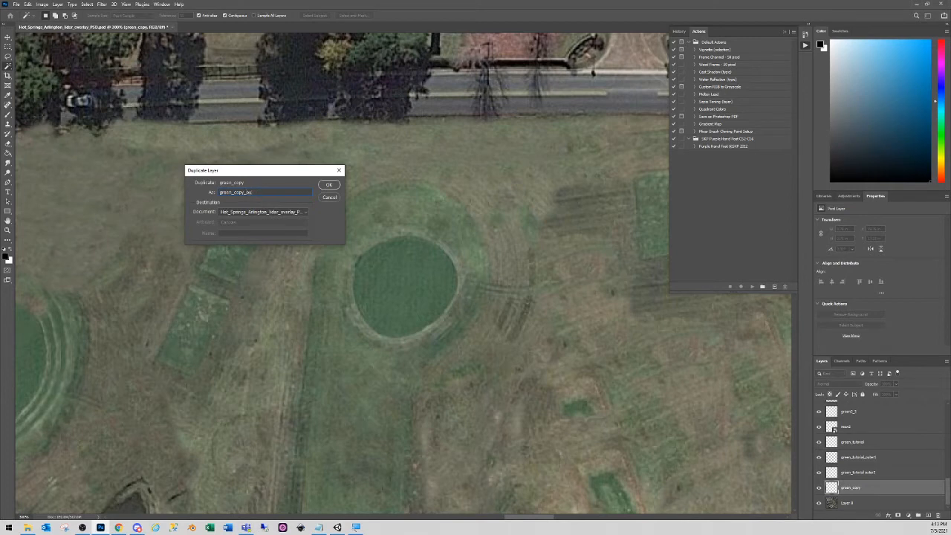
{"action": "left_click", "coordinate": [328, 184]}
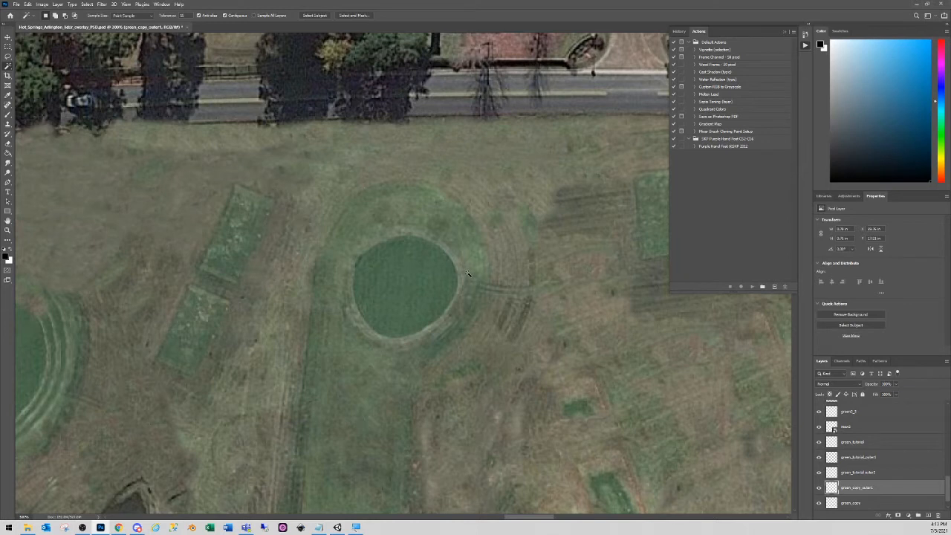
{"action": "mouse_move", "coordinate": [856, 383]}
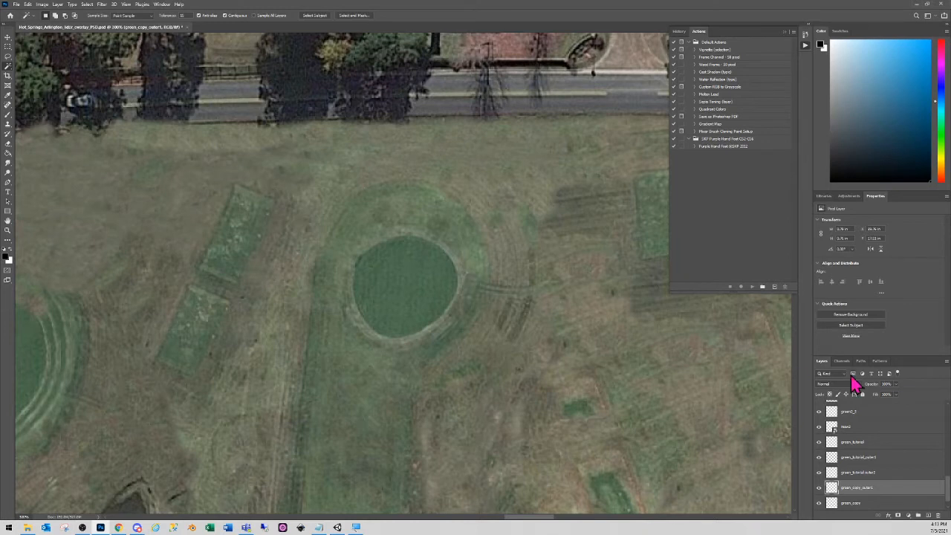
{"action": "double_click", "coordinate": [854, 487]}
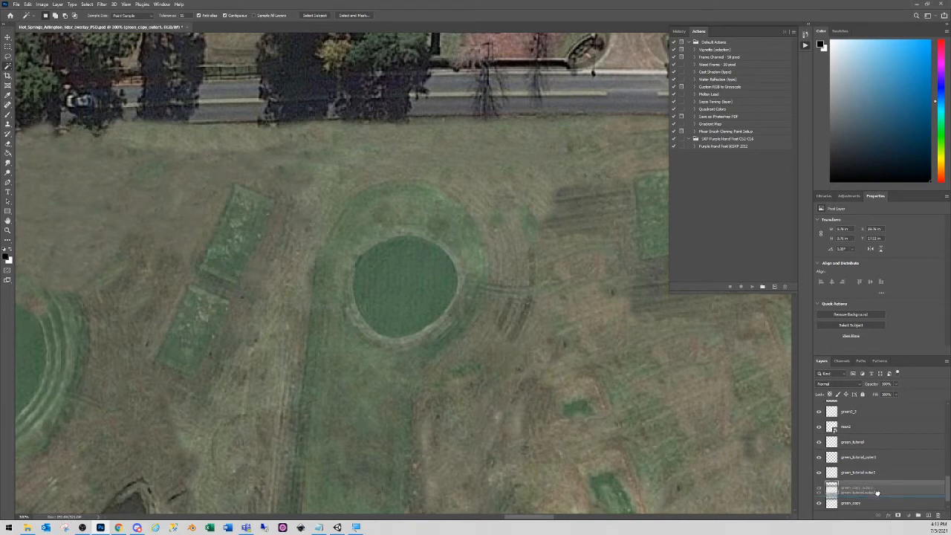
{"action": "left_click", "coordinate": [859, 487]}
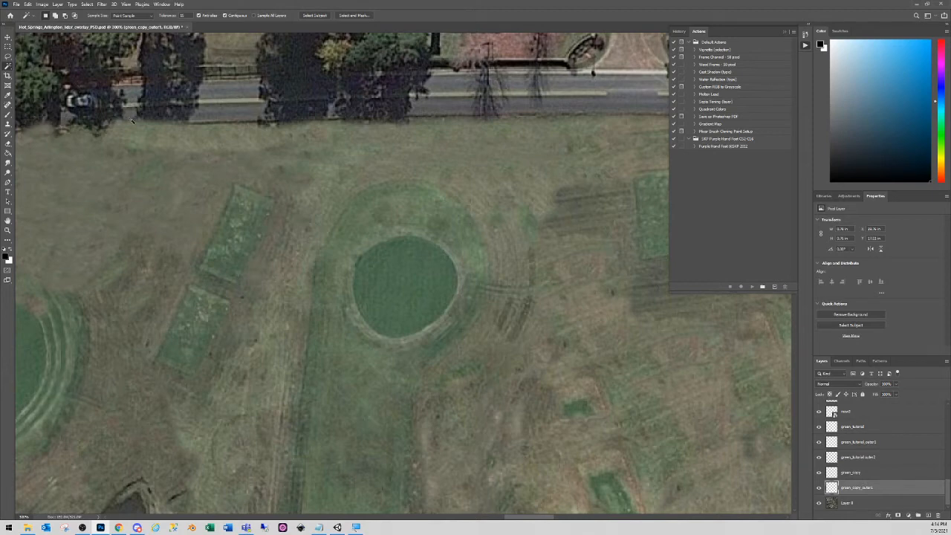
Start an Edit > Transform > Scale on the duplicated ring to widen it into an outer ring.
{"action": "left_click", "coordinate": [27, 5]}
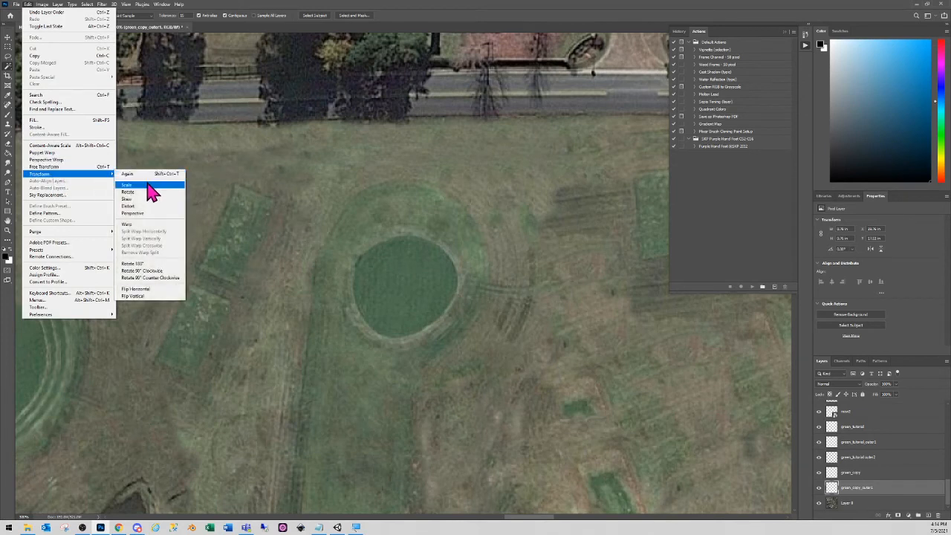
{"action": "left_click", "coordinate": [127, 185]}
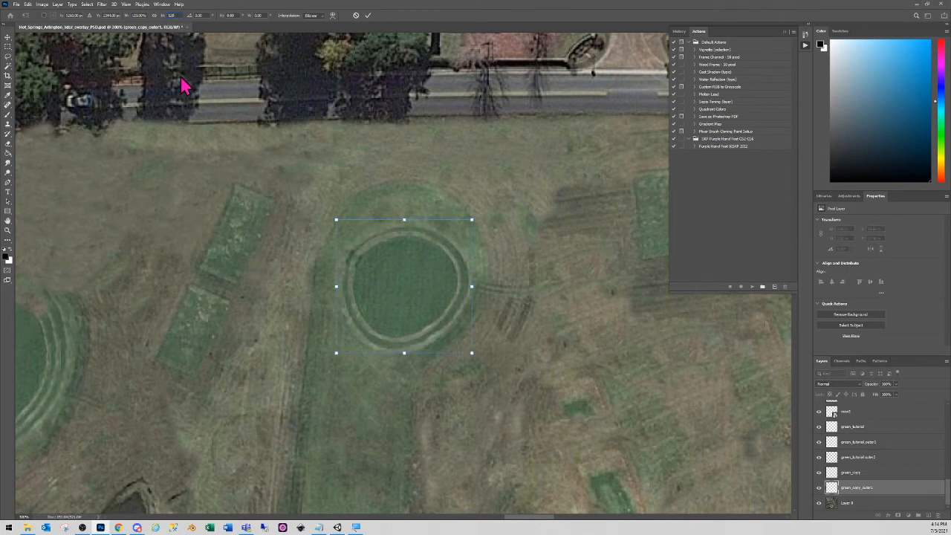
{"action": "mouse_move", "coordinate": [467, 234]}
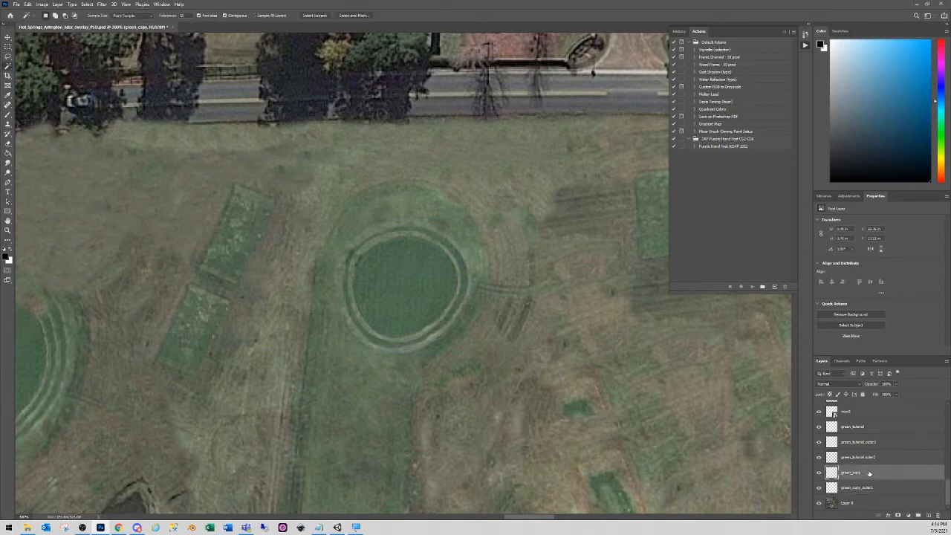
Duplicate the ring layer again as a copy named green_copy_outer.
{"action": "right_click", "coordinate": [849, 472]}
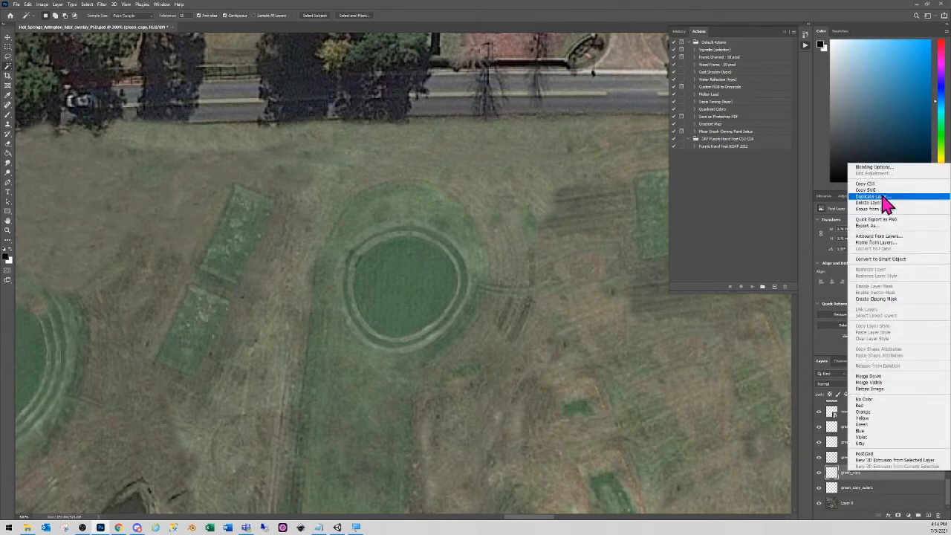
{"action": "left_click", "coordinate": [870, 196]}
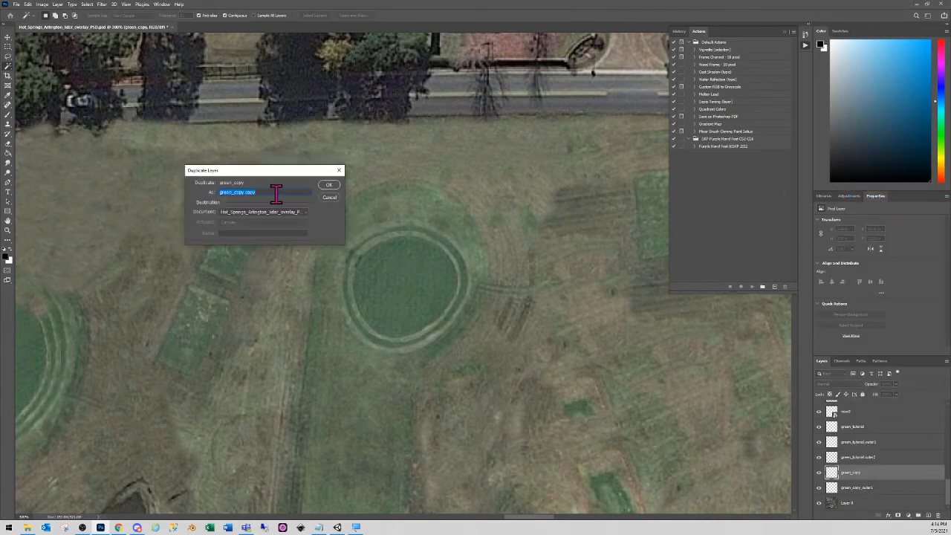
{"action": "type", "text": "green_copy"}
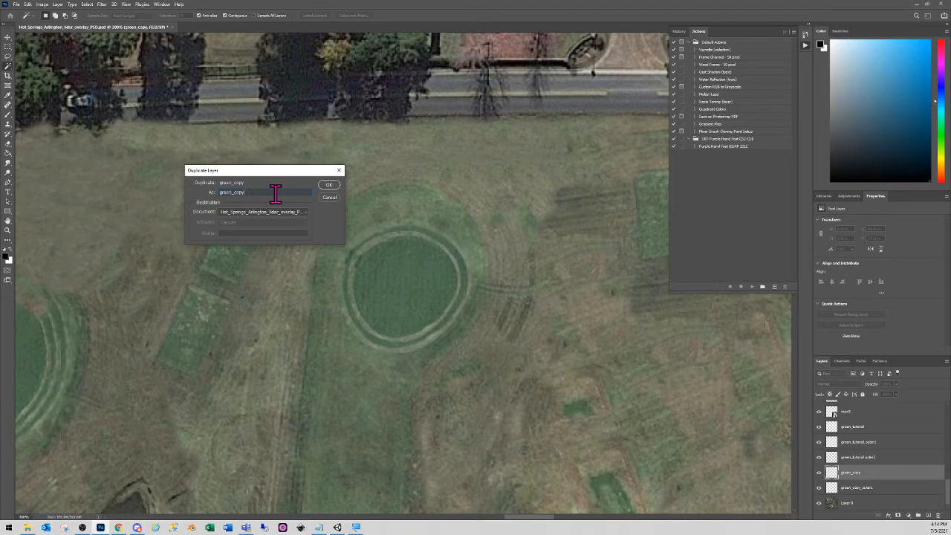
{"action": "type", "text": "_outer"}
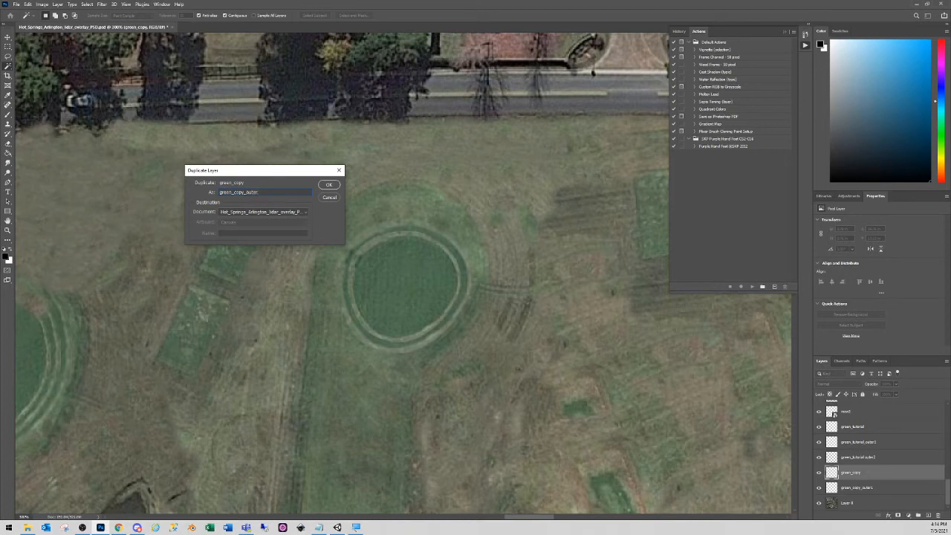
{"action": "left_click", "coordinate": [330, 185]}
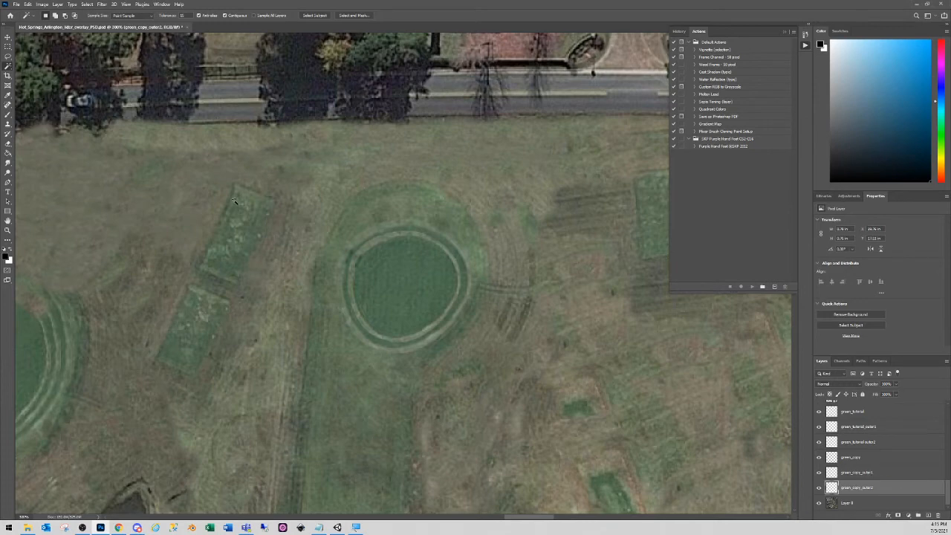
Scale the new ring copy into a third, wider mow ring and save the overlay.
{"action": "left_click", "coordinate": [27, 5]}
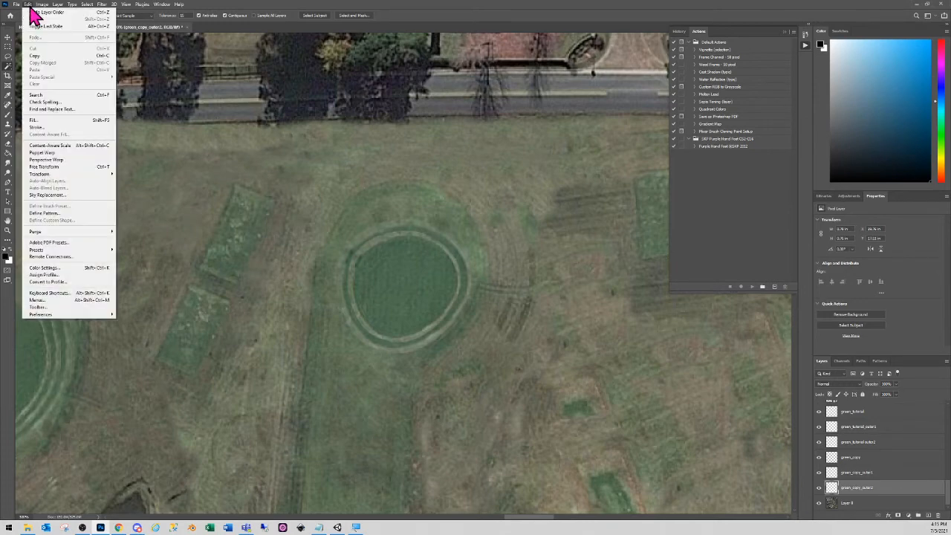
{"action": "mouse_move", "coordinate": [39, 172]}
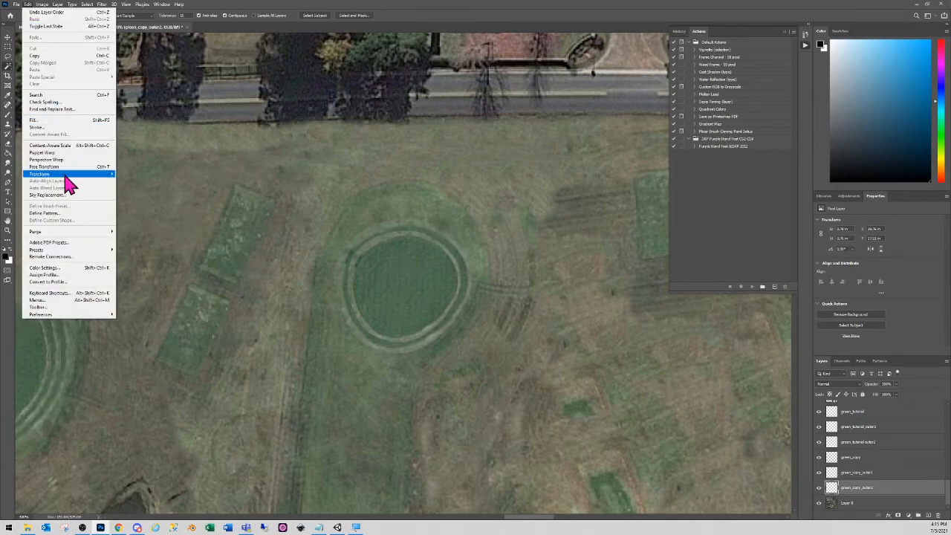
{"action": "left_click", "coordinate": [39, 172]}
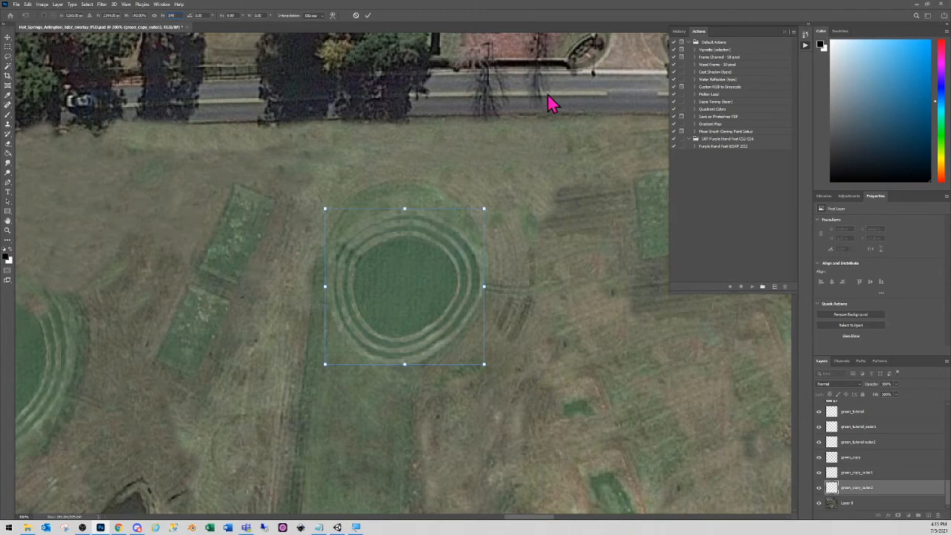
{"action": "mouse_move", "coordinate": [48, 67]}
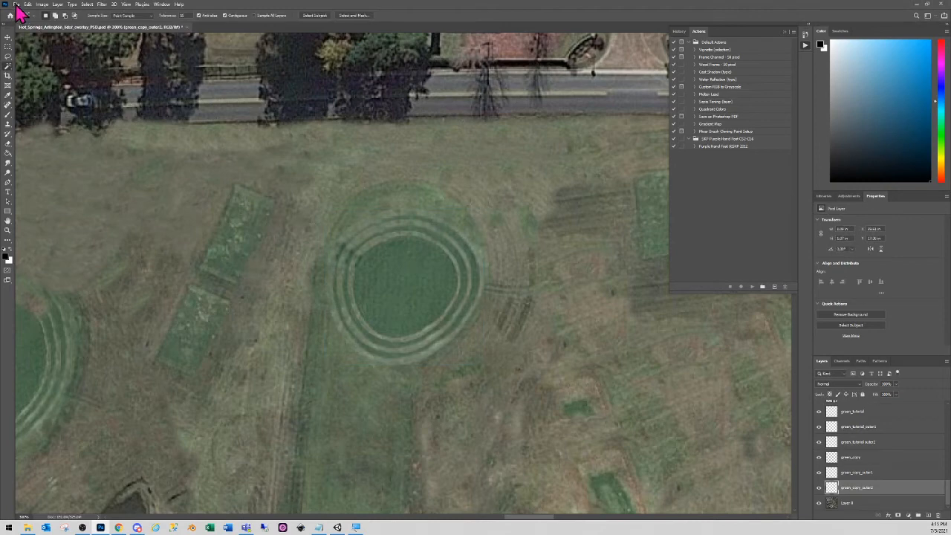
{"action": "left_click", "coordinate": [16, 5]}
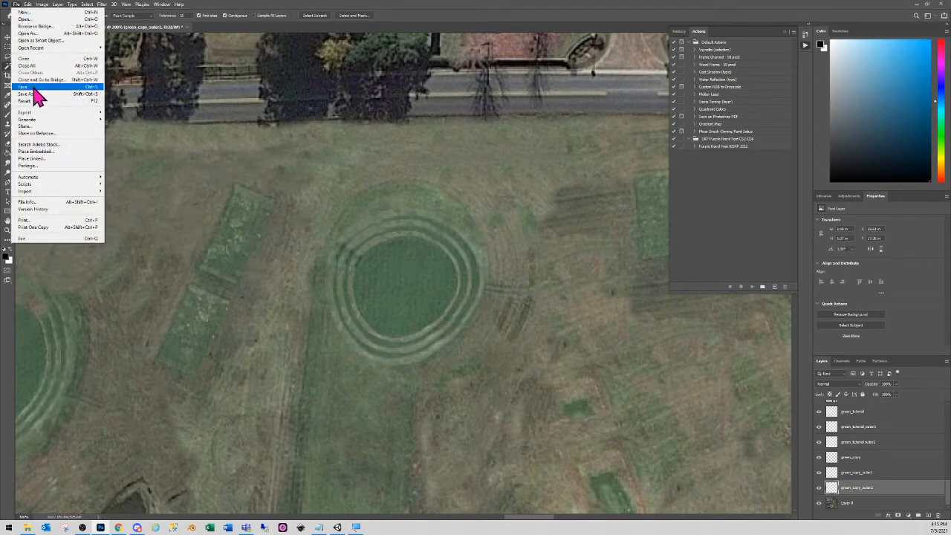
{"action": "left_click", "coordinate": [24, 86]}
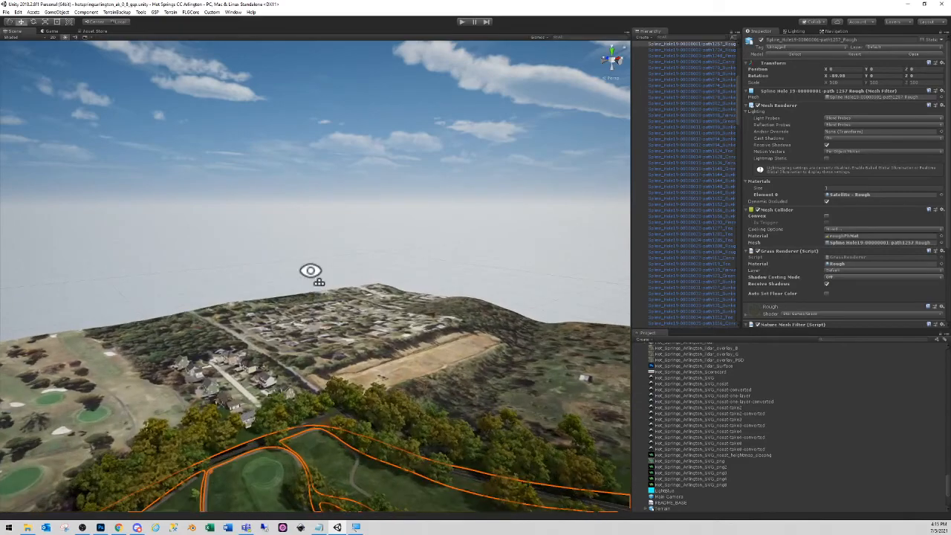
Fly the Scene view down to ground level at the green, then return to Photoshop.
{"action": "left_click_drag", "start_coordinate": [311, 274], "coordinate": [297, 349]}
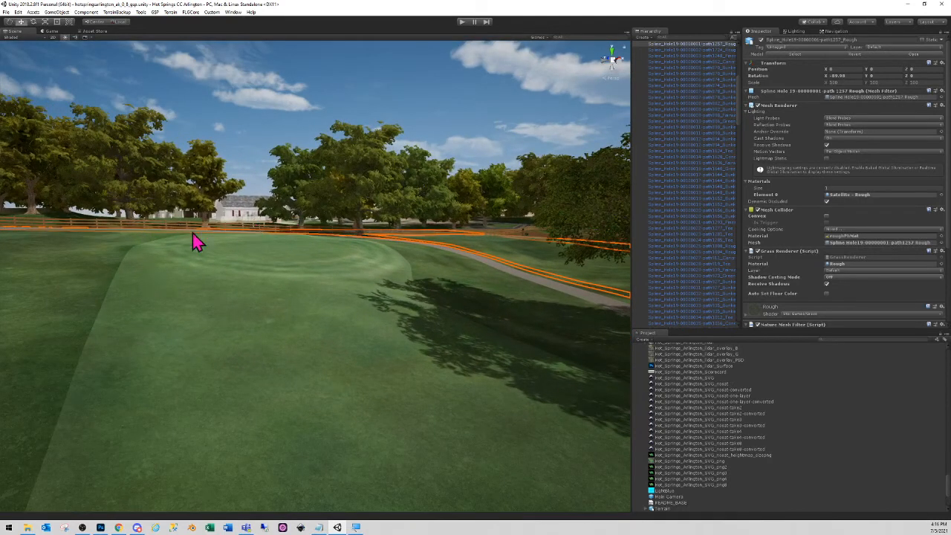
{"action": "mouse_move", "coordinate": [226, 289]}
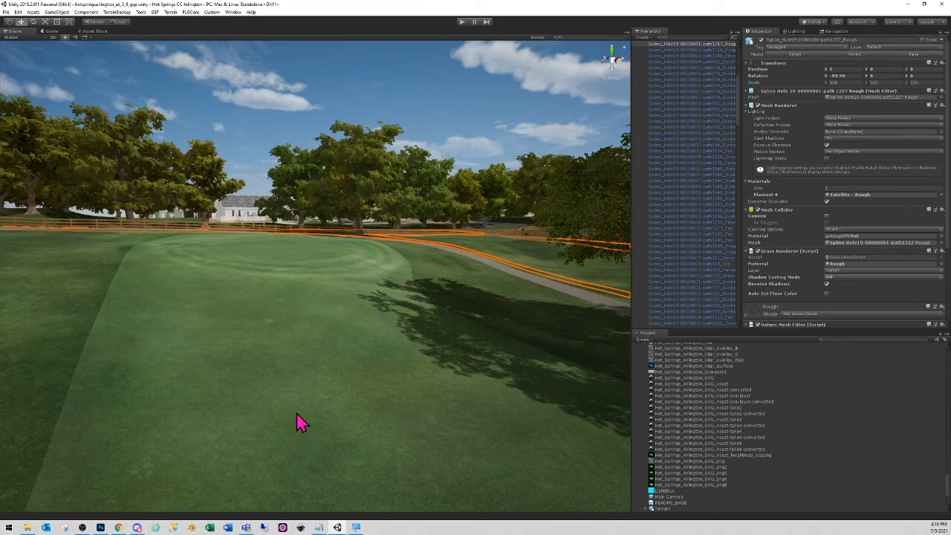
{"action": "mouse_move", "coordinate": [364, 416]}
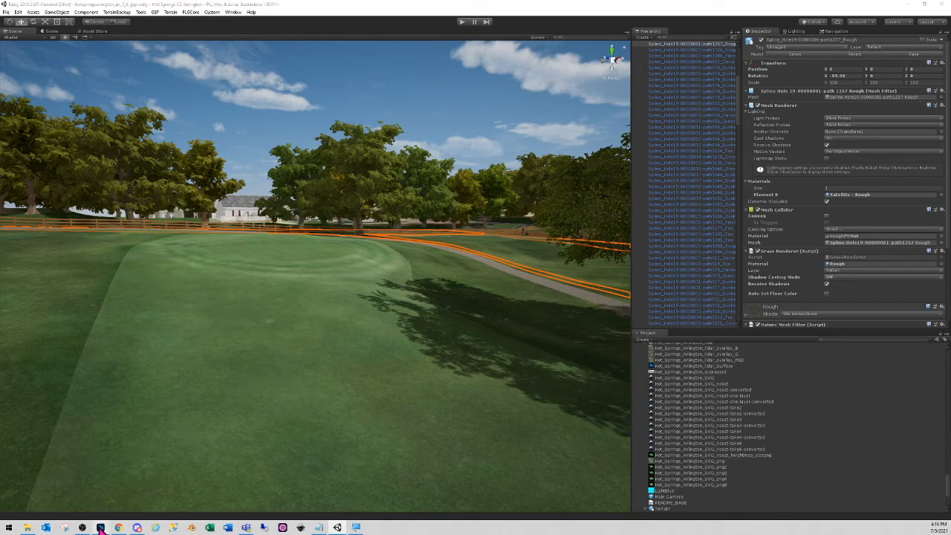
{"action": "left_click", "coordinate": [99, 526]}
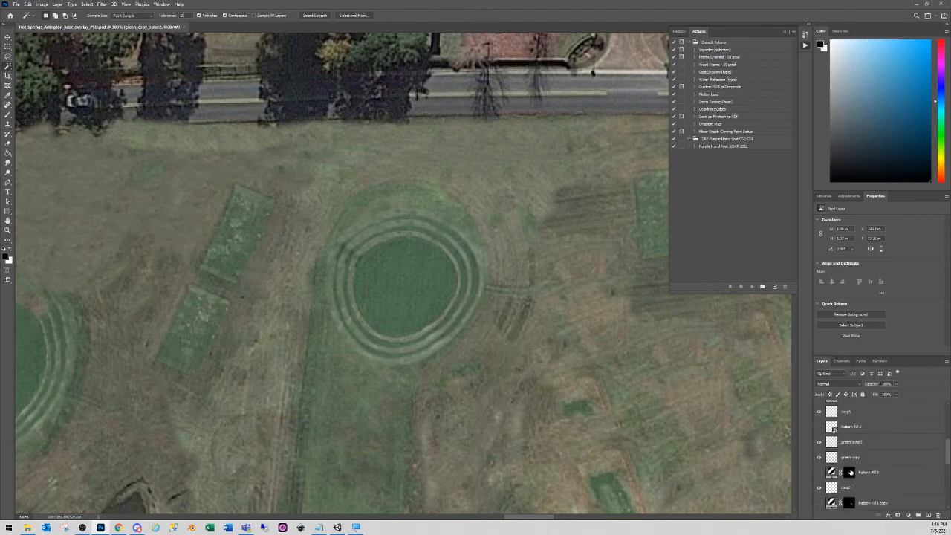
Turn on the vertical mow stripe layer beneath the rings, adjust it and save the overlay.
{"action": "left_click", "coordinate": [818, 426]}
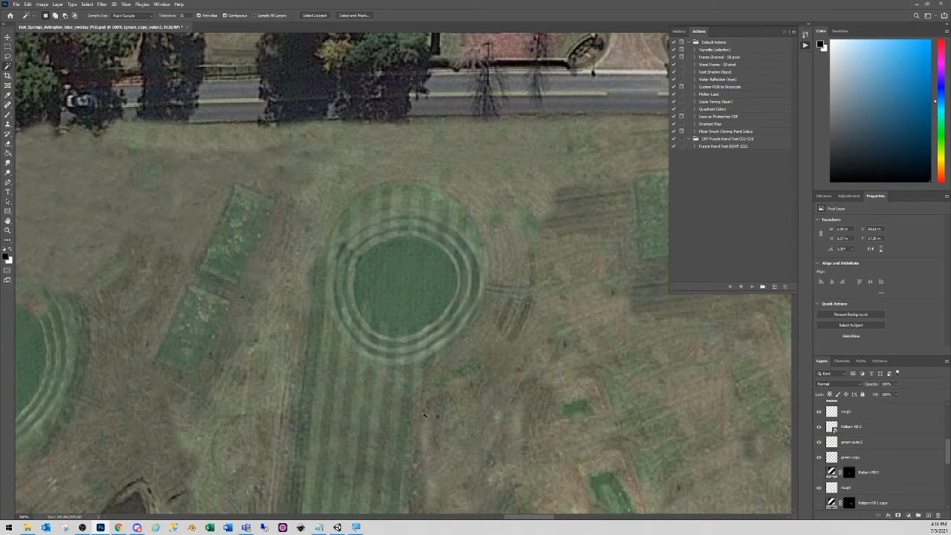
{"action": "mouse_move", "coordinate": [414, 410]}
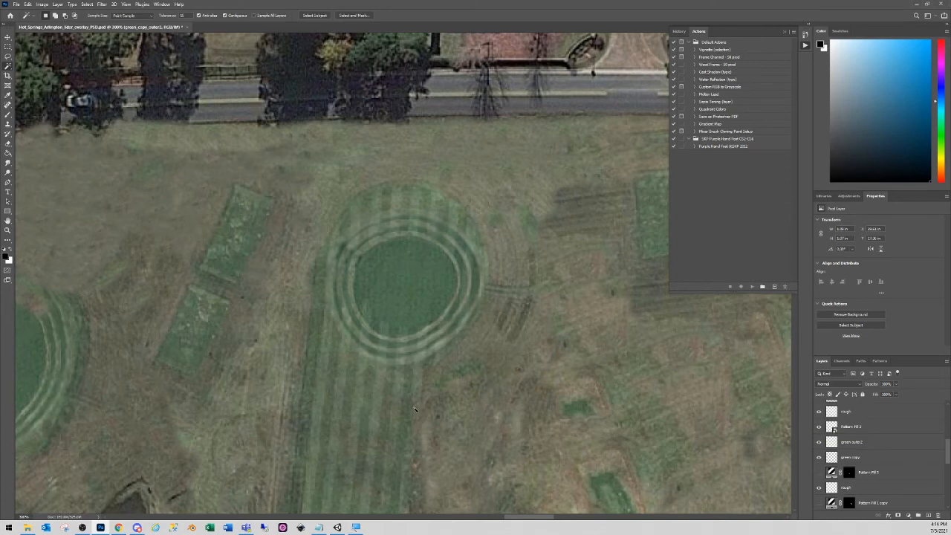
{"action": "mouse_move", "coordinate": [358, 415]}
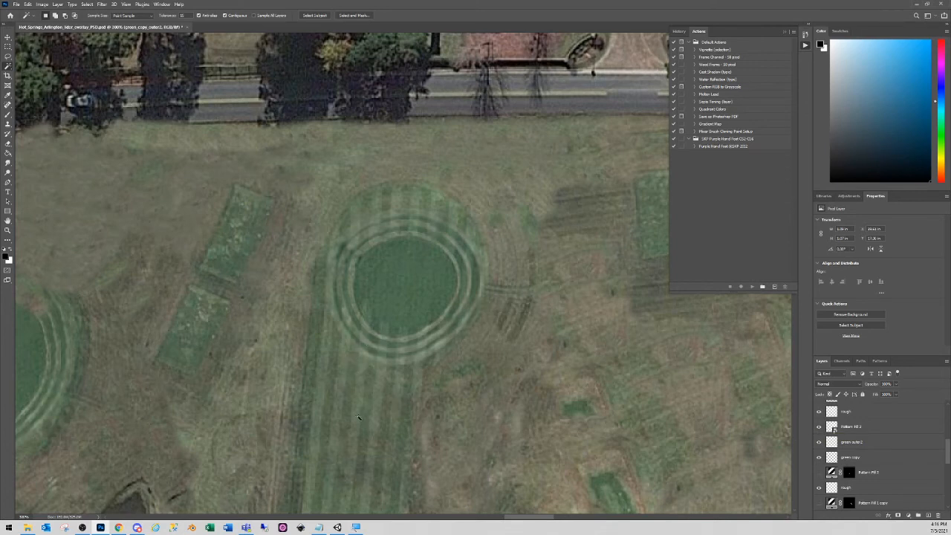
{"action": "mouse_move", "coordinate": [378, 361]}
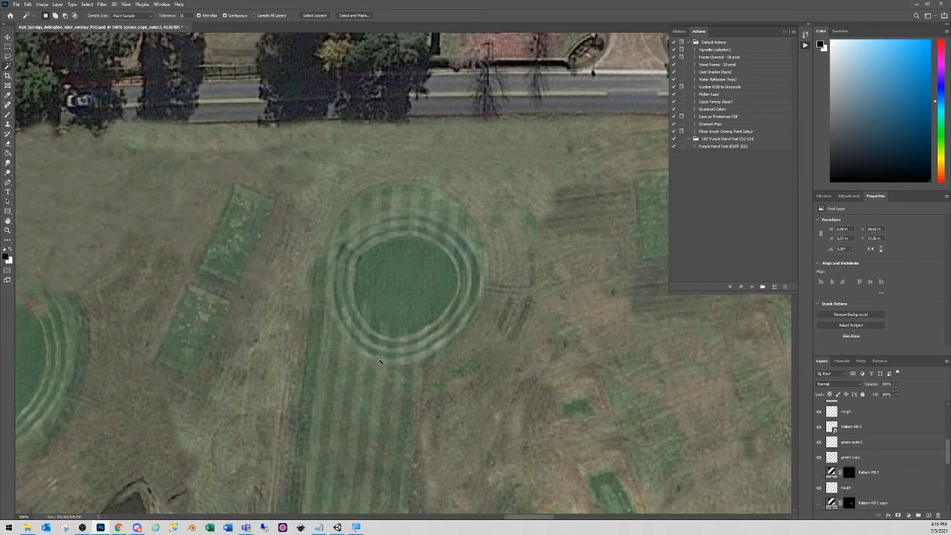
{"action": "mouse_move", "coordinate": [359, 339]}
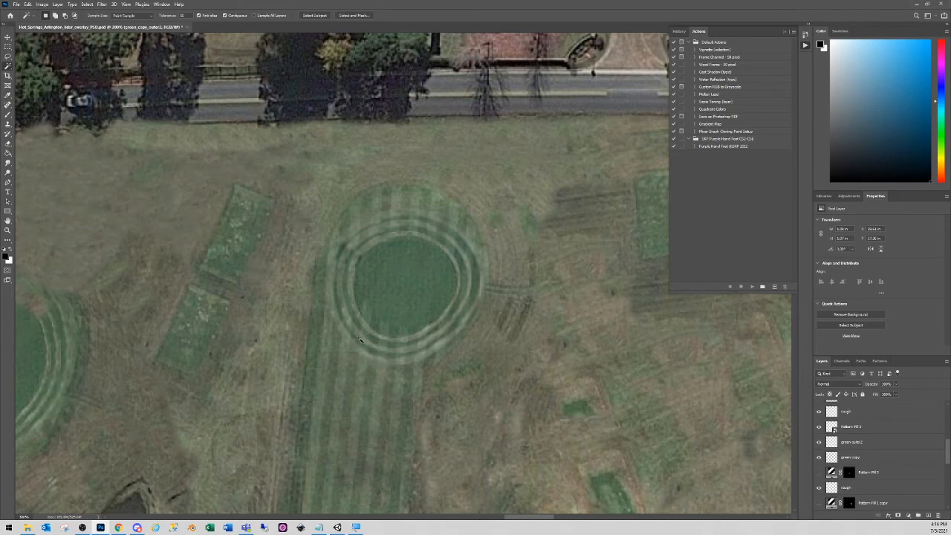
{"action": "mouse_move", "coordinate": [446, 249]}
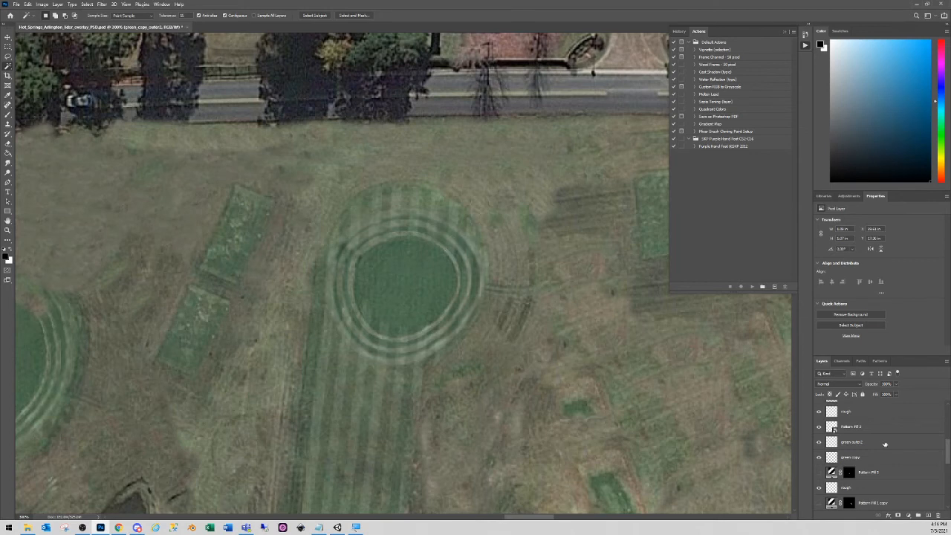
{"action": "left_click", "coordinate": [849, 425]}
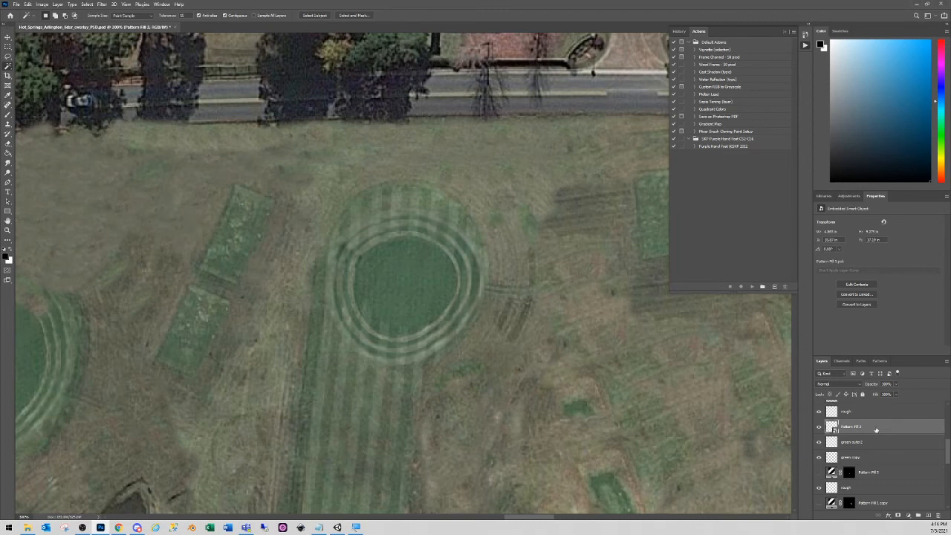
{"action": "left_click", "coordinate": [873, 502]}
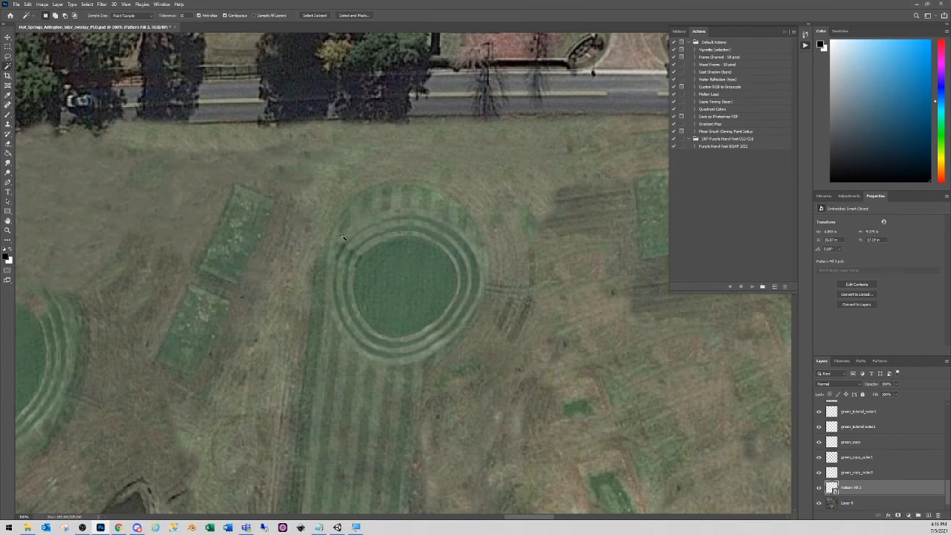
{"action": "mouse_move", "coordinate": [305, 214]}
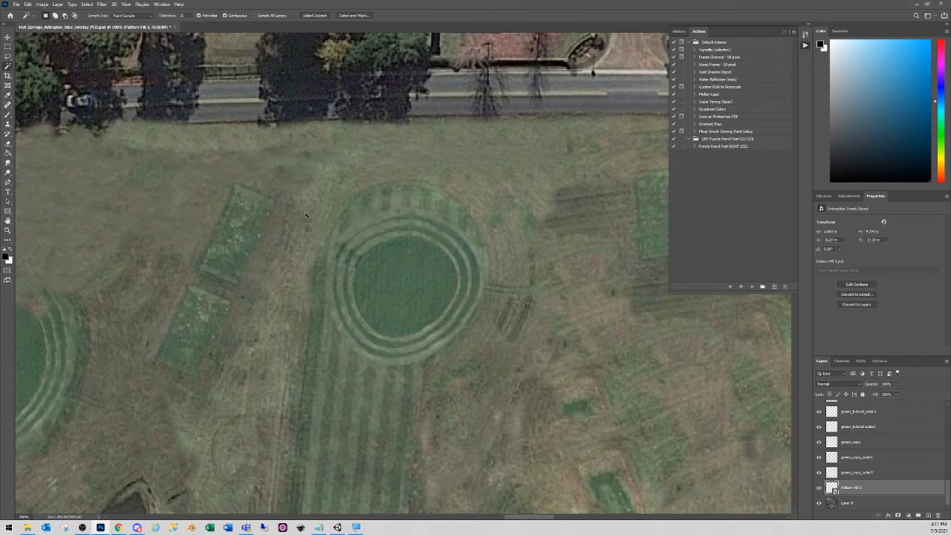
{"action": "left_click", "coordinate": [15, 3]}
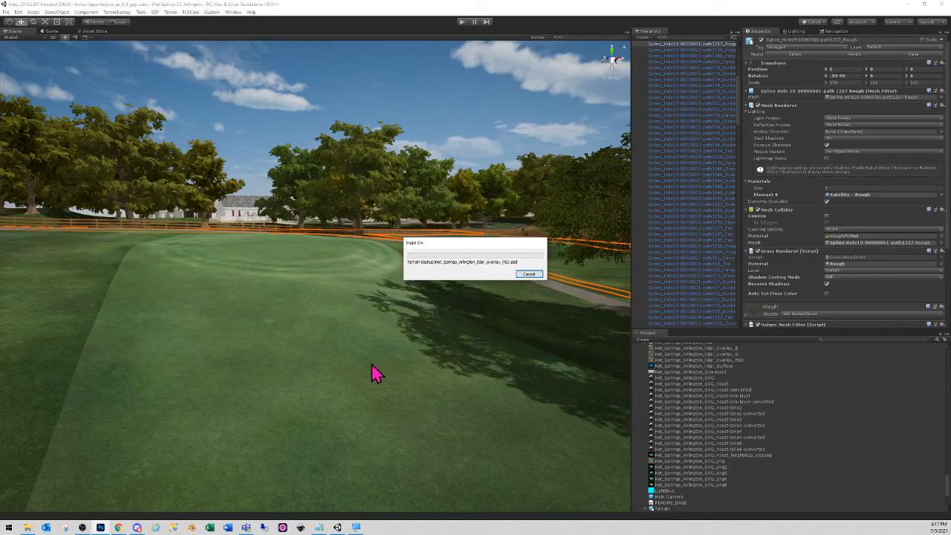
{"action": "mouse_move", "coordinate": [205, 264]}
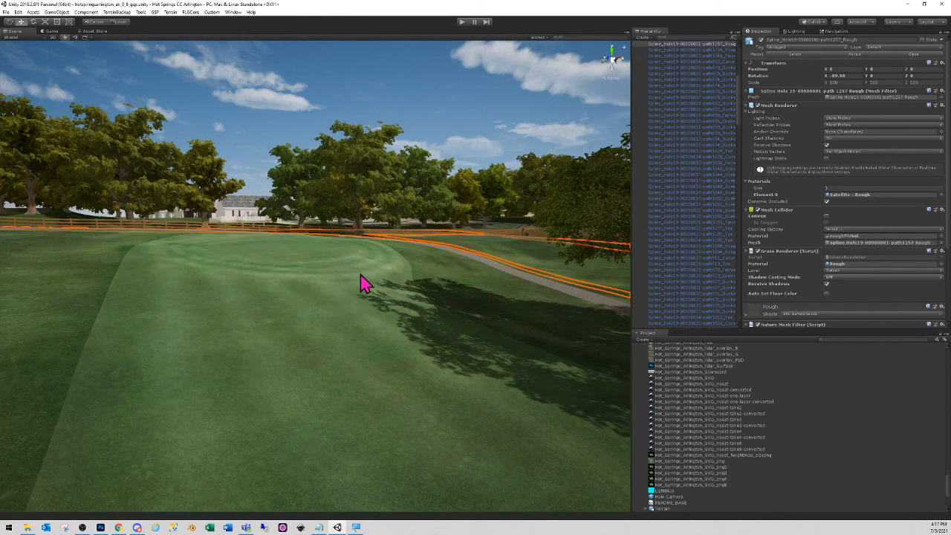
{"action": "mouse_move", "coordinate": [306, 364]}
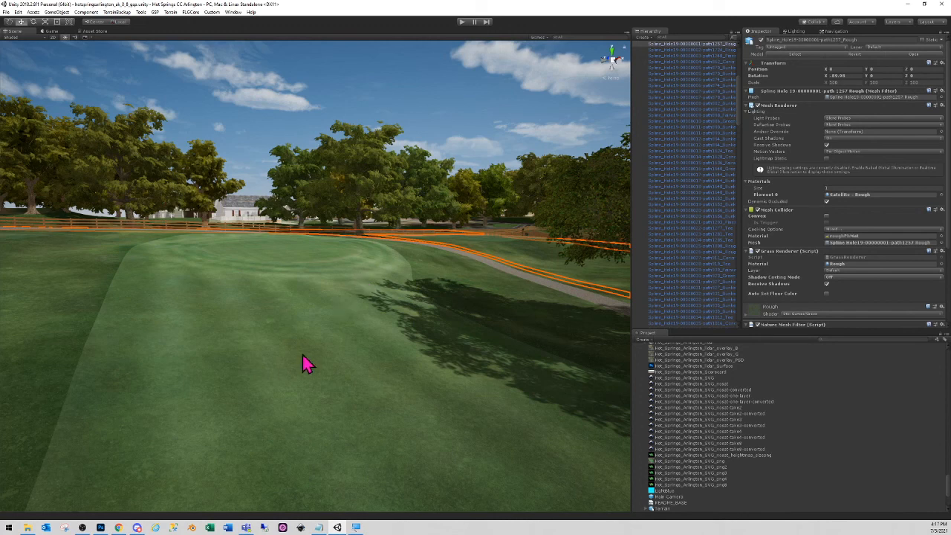
{"action": "mouse_move", "coordinate": [300, 364]}
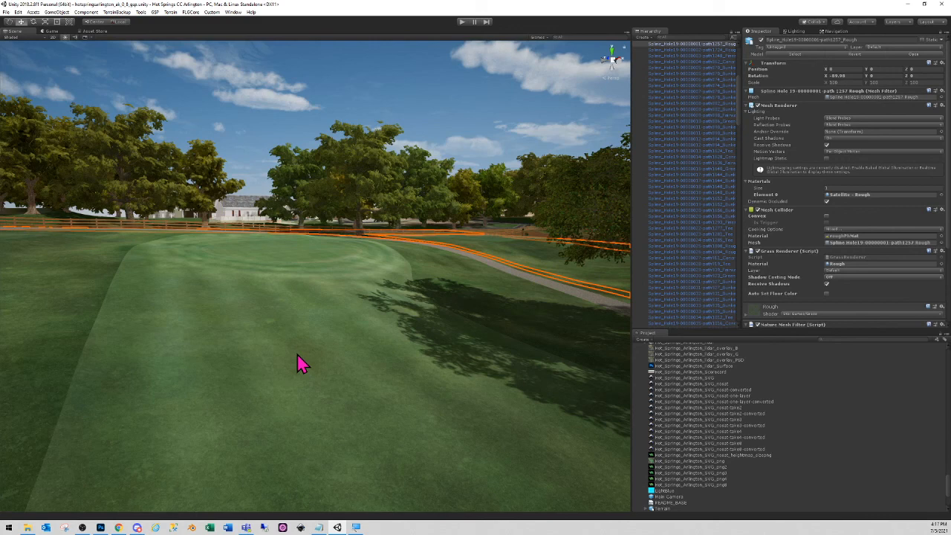
{"action": "mouse_move", "coordinate": [671, 199]}
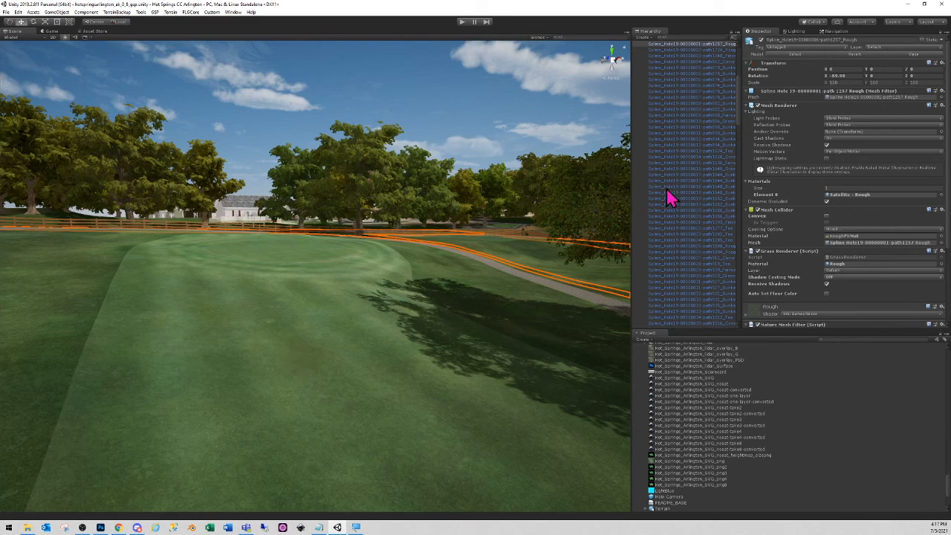
{"action": "mouse_move", "coordinate": [670, 199]}
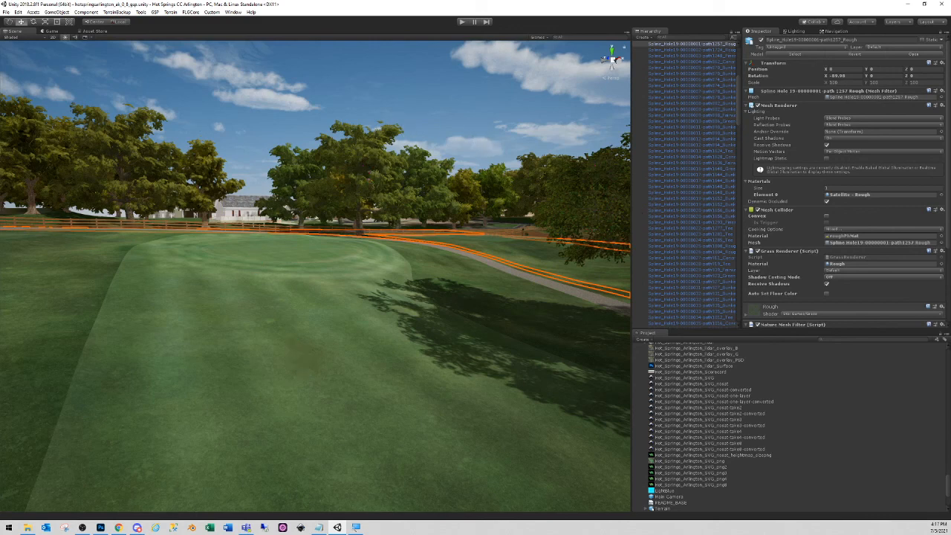